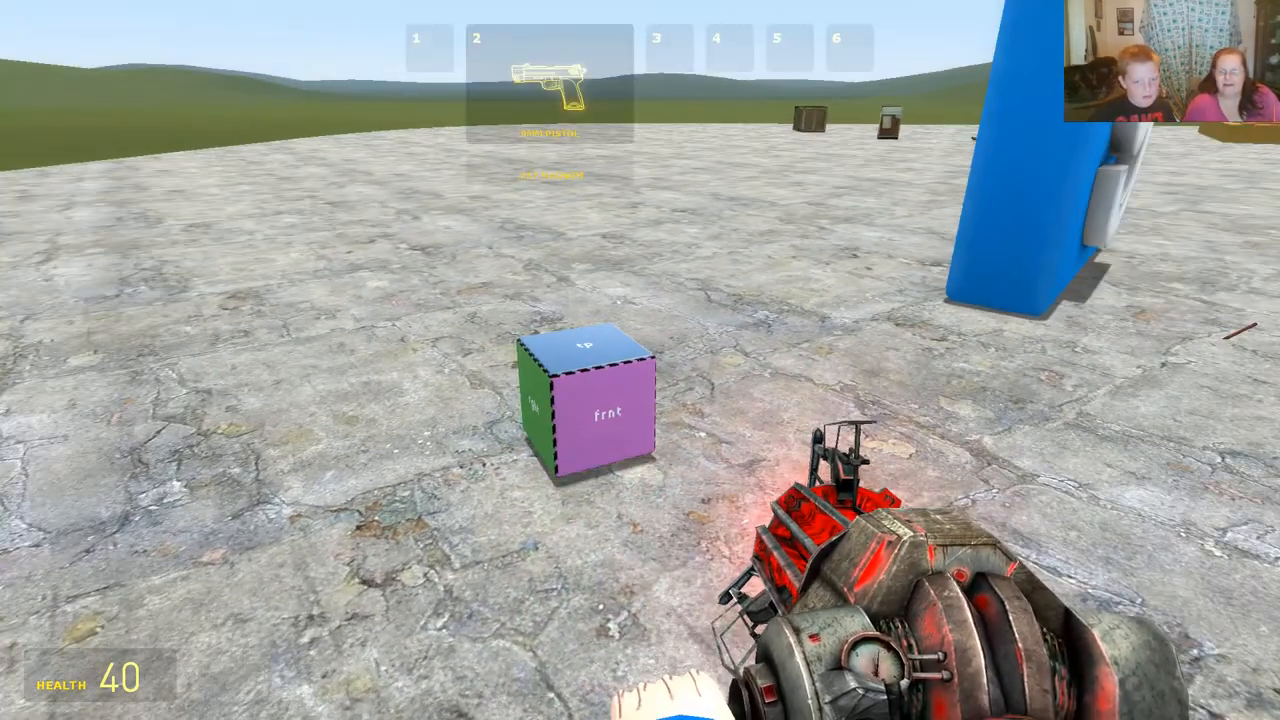
Move props with the gravity gun and spawn a striped hot air balloon prop
key("q")
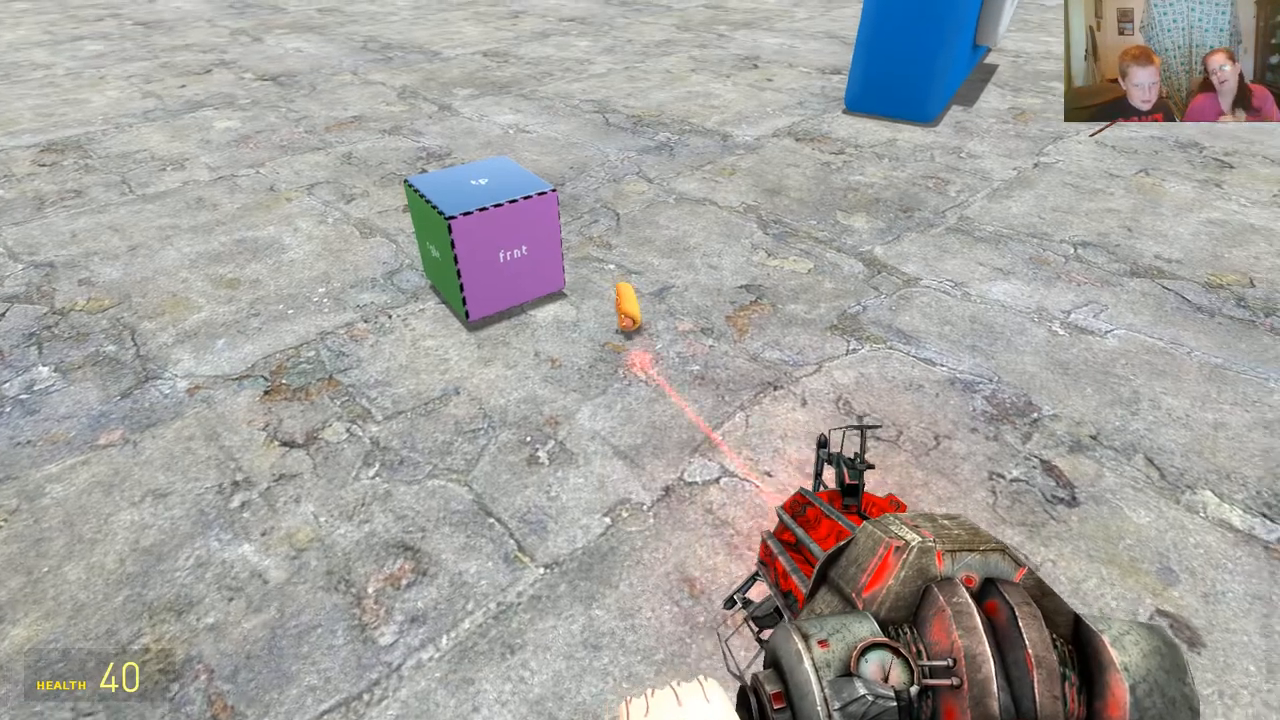
mouse_move(640, 360)
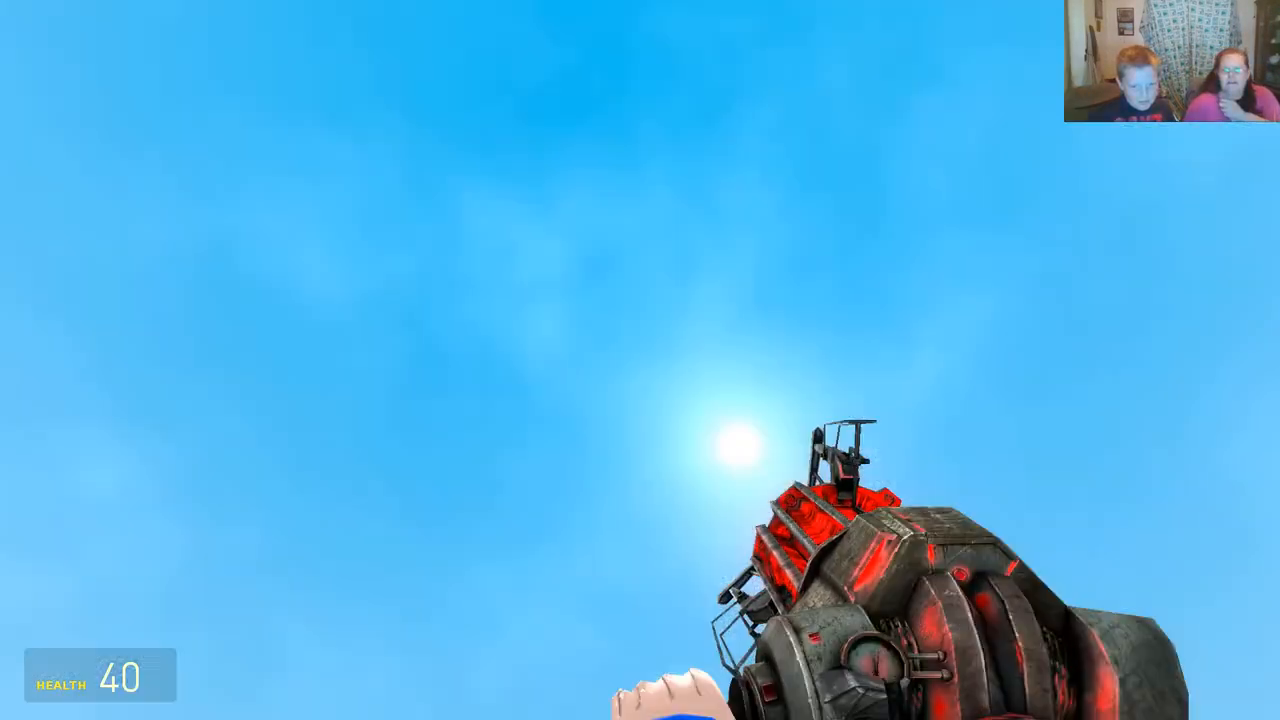
key("q")
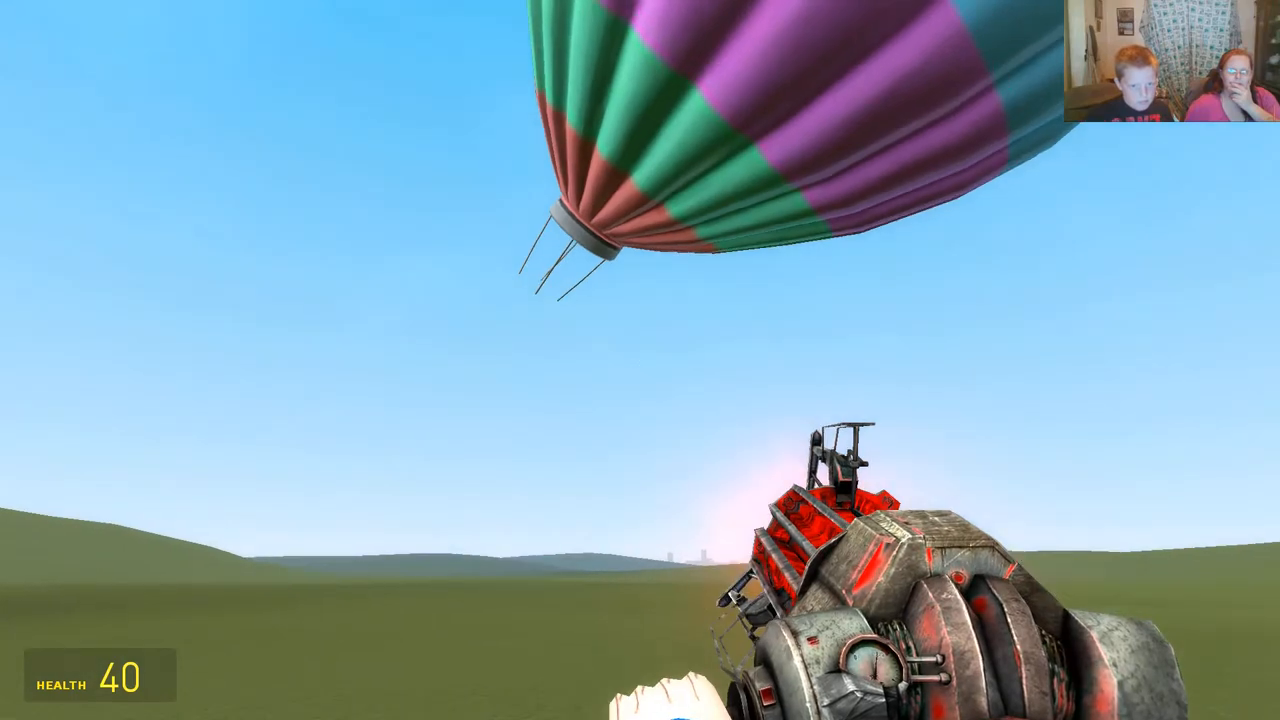
key("q")
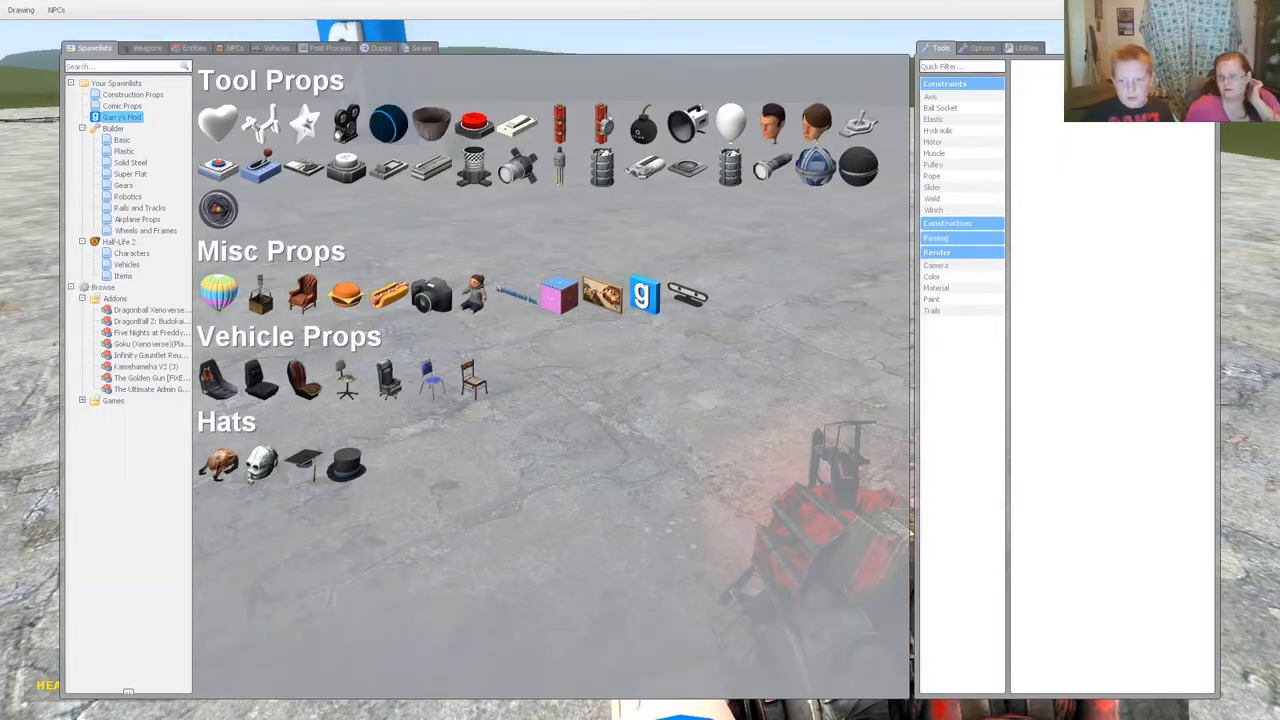
Equip the Balloons tool from Construction and place a white balloon on the stone ground
left_click(947, 223)
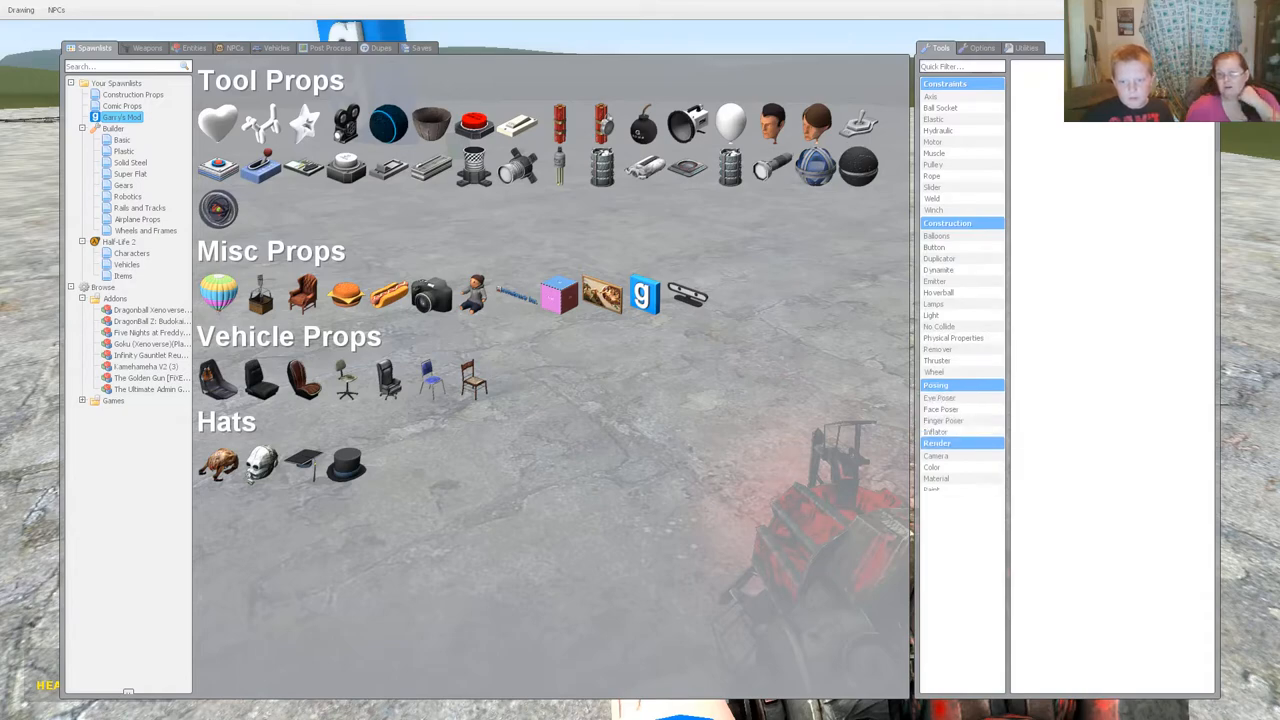
left_click(937, 235)
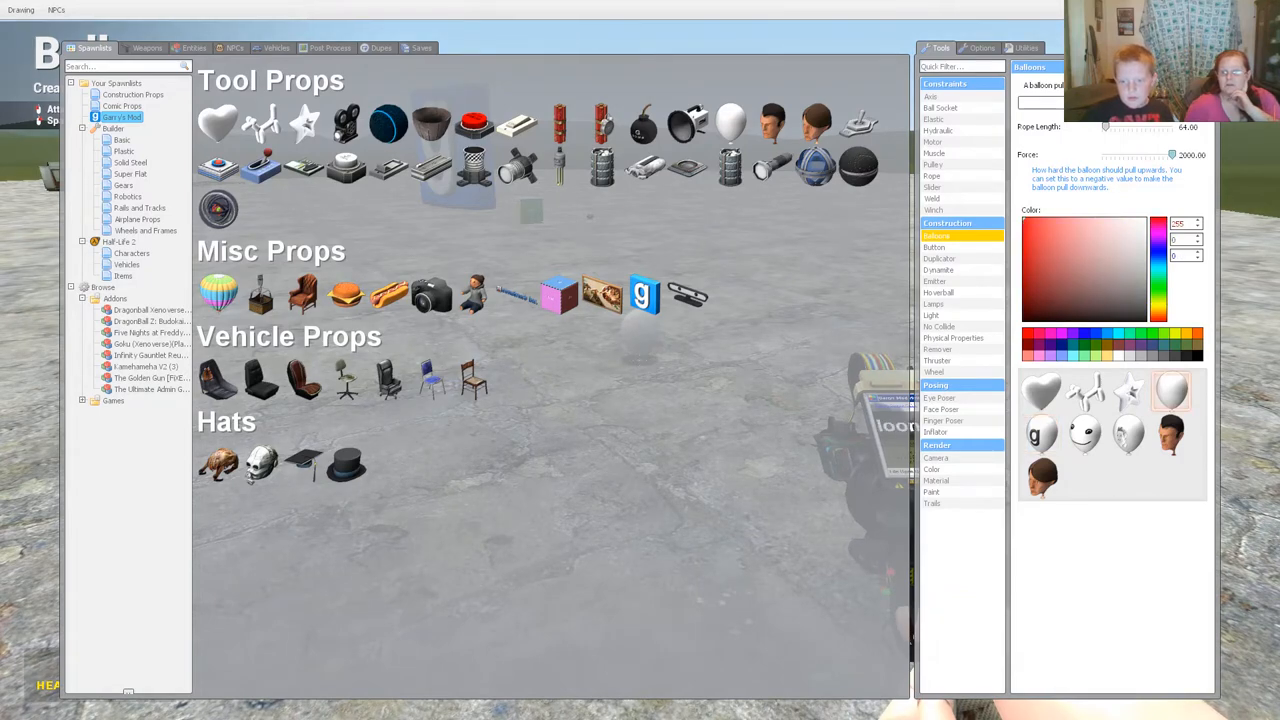
key("q")
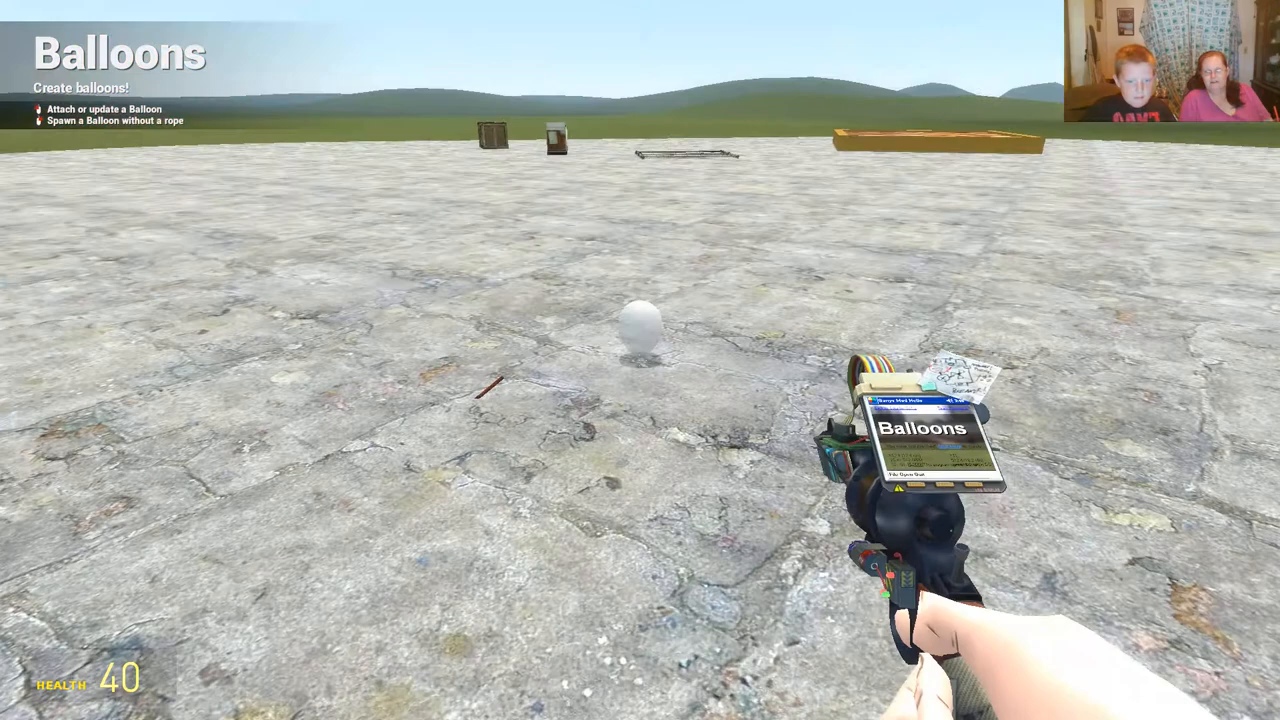
Switch to the gravity gun and move the chain-link fence panel and crates around
key("q")
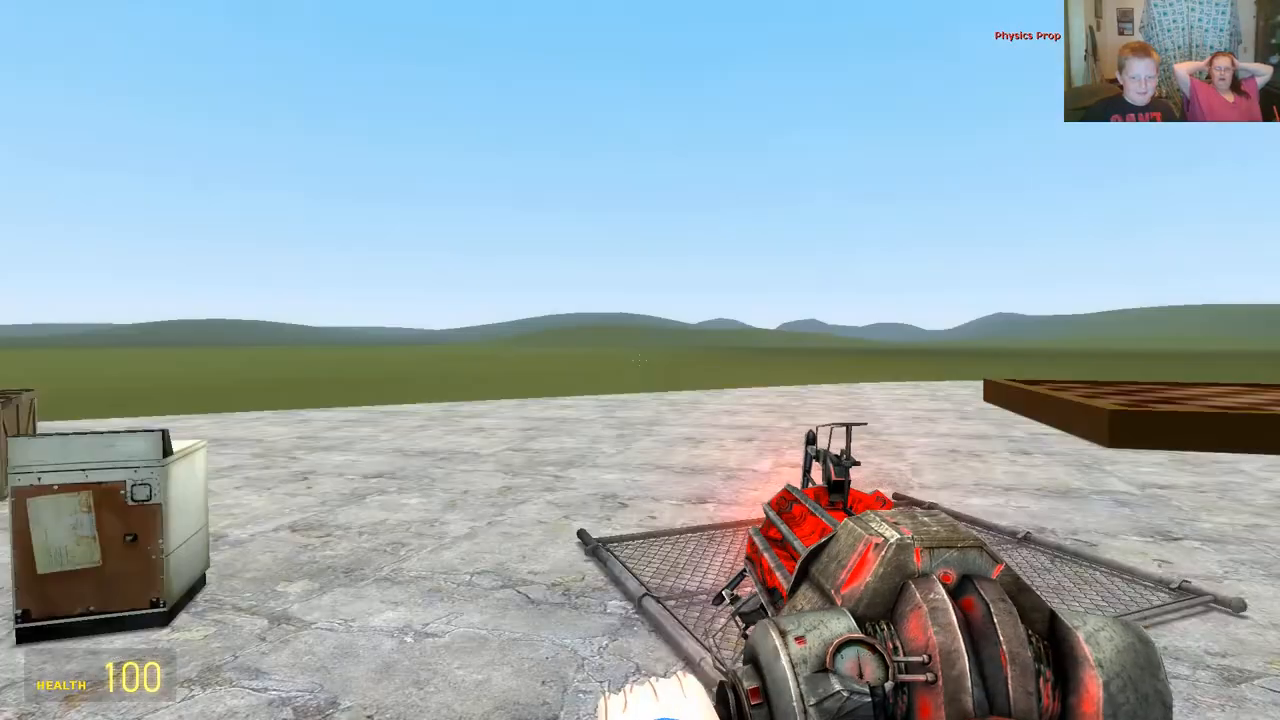
Re-equip the Balloons tool and place a white balloon on the grass
key("q")
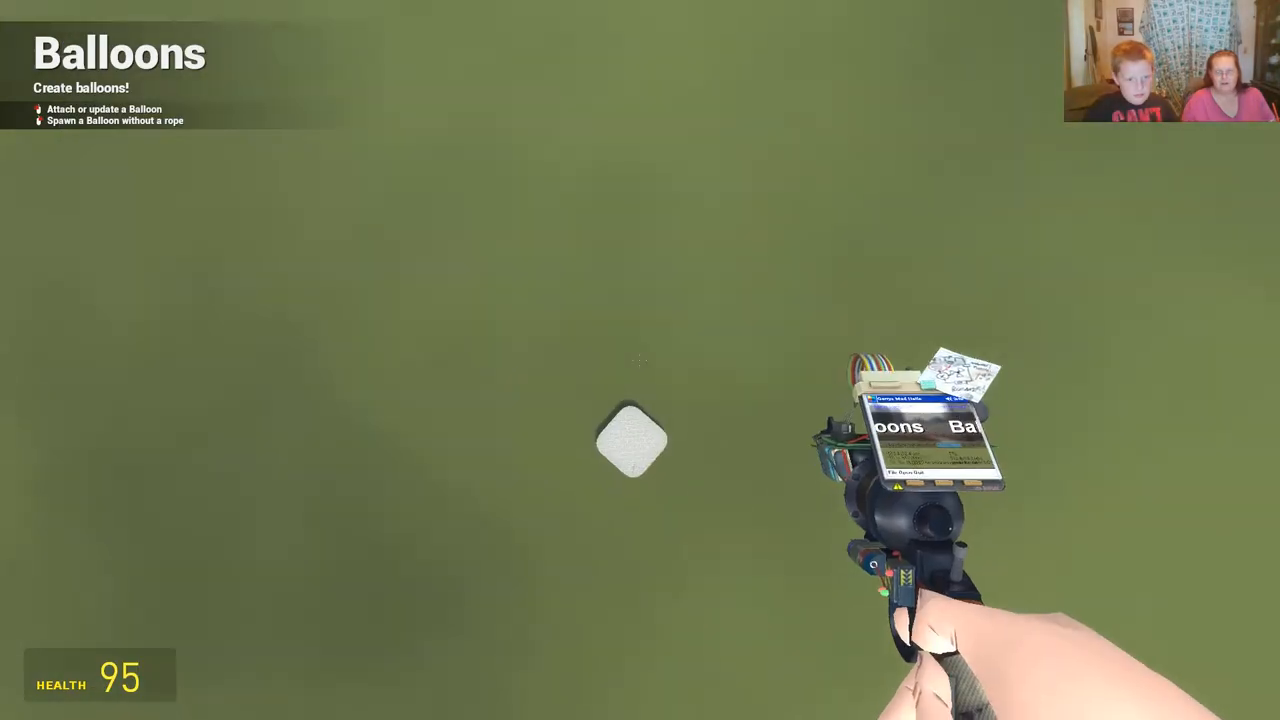
Spawn the head prop onto the ground from the spawn menu
key("q")
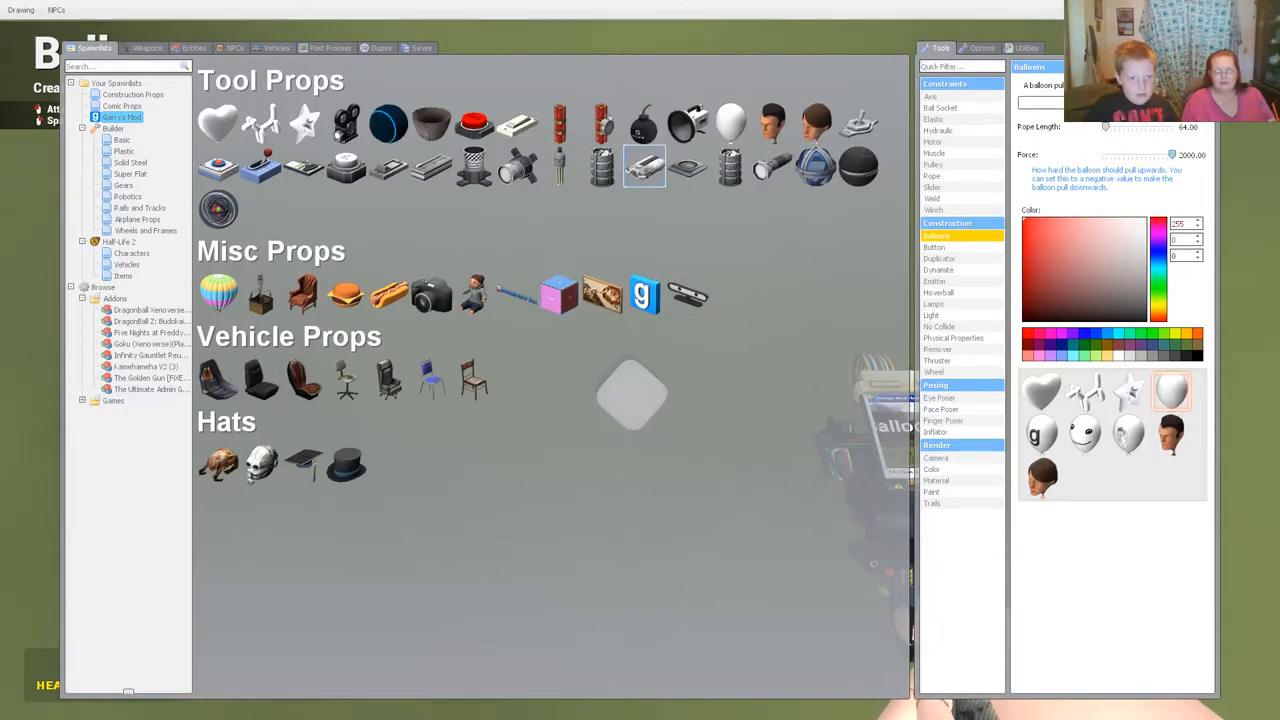
key("q")
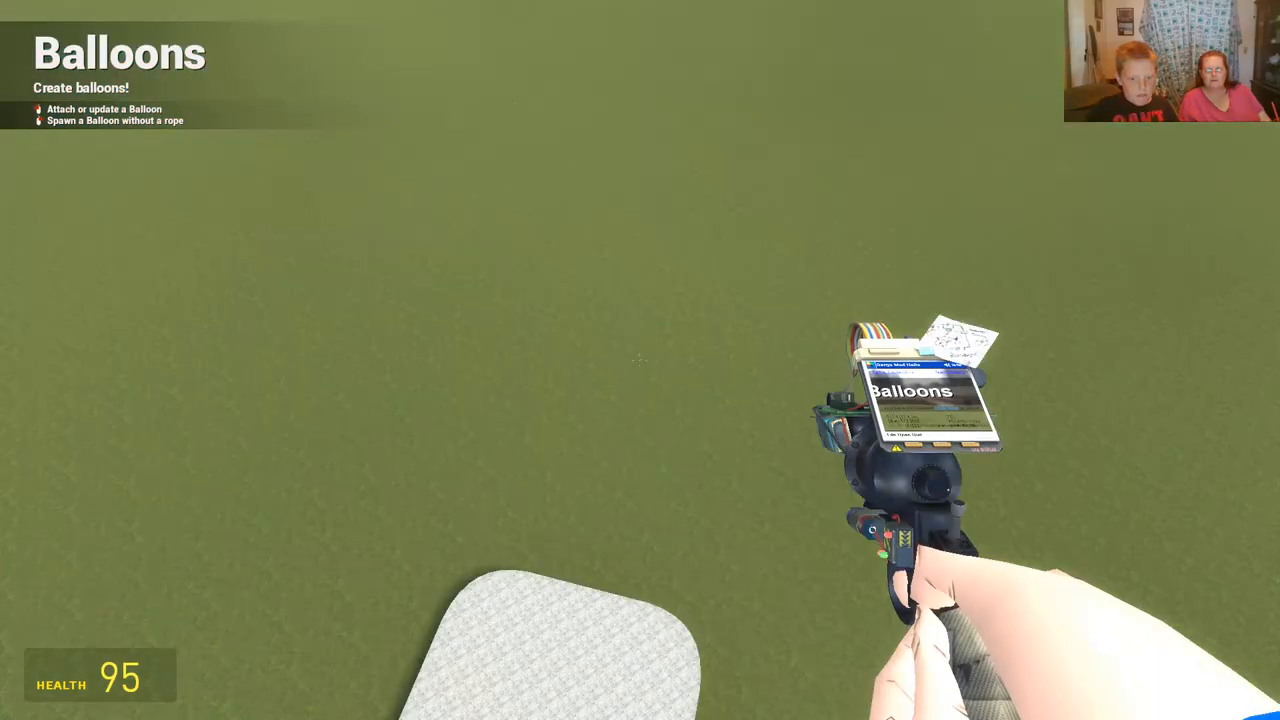
key("q")
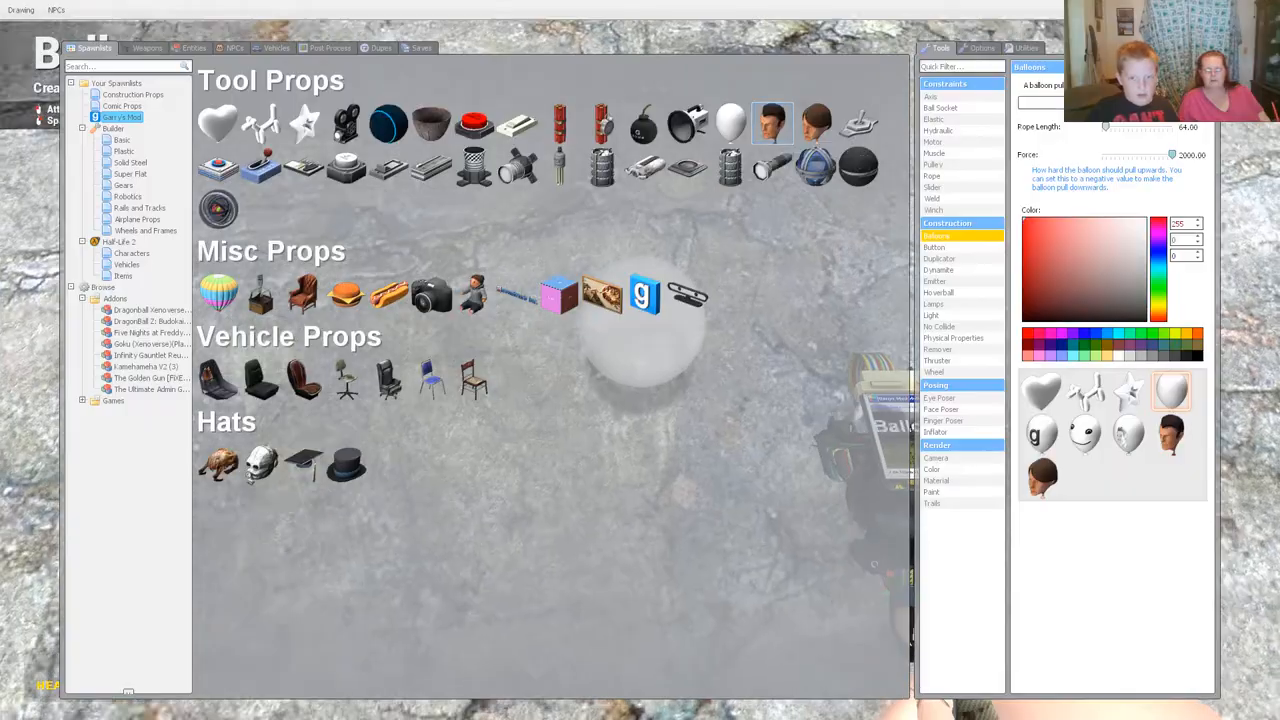
key("q")
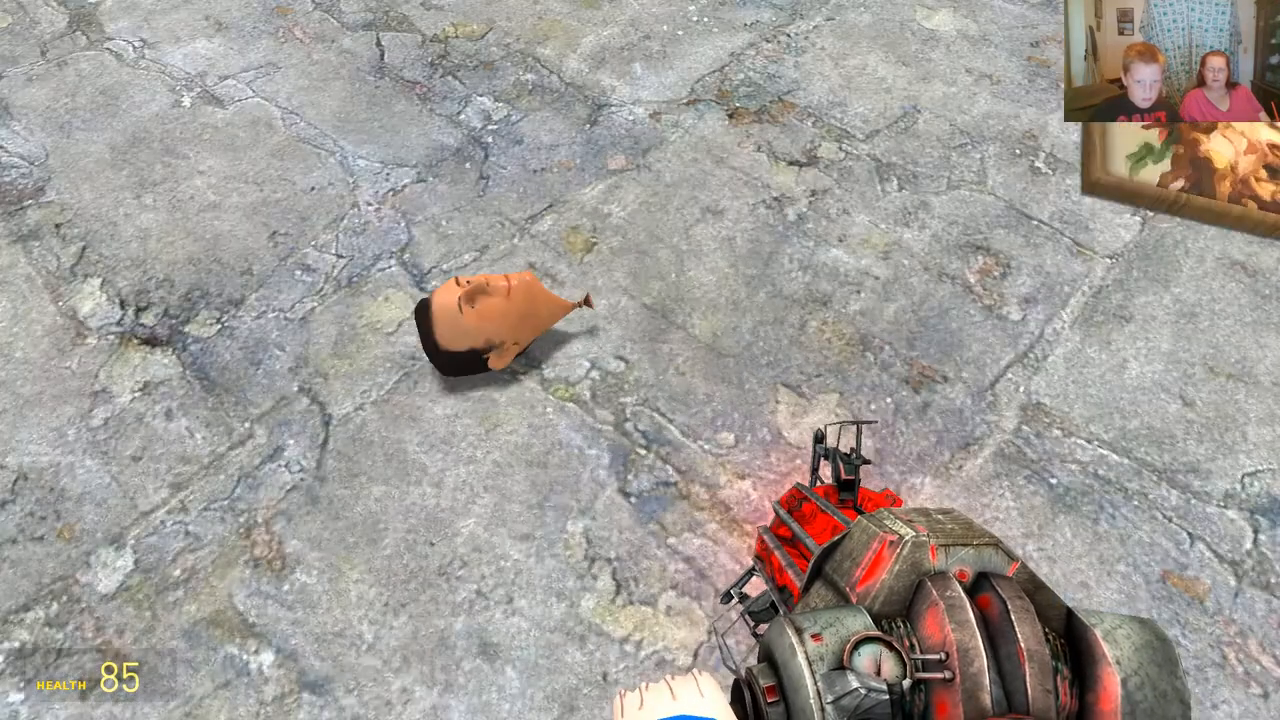
Launch a balloon into the sky with the Balloons tool, then bring the spawn menu back up
key("q")
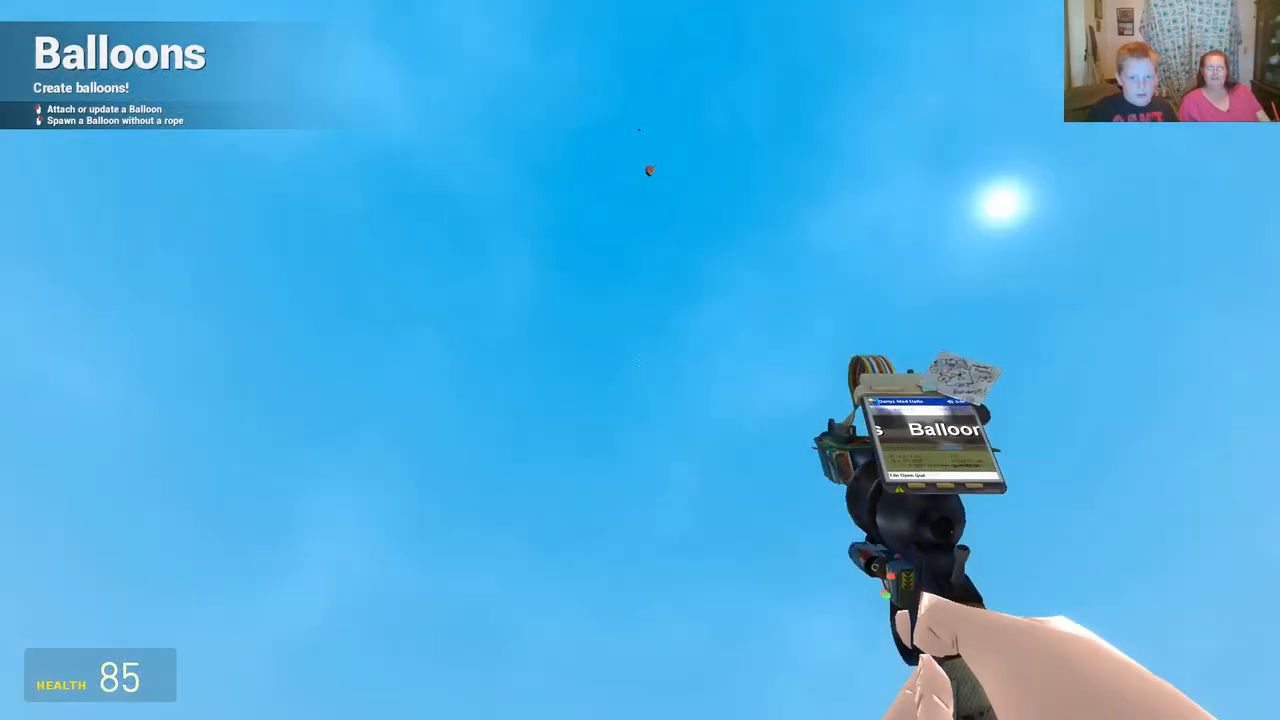
key("q")
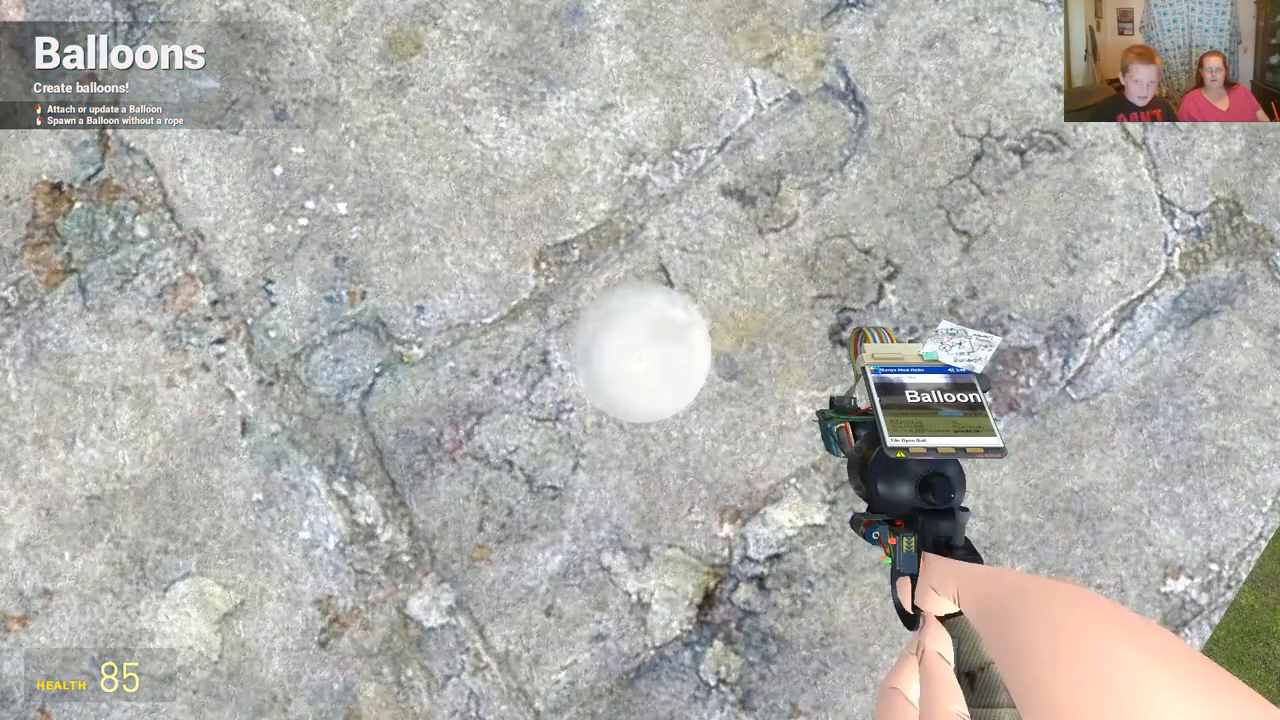
key("q")
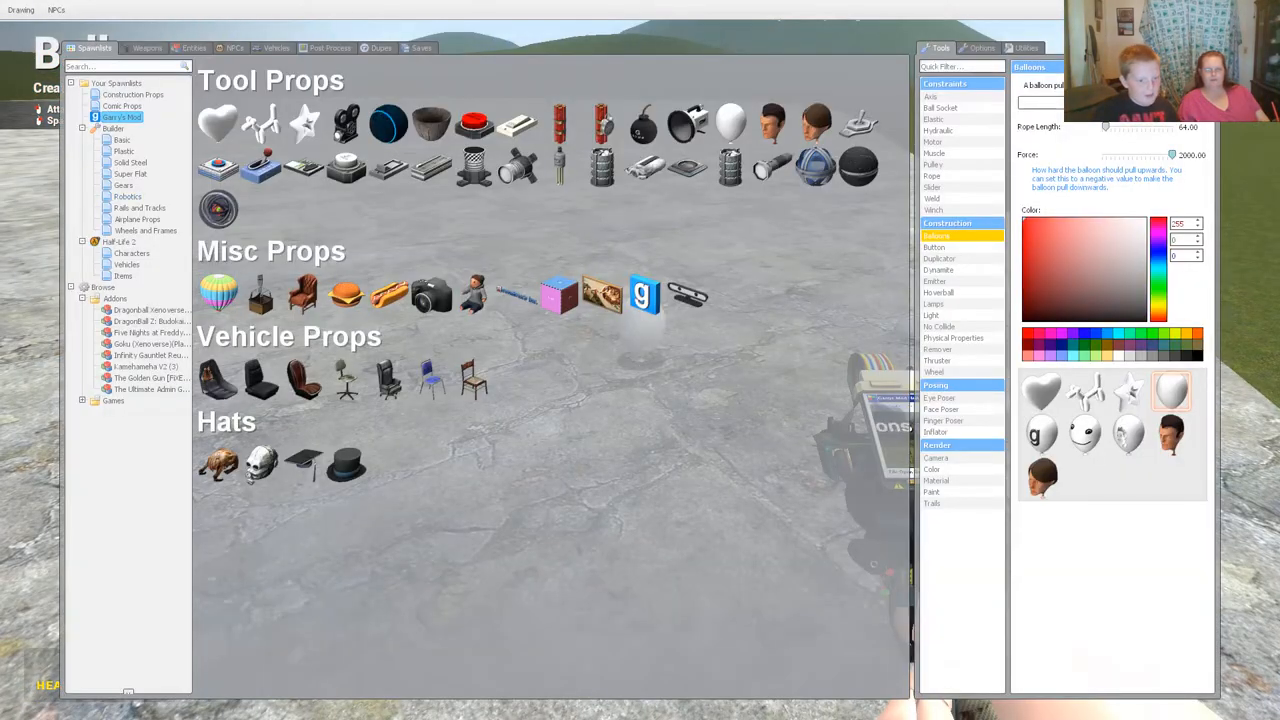
Spawn the Super Saiyan Goku ragdoll and a Chica animatronic, then knock Chica over
left_click(148, 343)
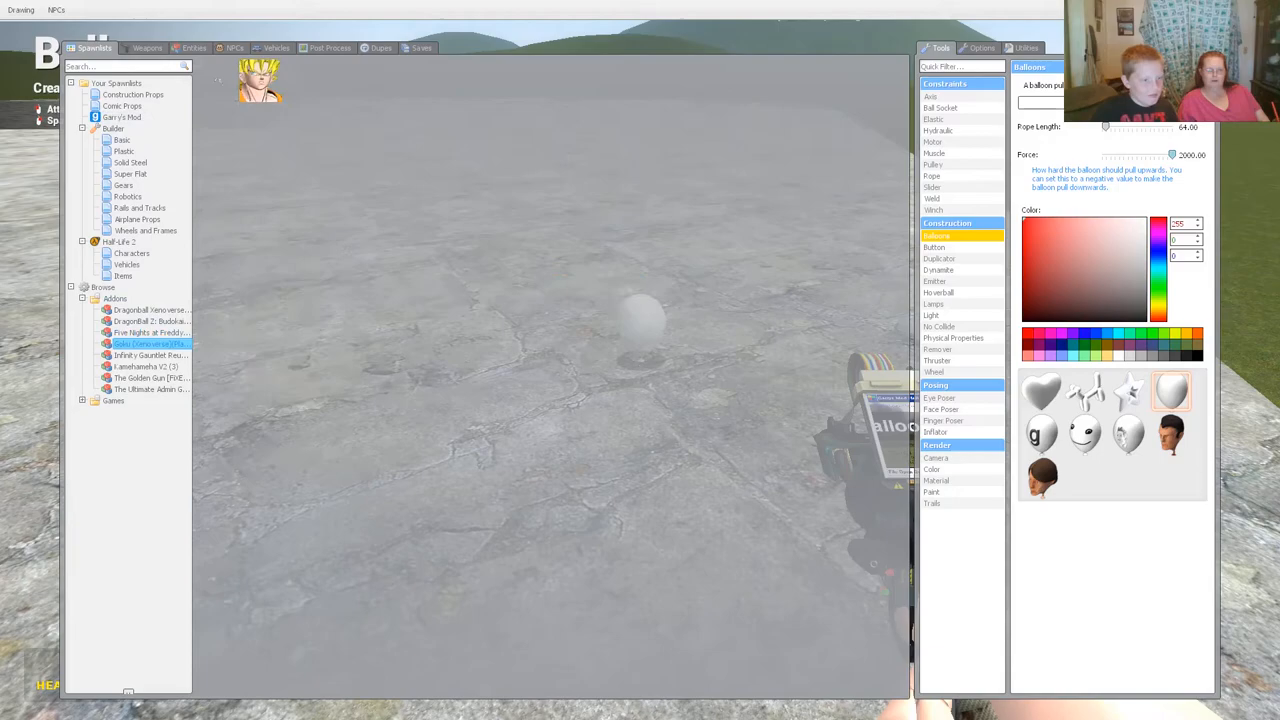
key("q")
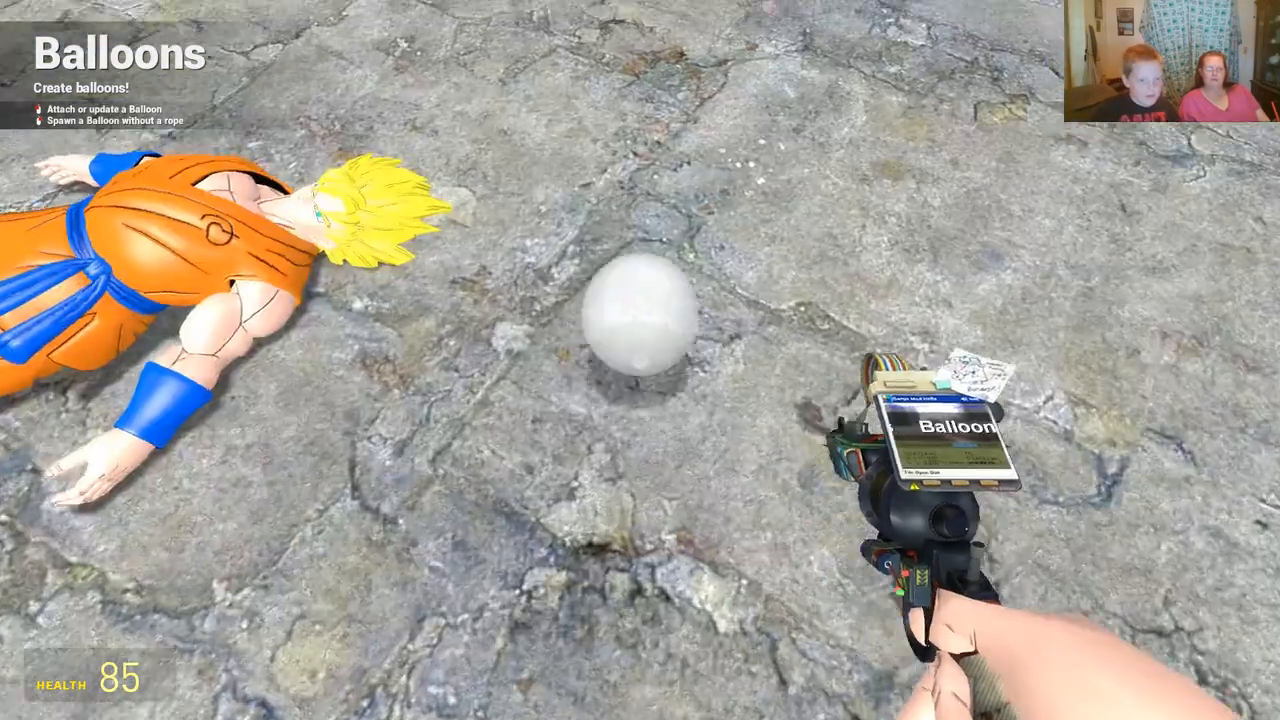
key("q")
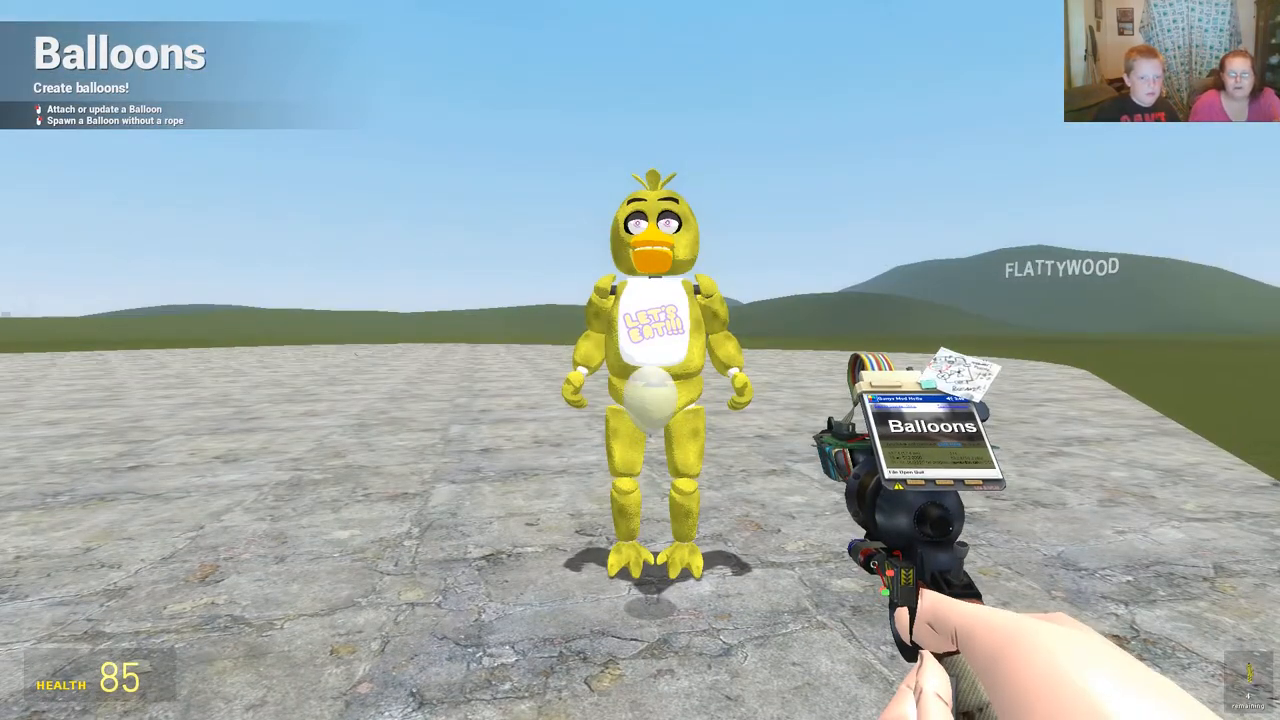
key("q")
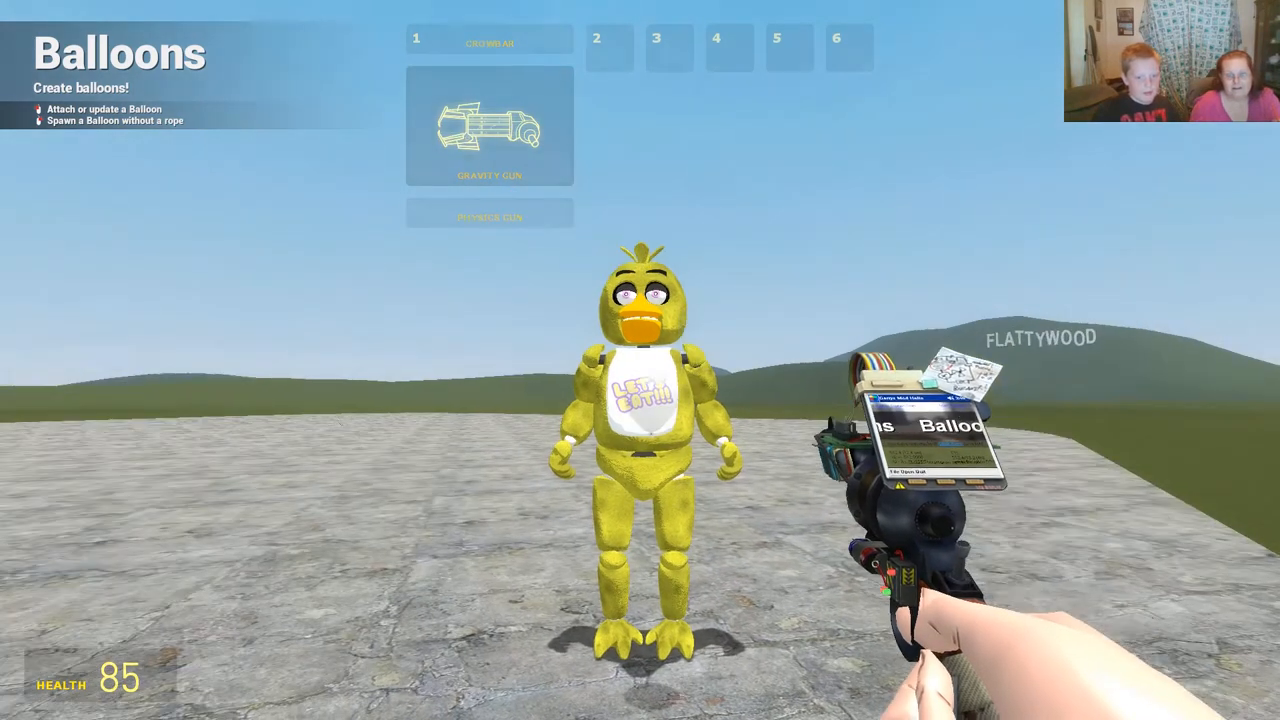
key("4")
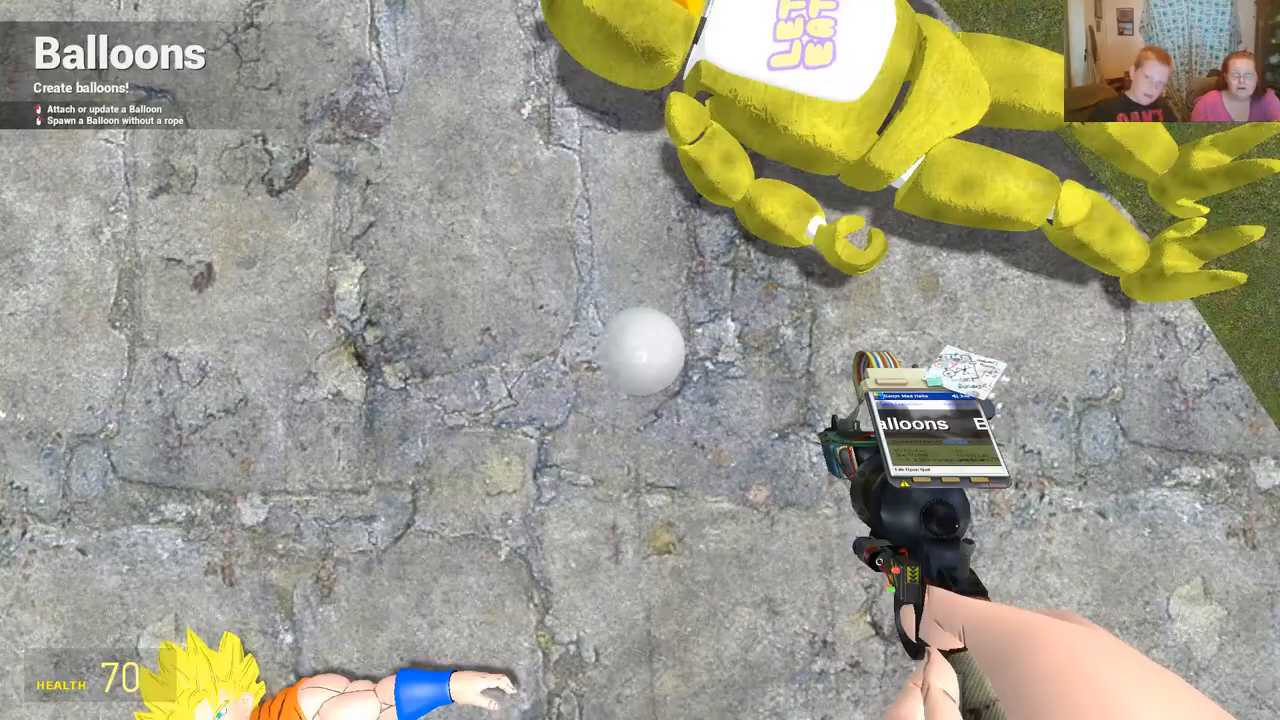
Attach a red balloon to Freddy, then undo the latest prop and balloon
key("q")
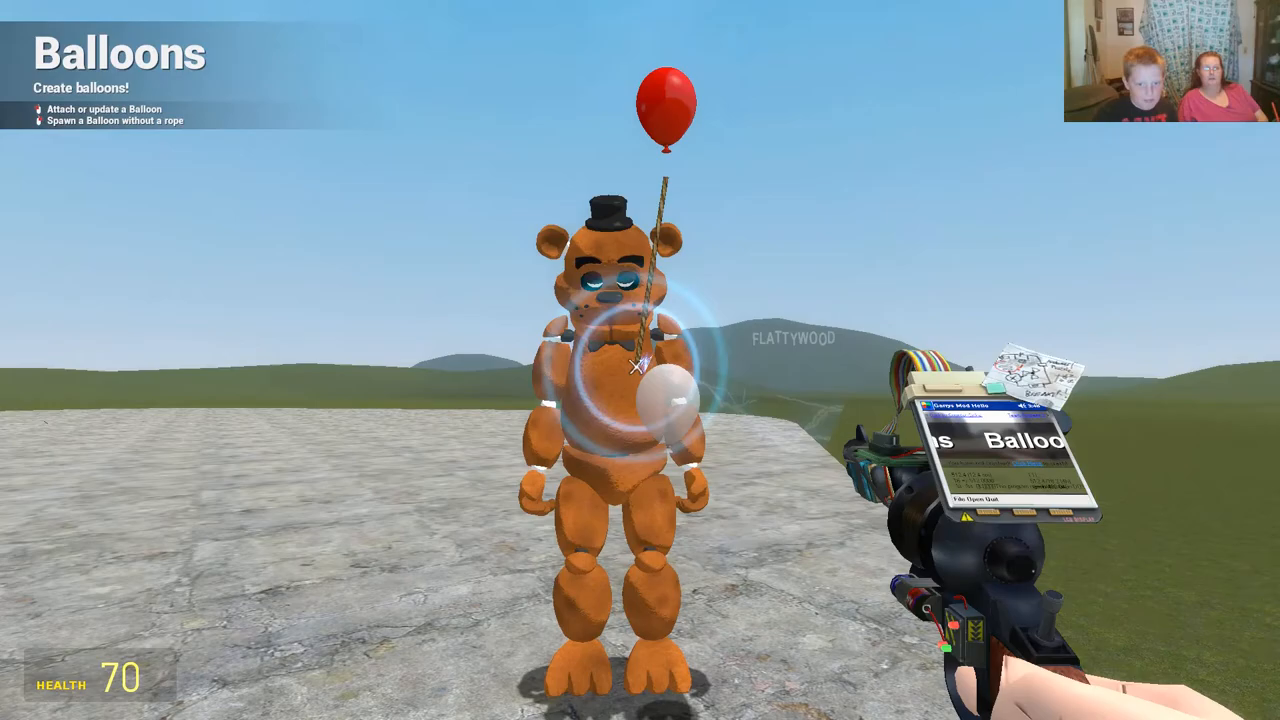
key("q")
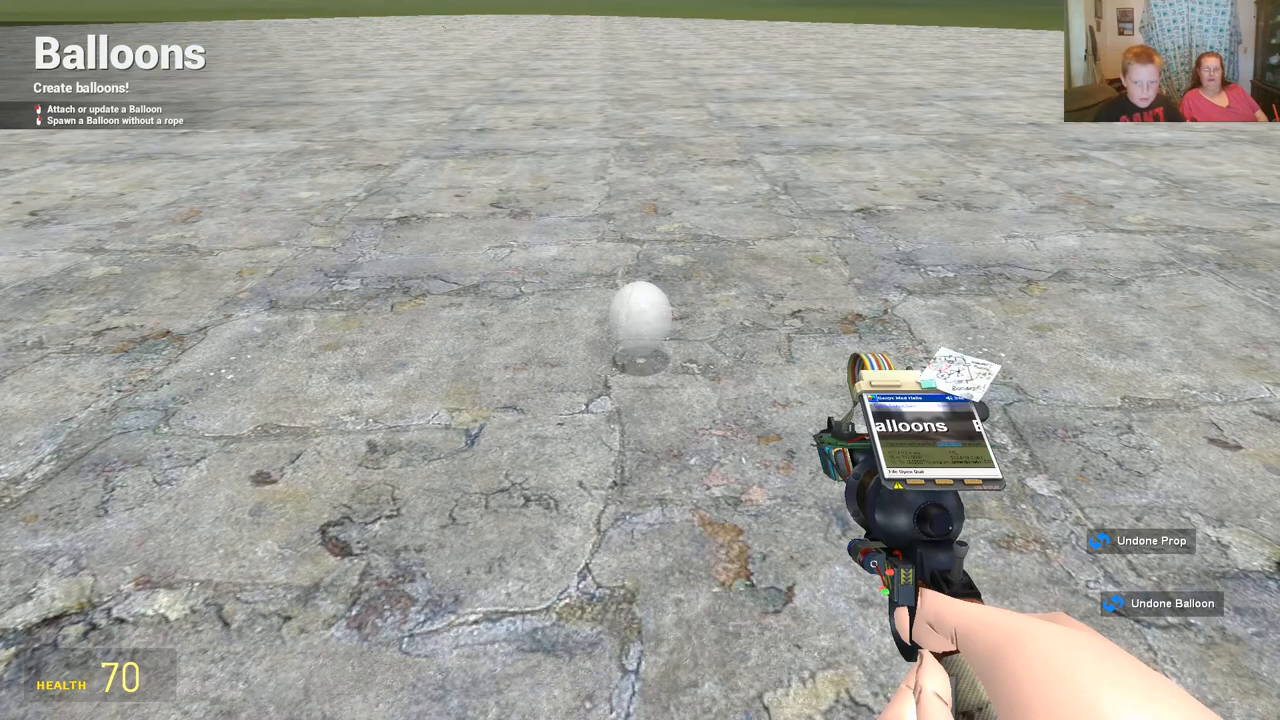
Respawn the top-hatted Freddy bear facing the Flattywood sign
key("q")
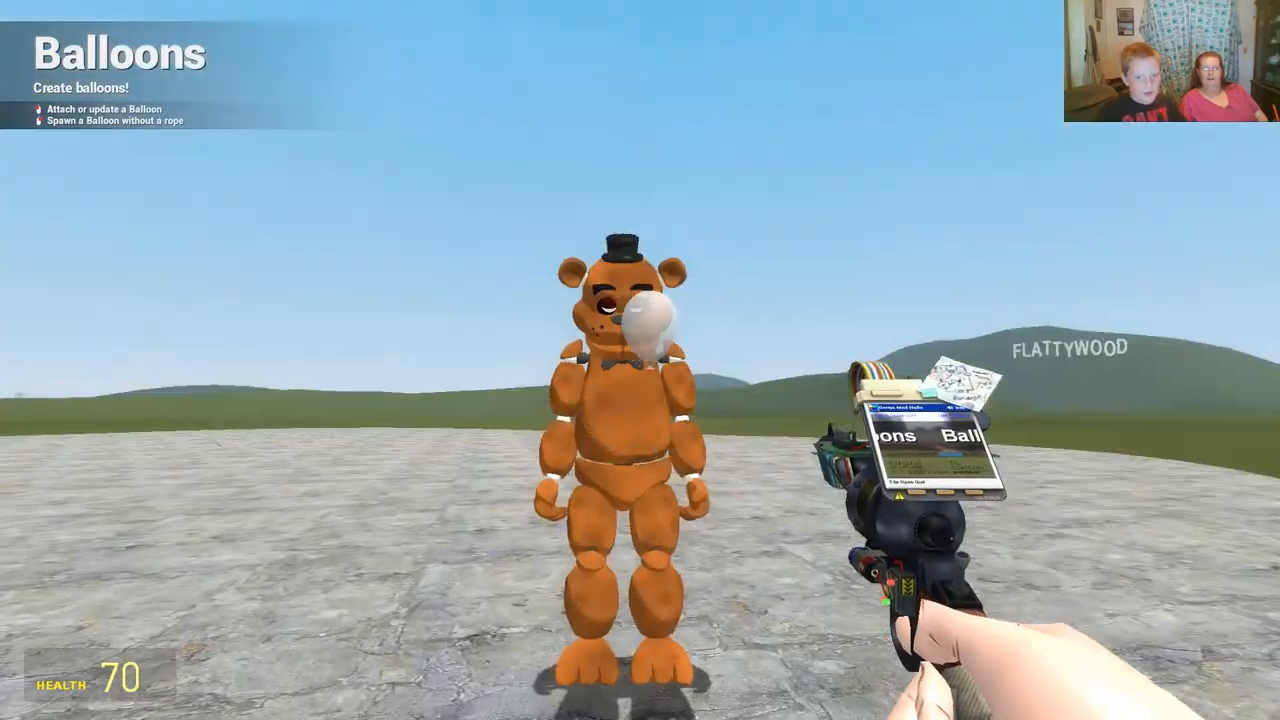
key("q")
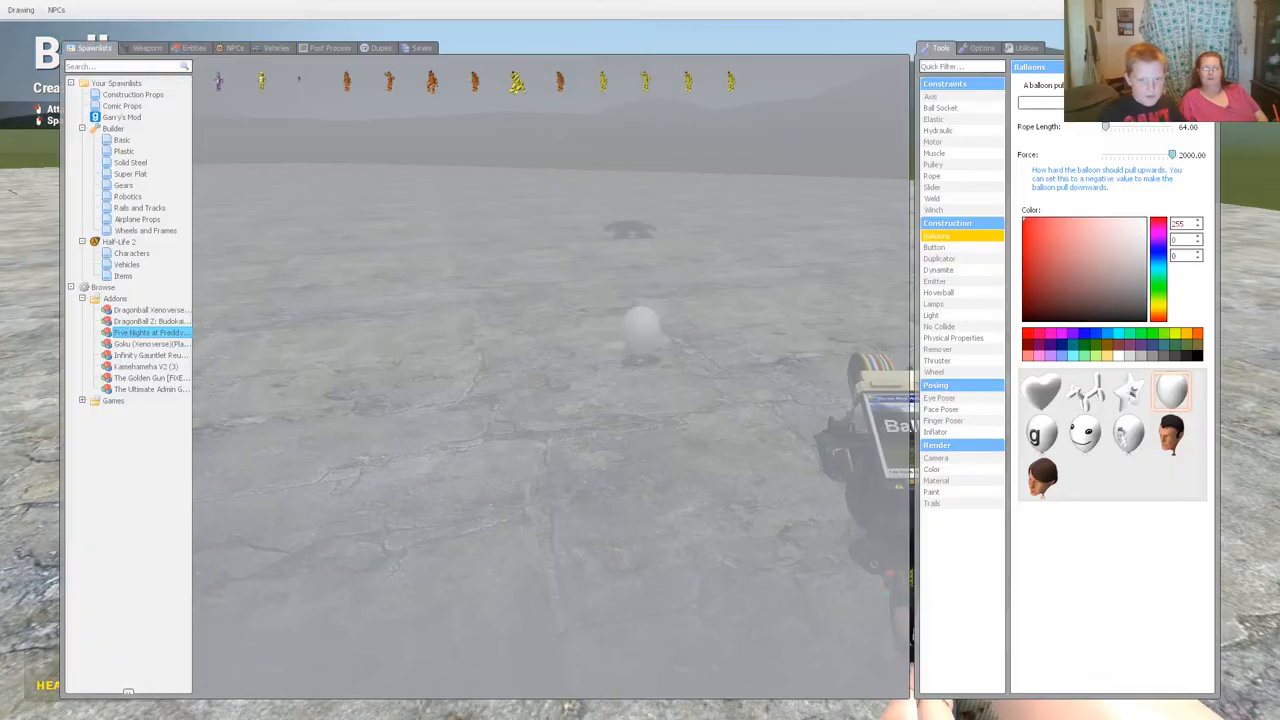
Spawn a yellow figure from the Five Nights at Freddy's addon models
key("q")
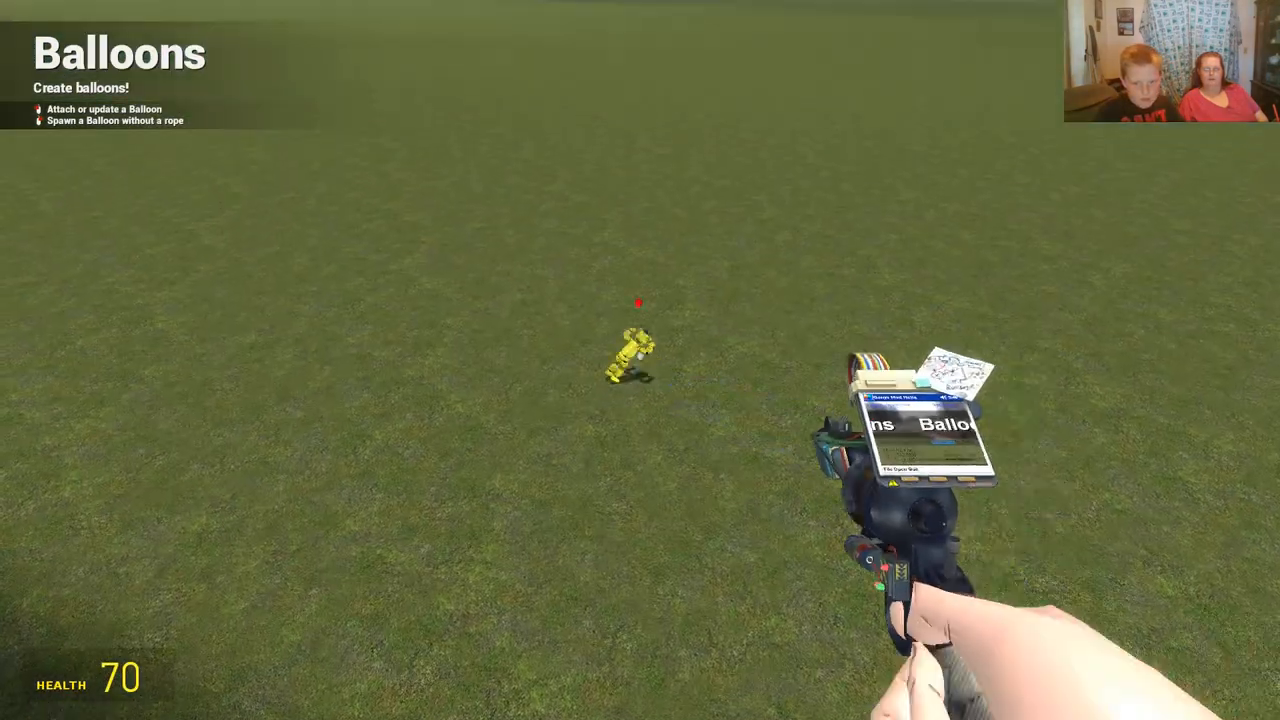
key("q")
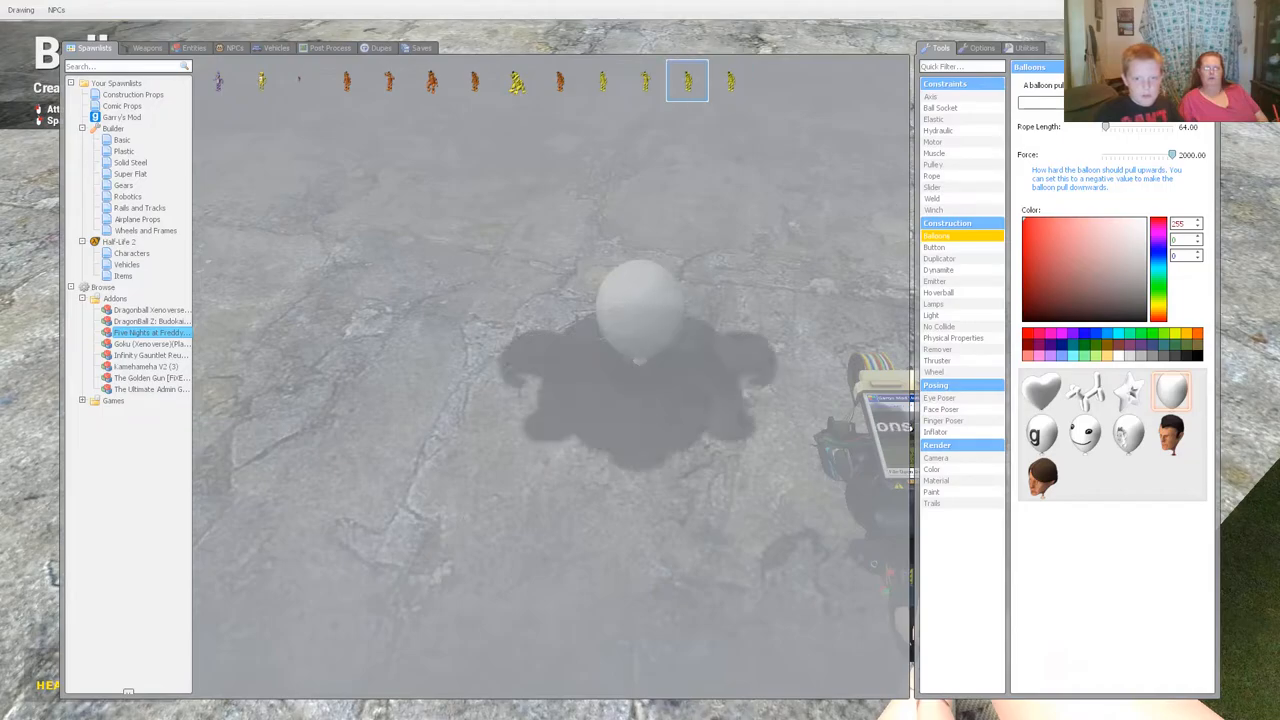
key("q")
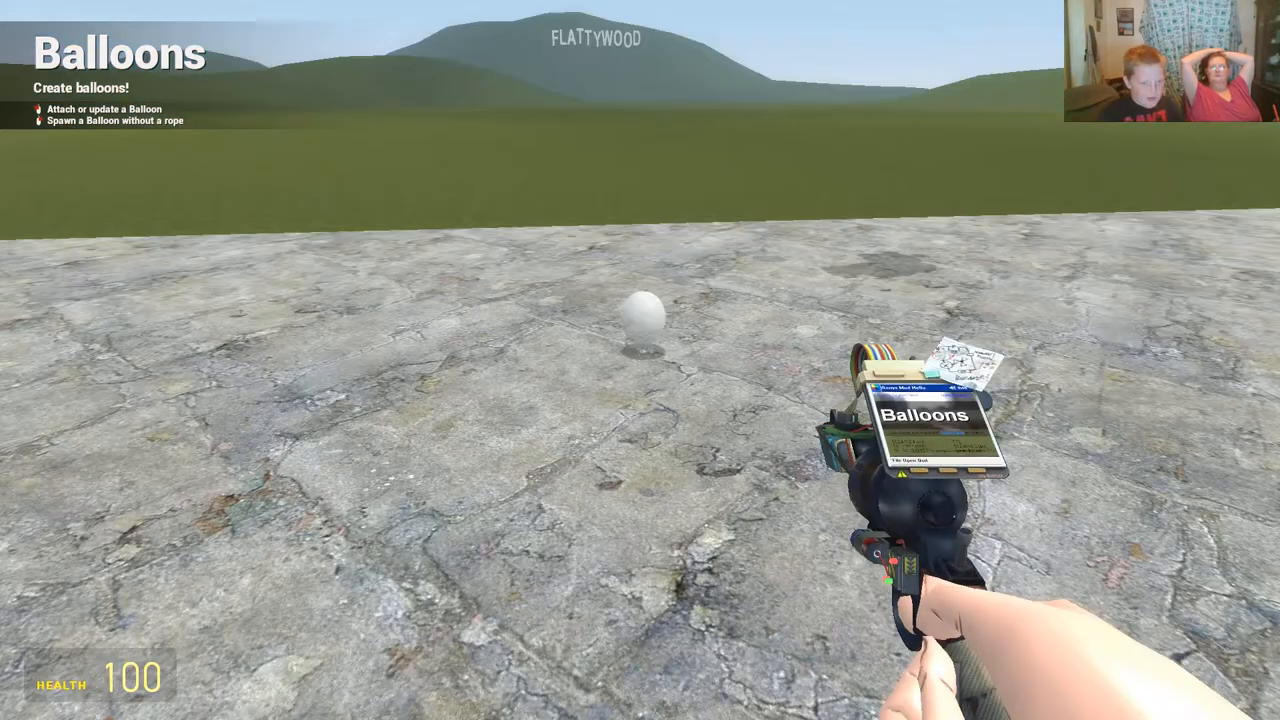
Inspect the roped Golden Freddy and select the Goku Xenoverse addon in Browse
key("q")
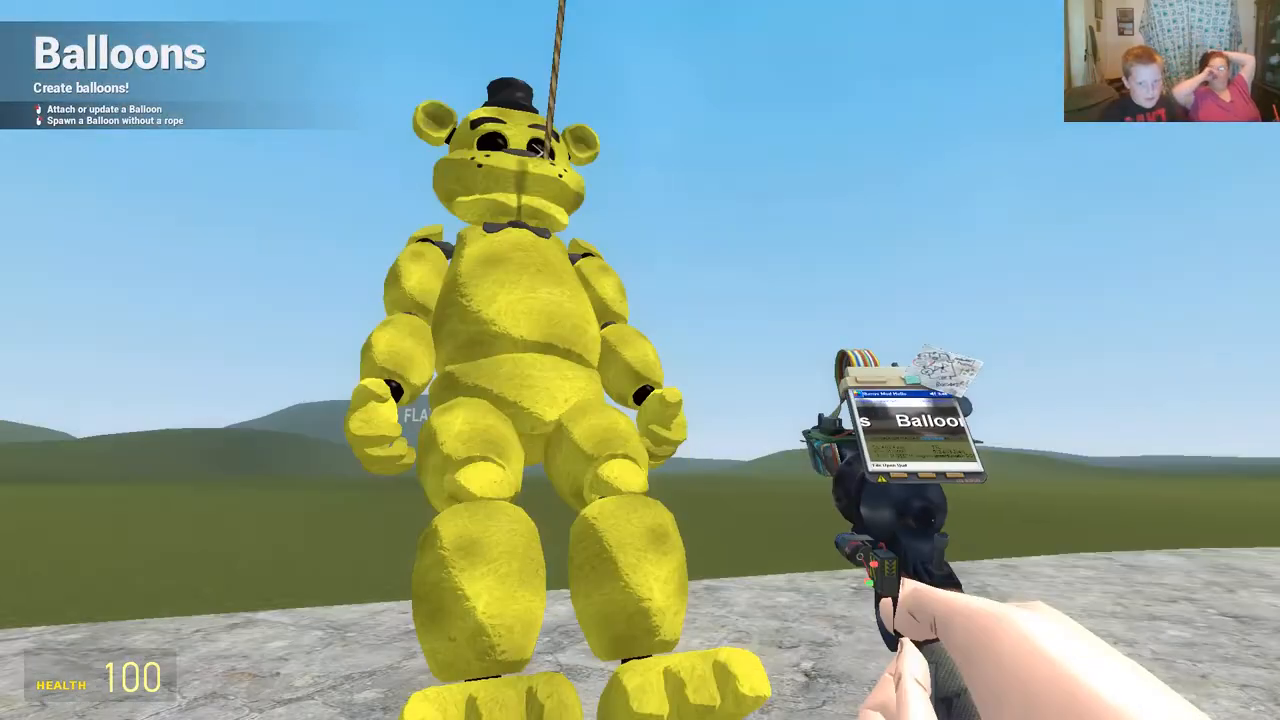
key("q")
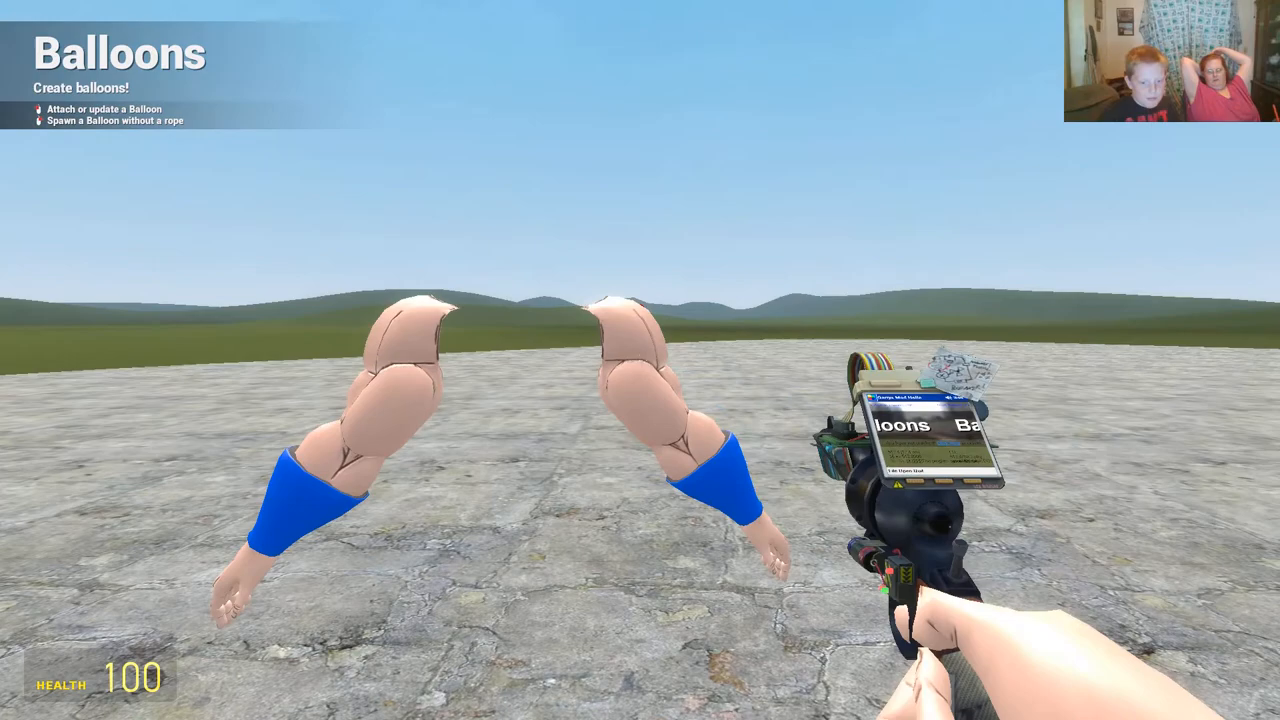
key("q")
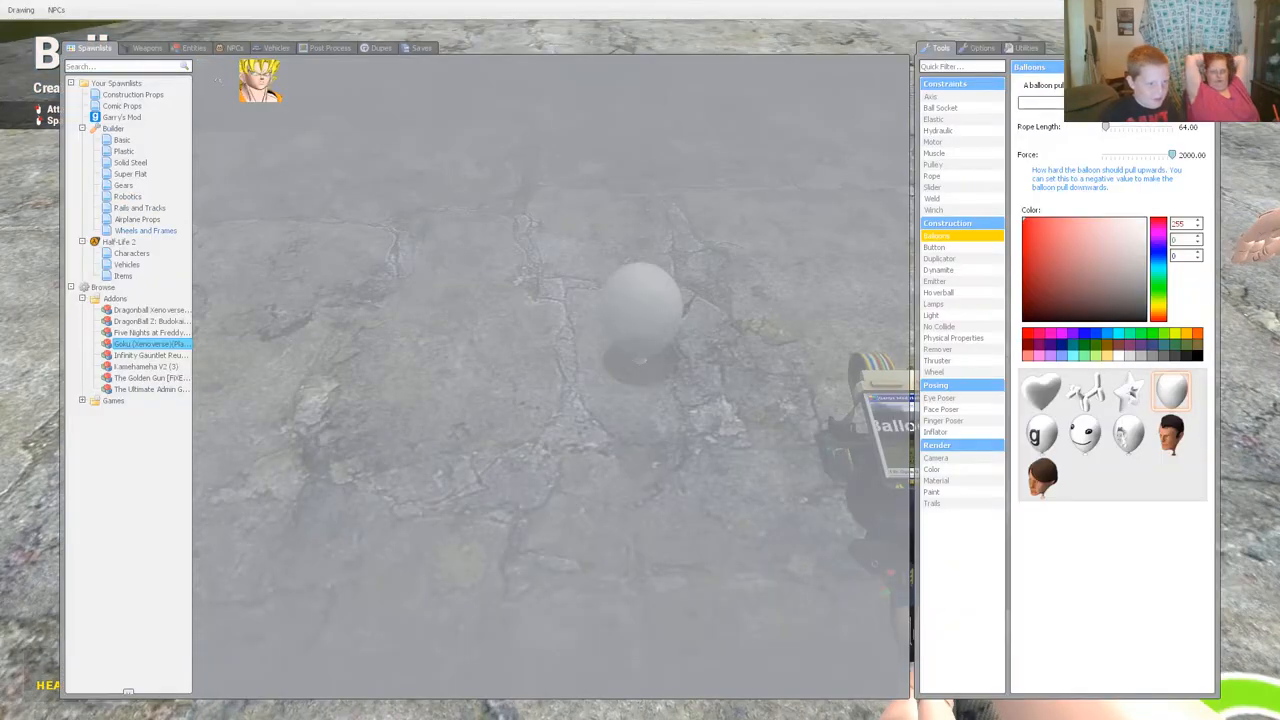
Spawn the Goku ragdoll from the model catalogue and close the menu
left_click(150, 355)
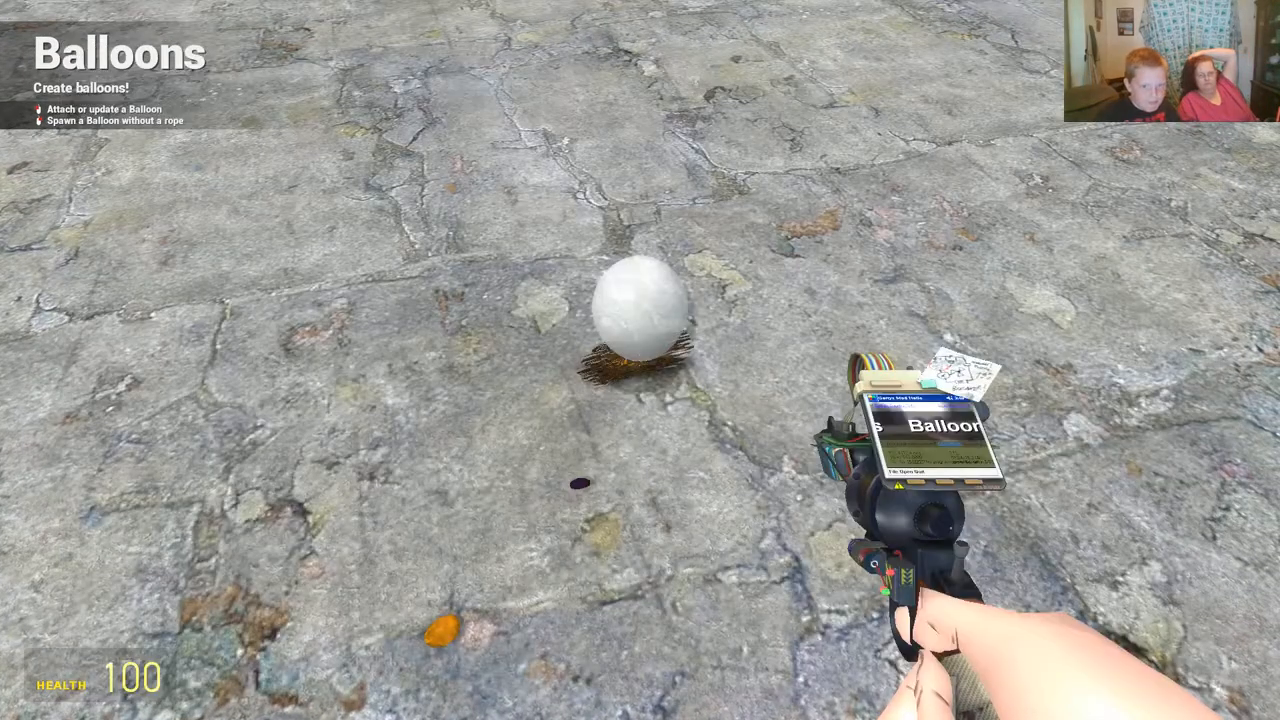
Undo the spawned Infinity Gauntlet and gem props, then browse the Infinity Gauntlet addon
key("q")
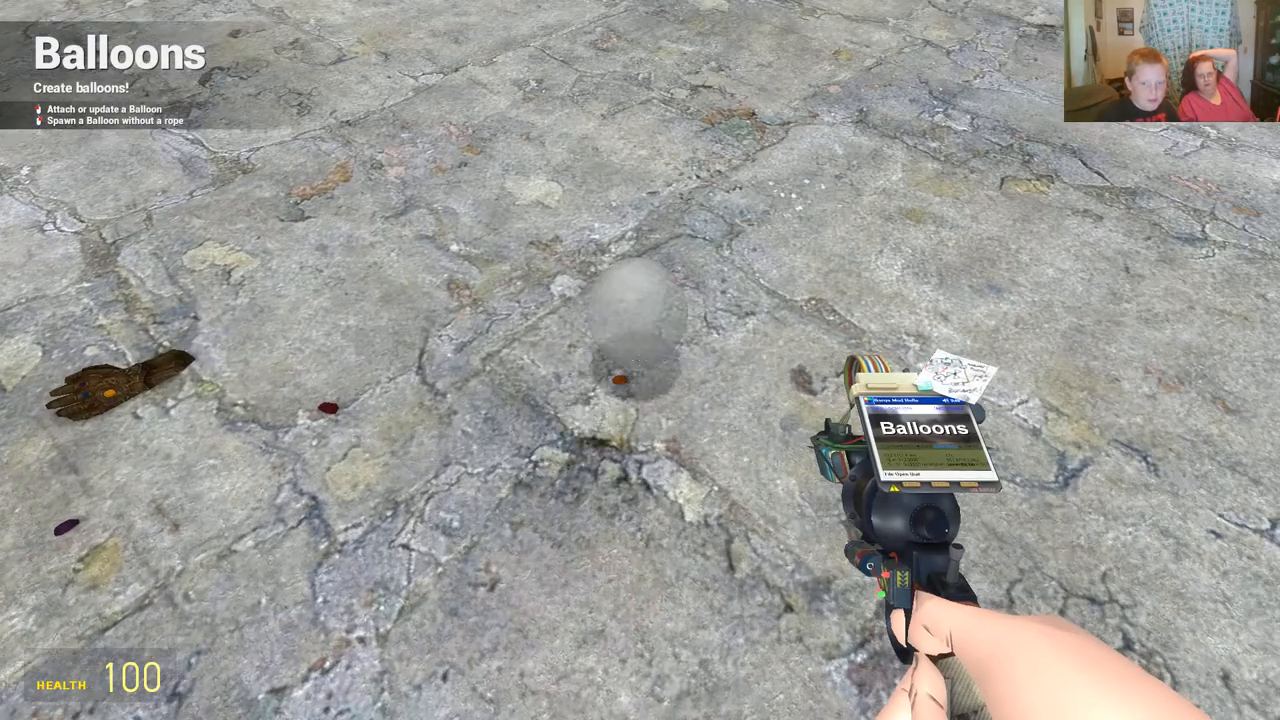
key("q")
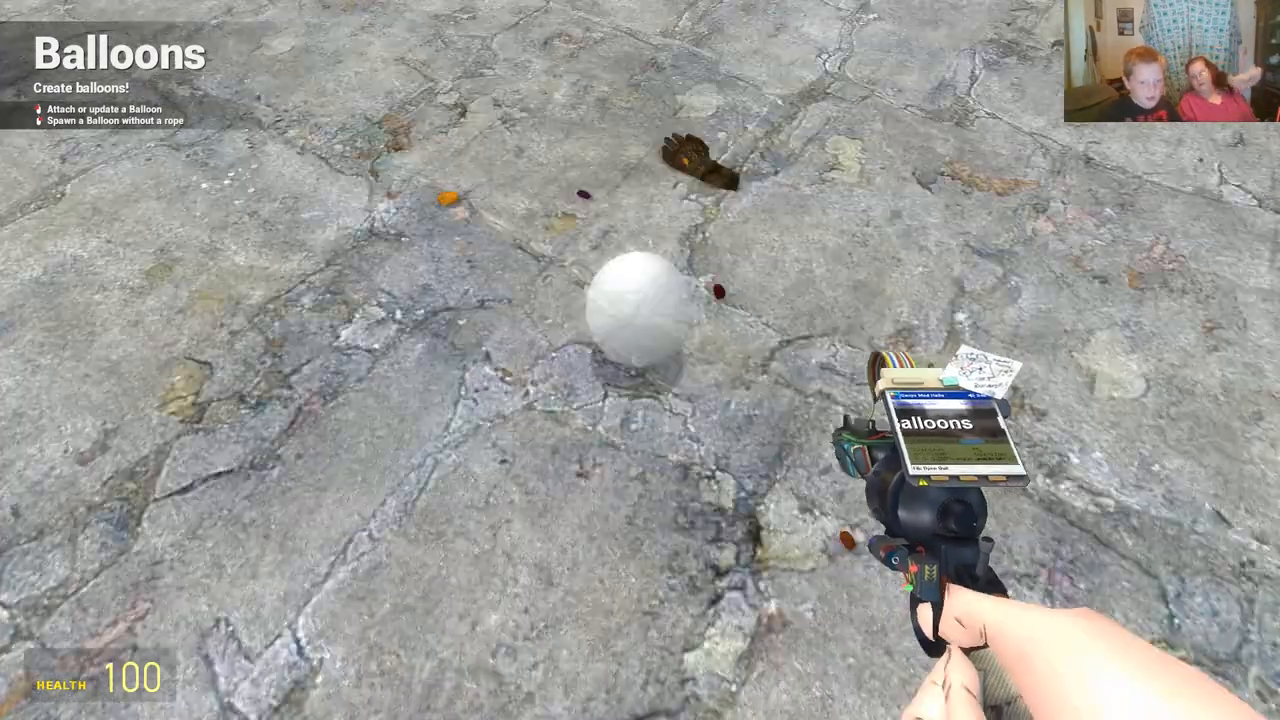
key("q")
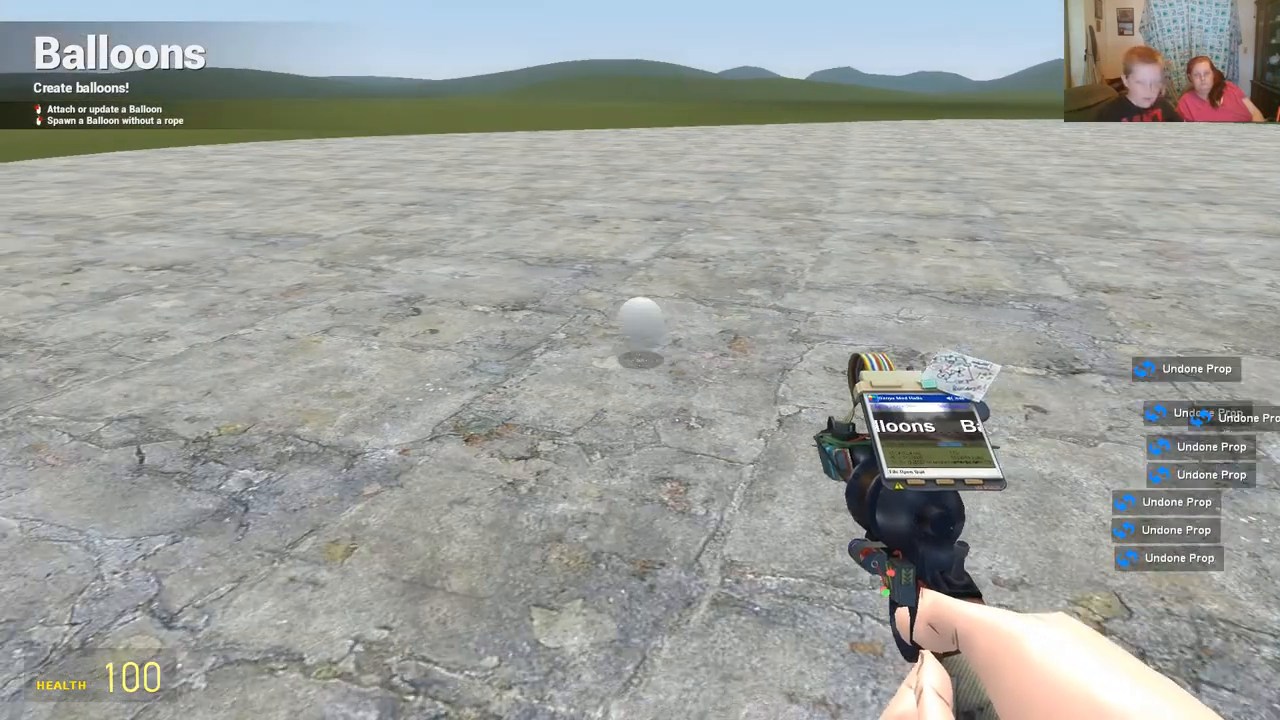
key("q")
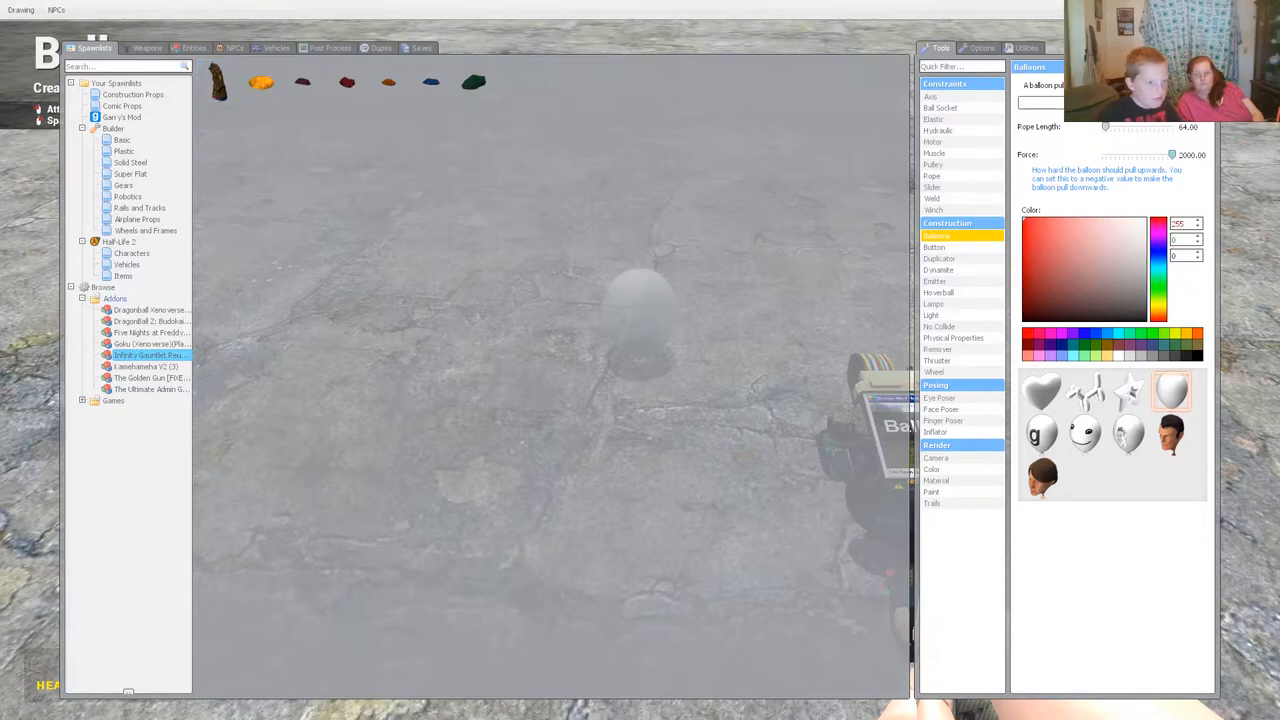
Spawn several Dragonball Xenoverse character ragdolls, checking the map between spawns
left_click(150, 309)
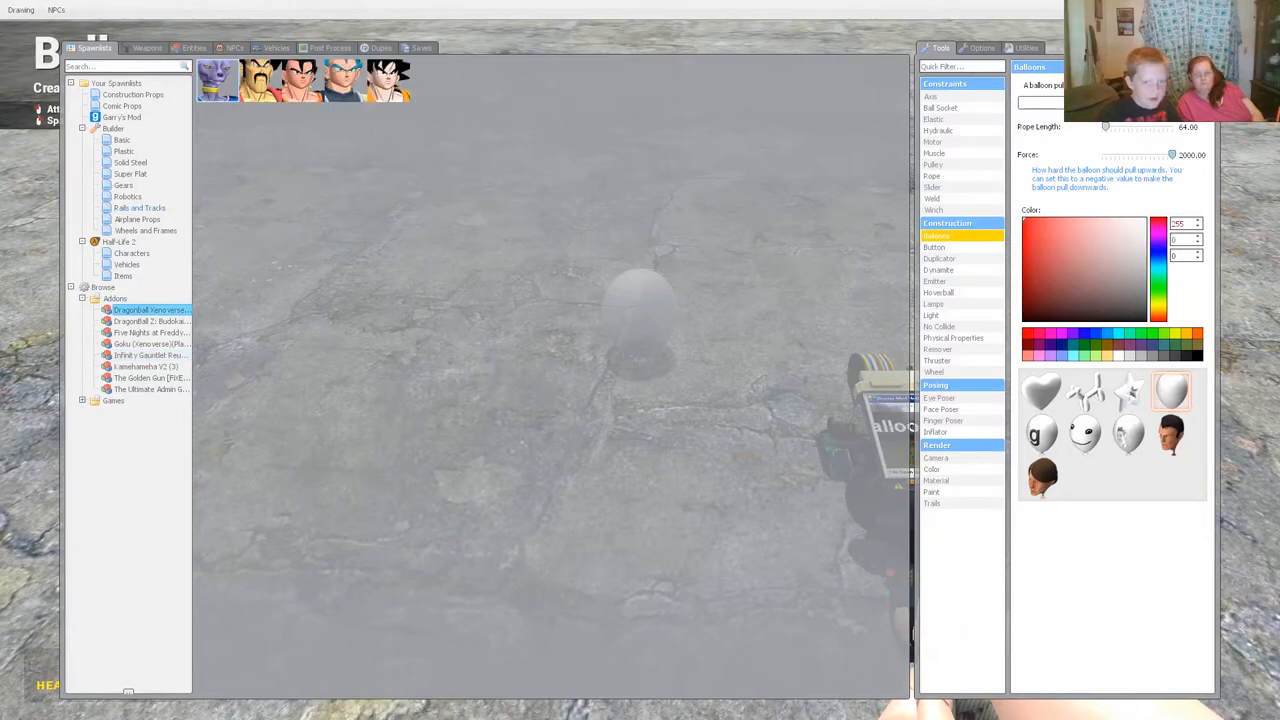
key("q")
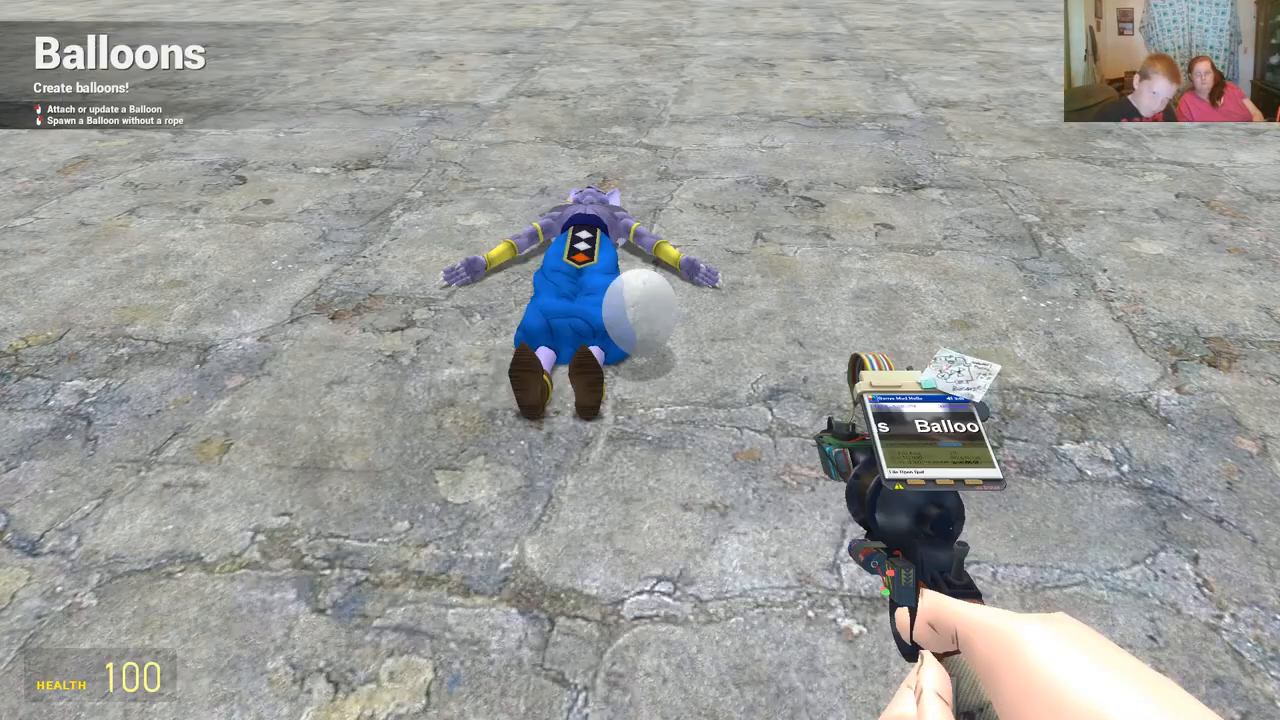
key("q")
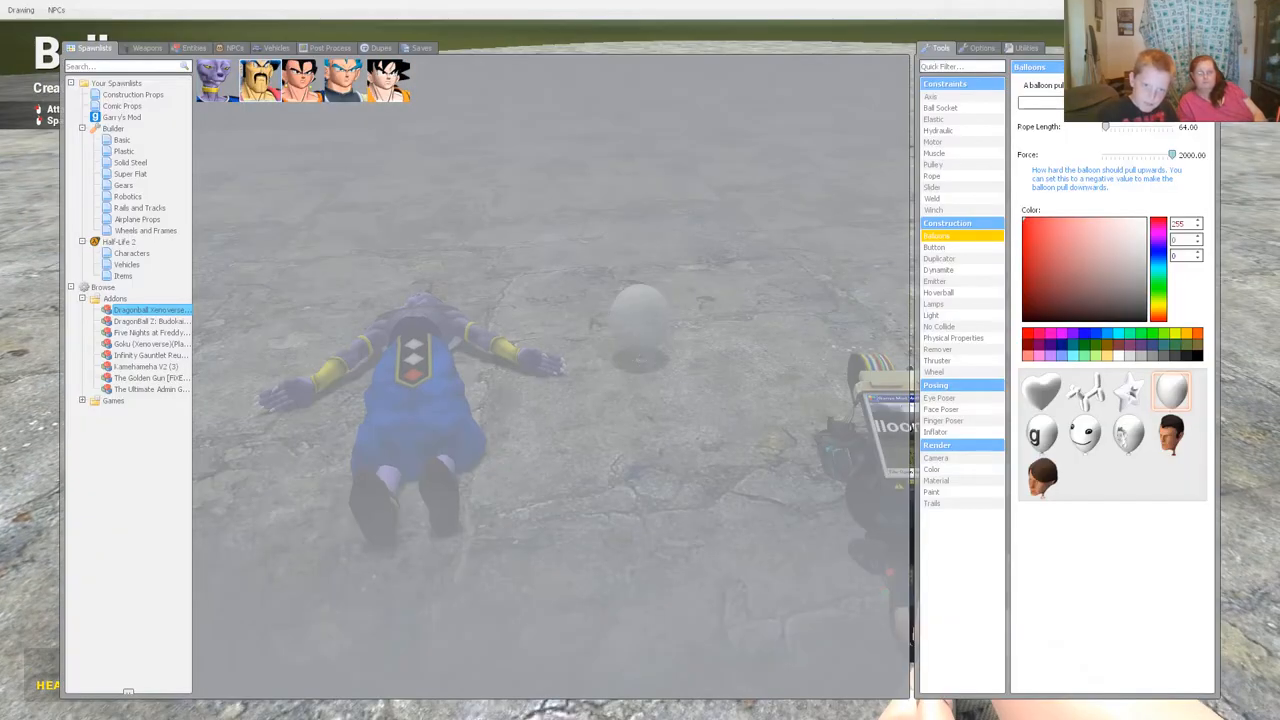
key("q")
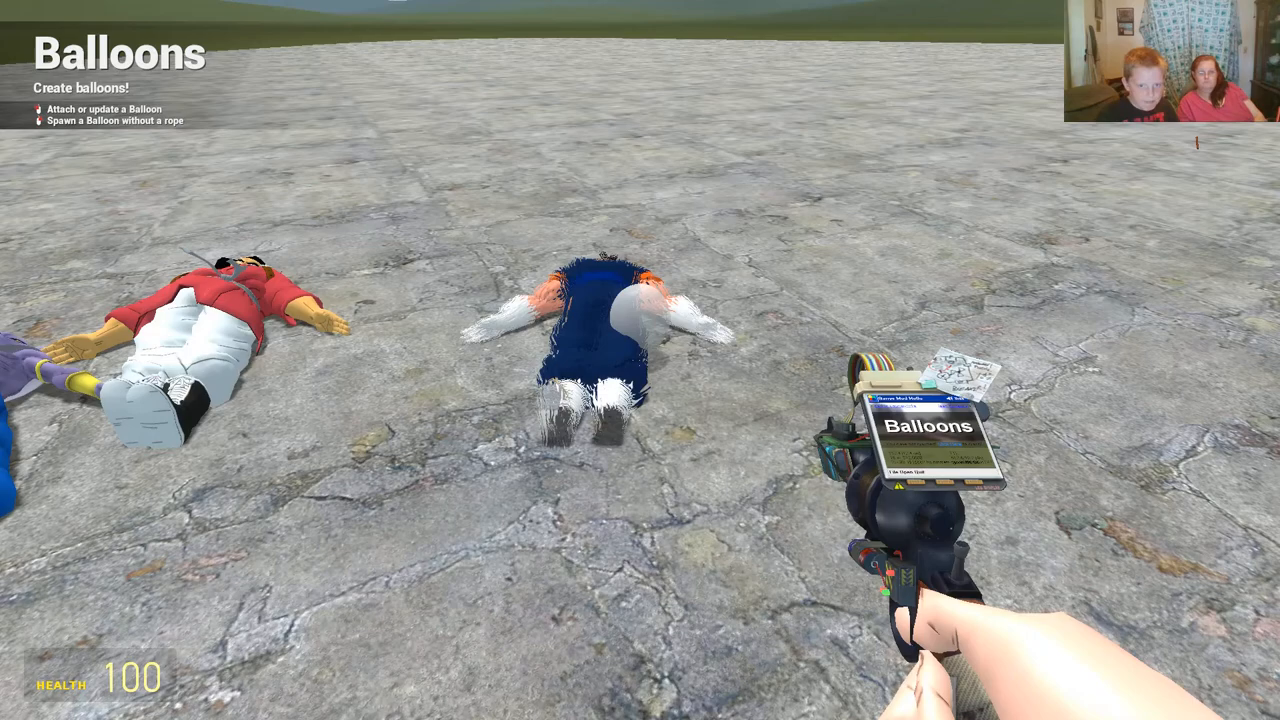
key("q")
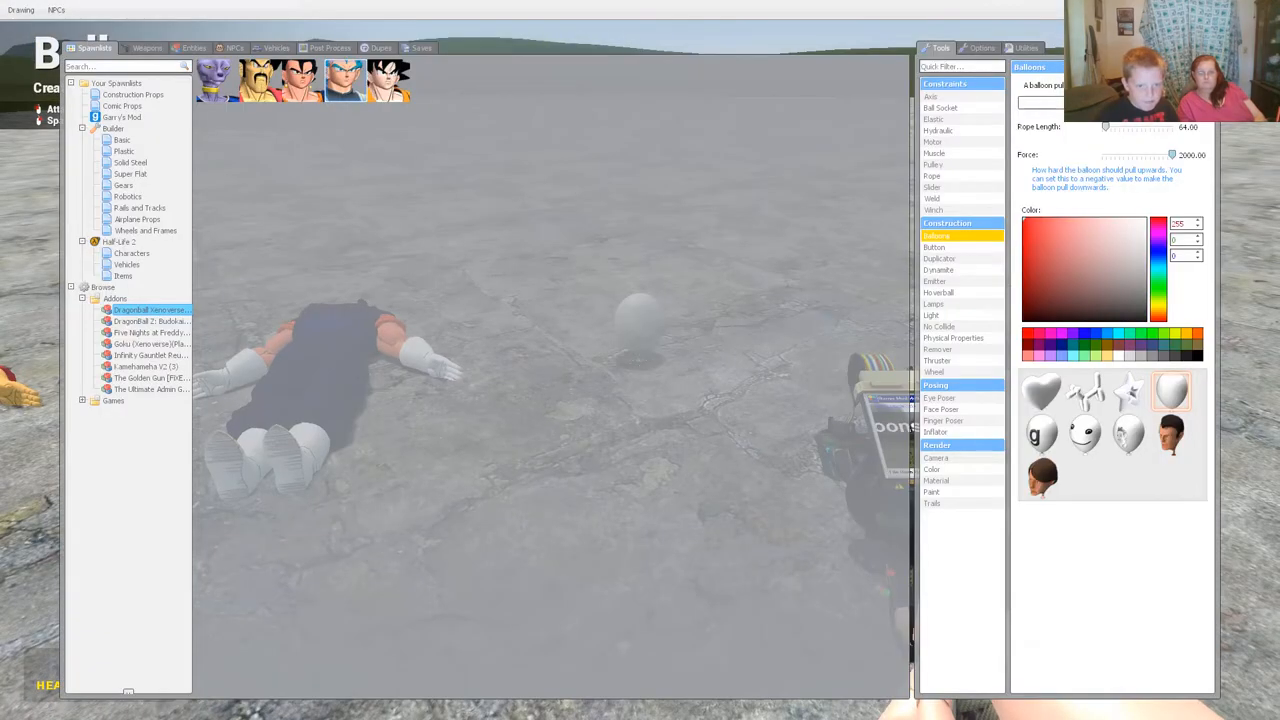
key("q")
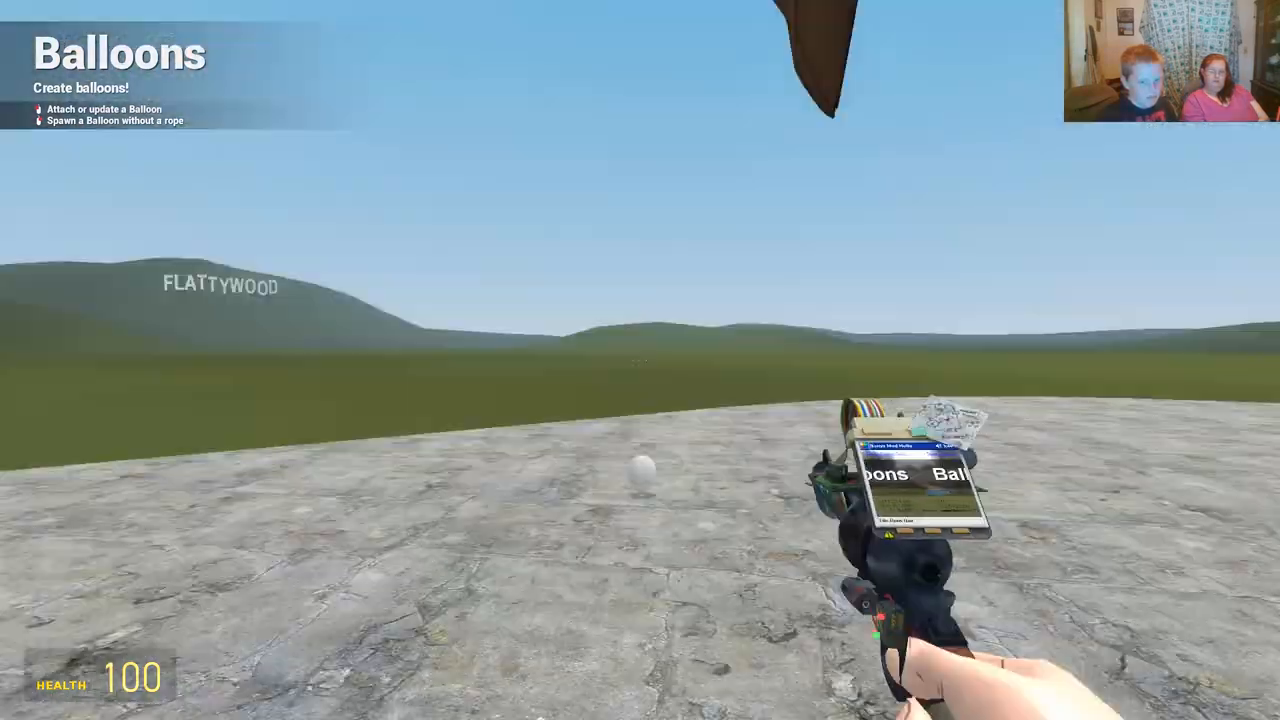
Spawn the Foxy ragdoll with a balloon and list the Five Nights at Freddy's models
key("q")
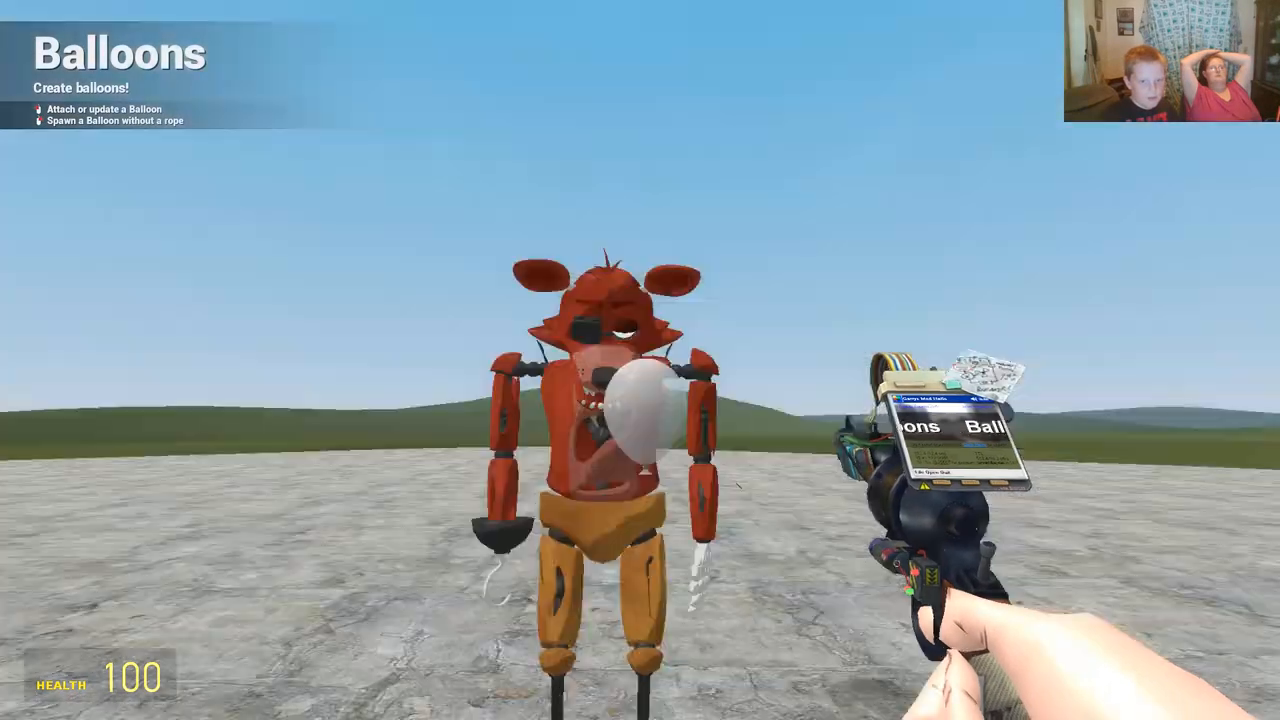
key("q")
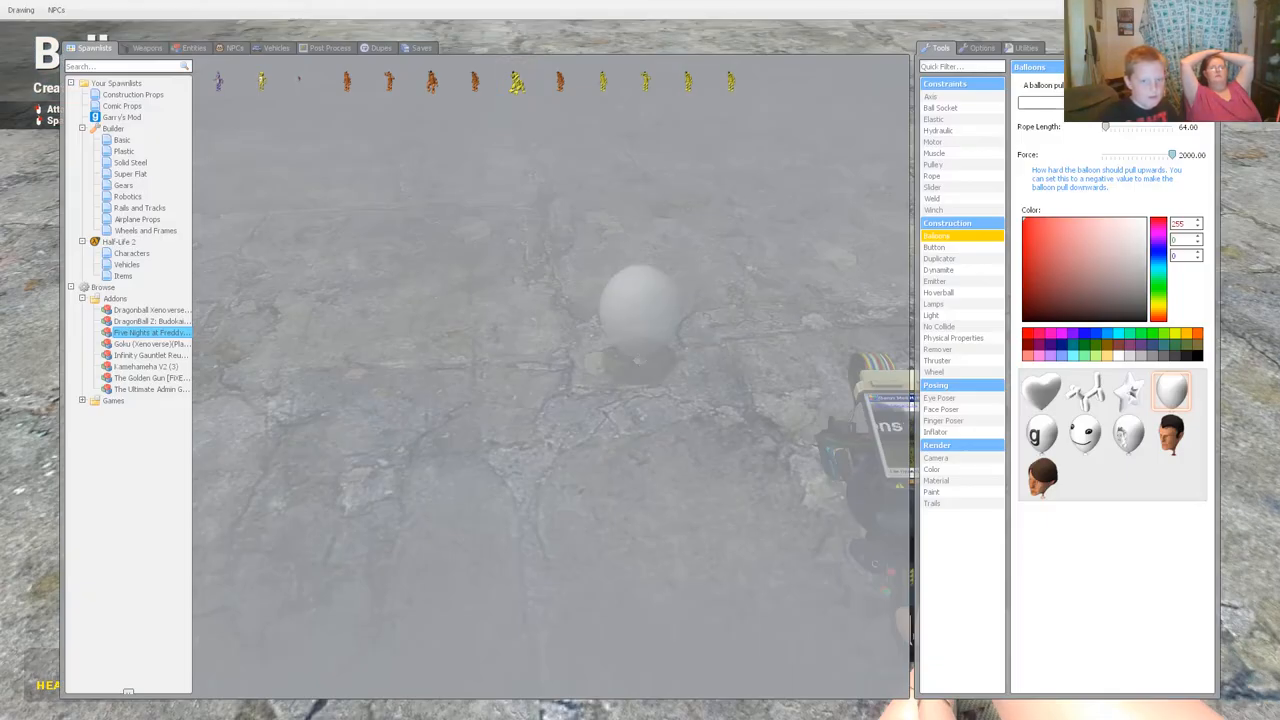
Spawn models from the Goku addon, checking the map between spawns
left_click(147, 344)
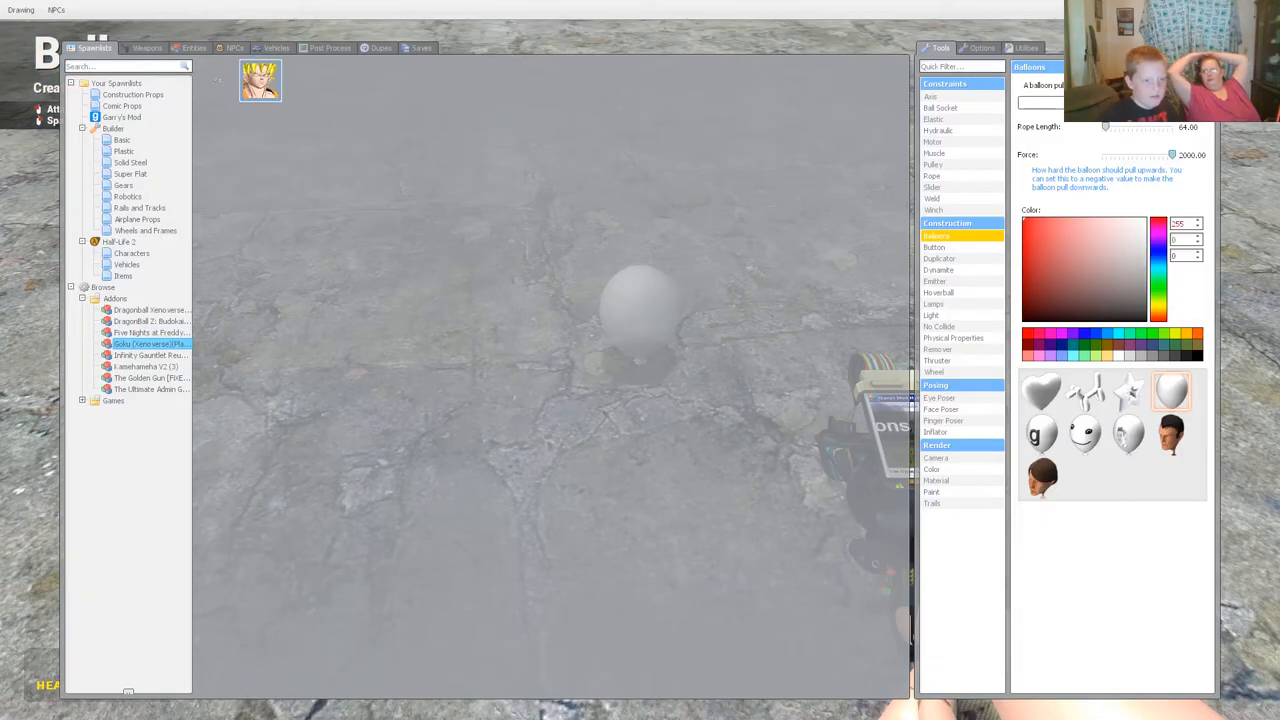
key("q")
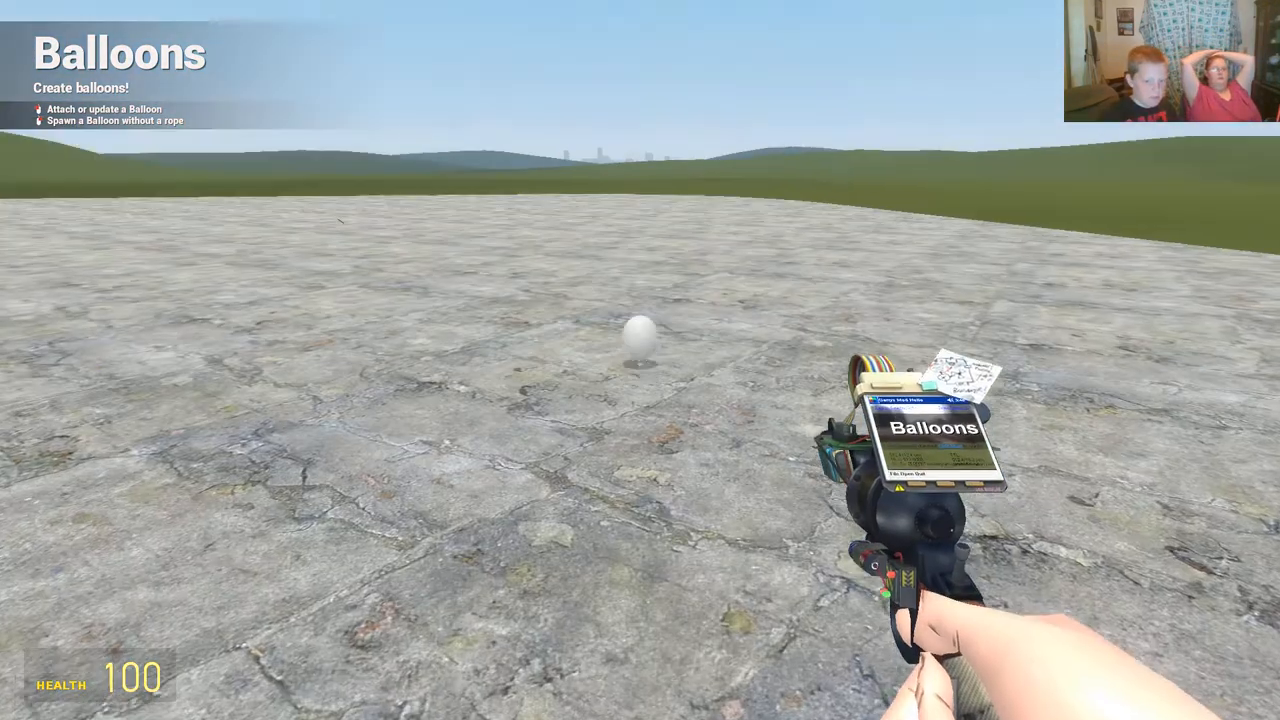
key("q")
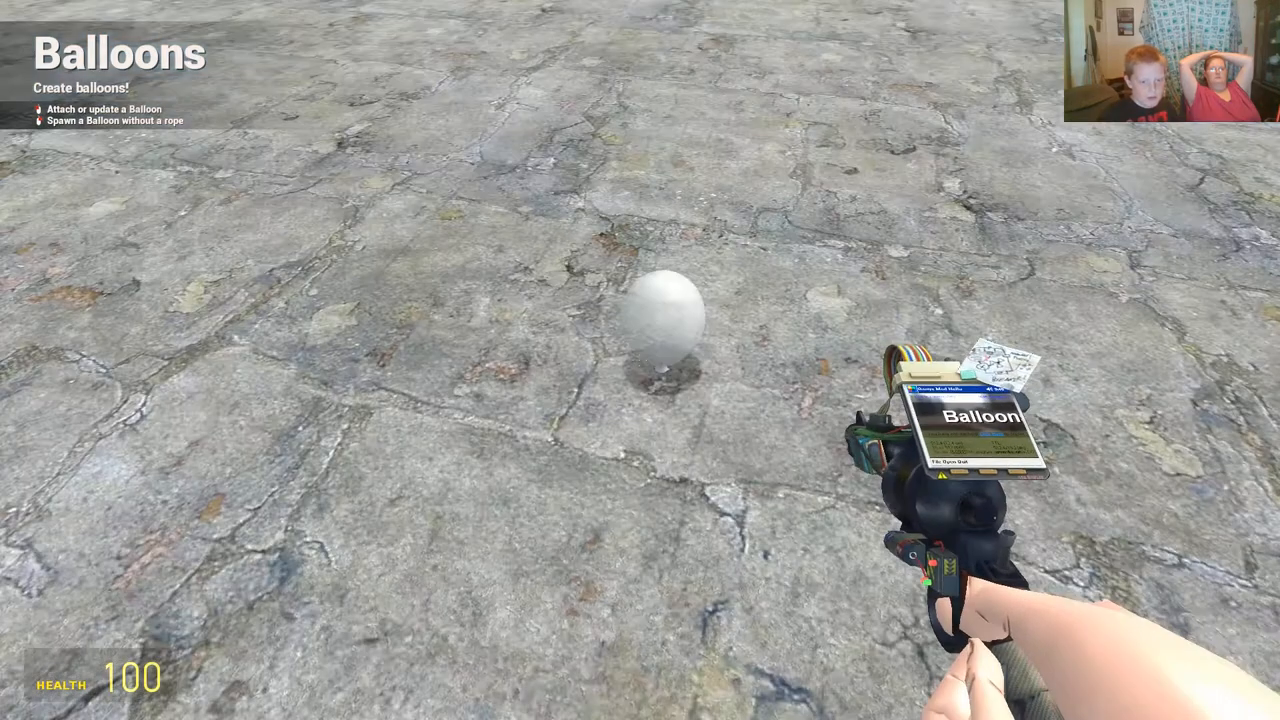
key("q")
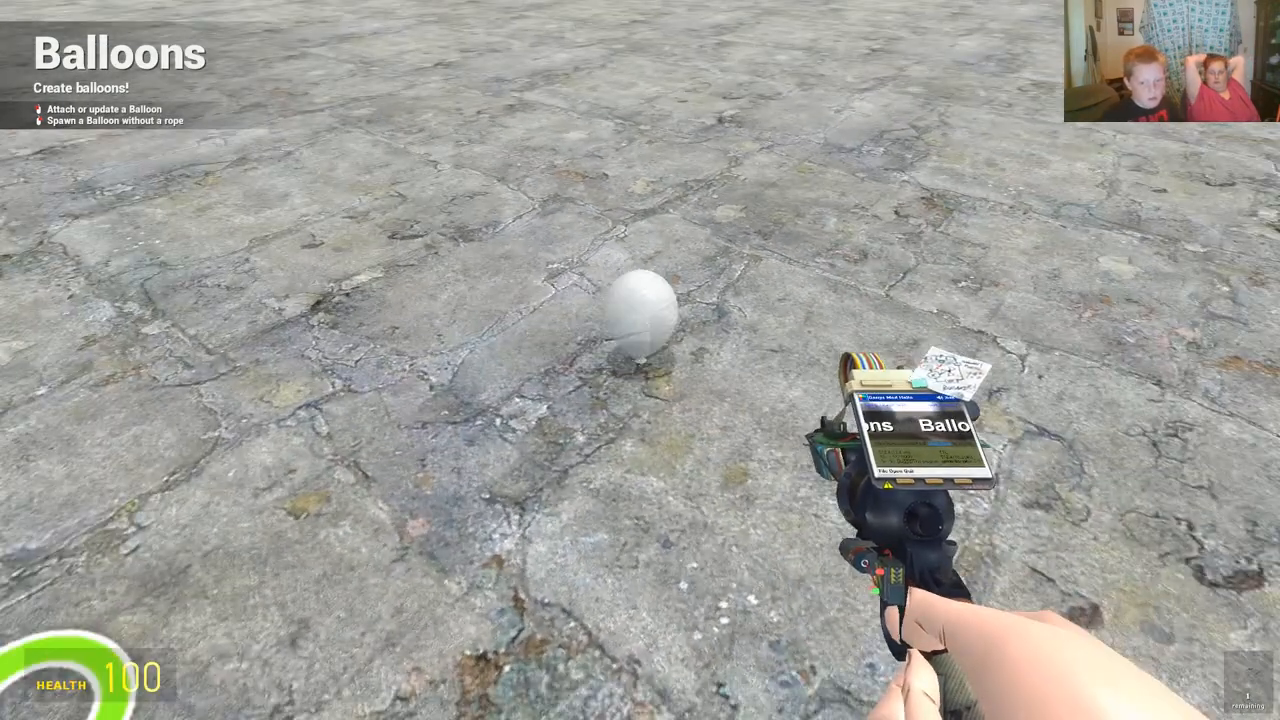
key("q")
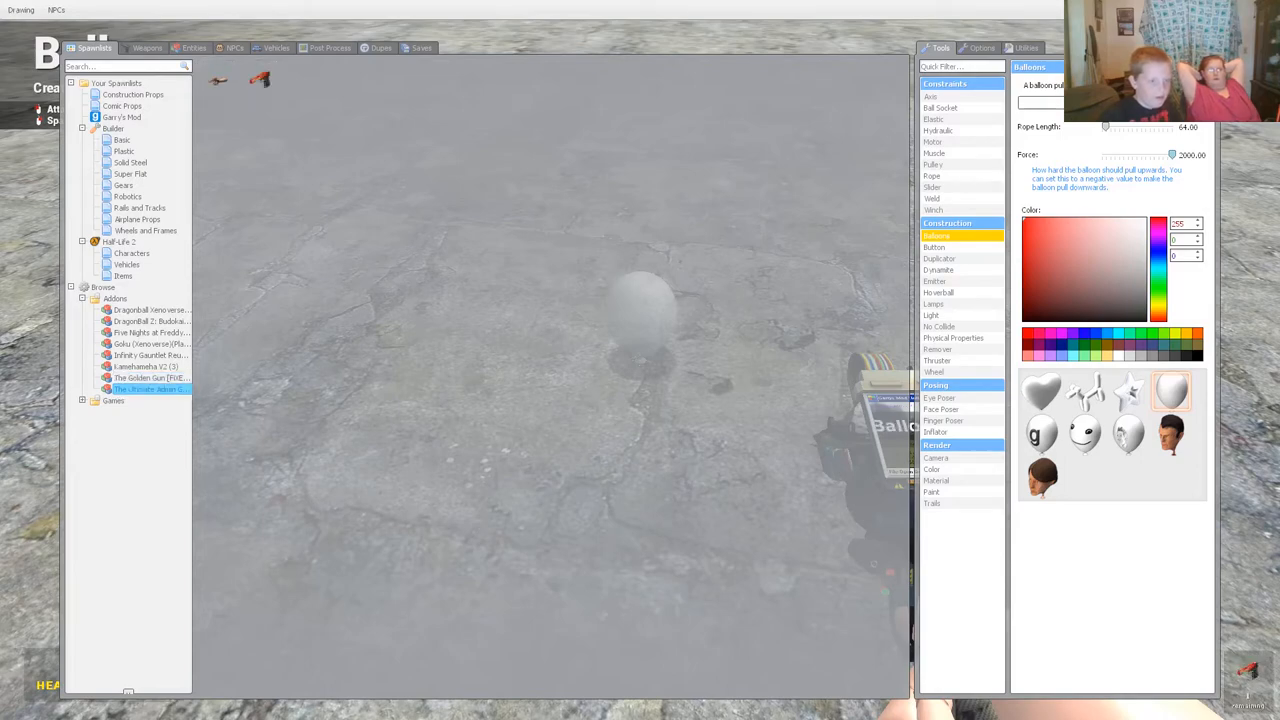
key("q")
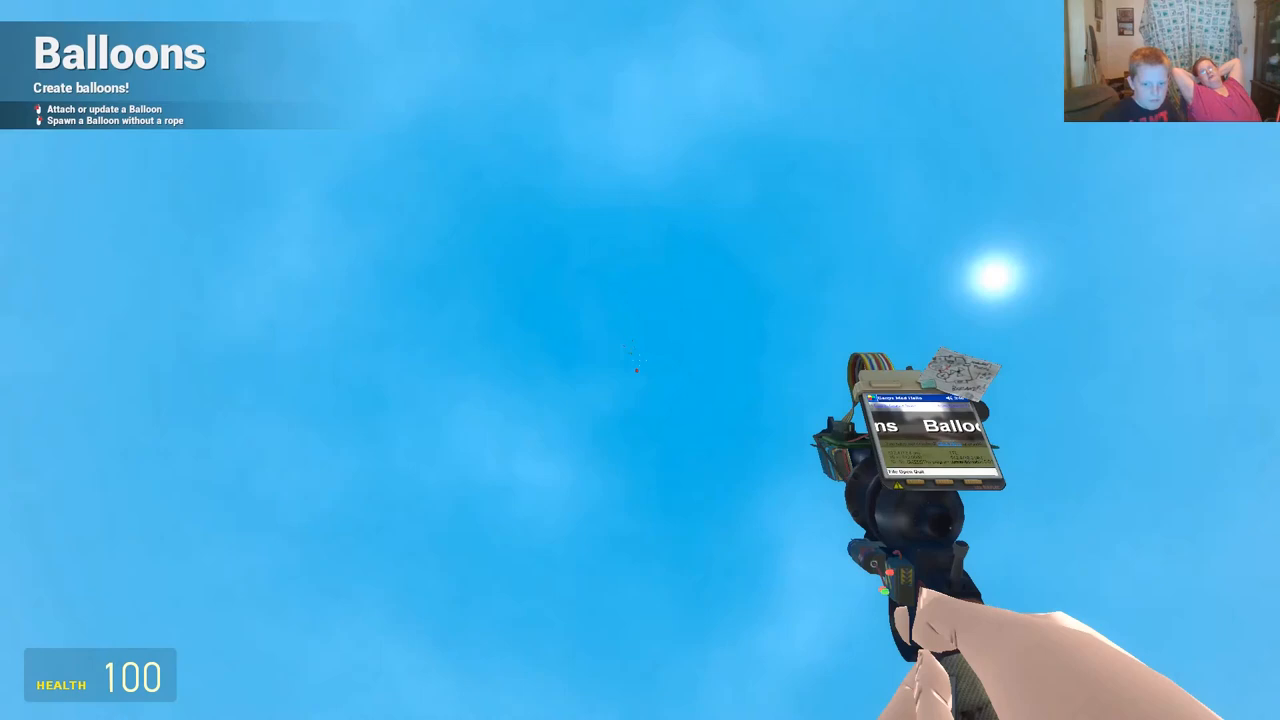
key("q")
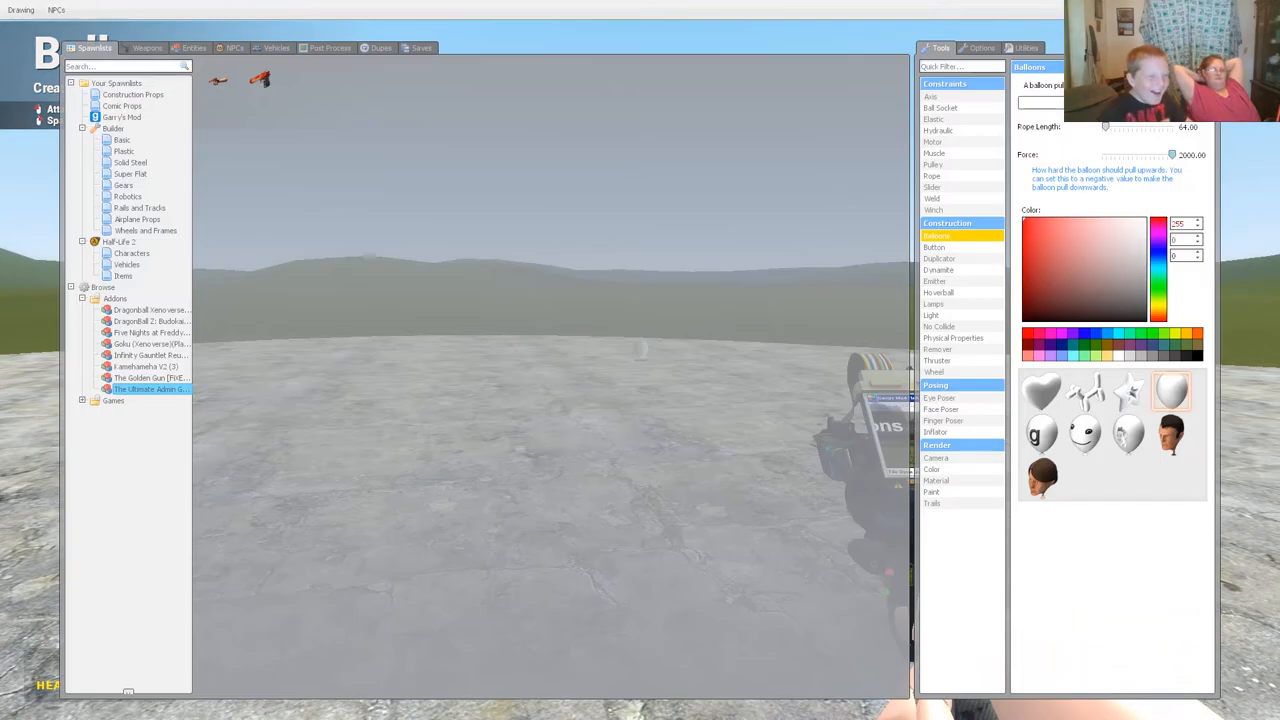
Equip the orange Sexyness pistol from The Ultimate Admin Gun addon
left_click(147, 47)
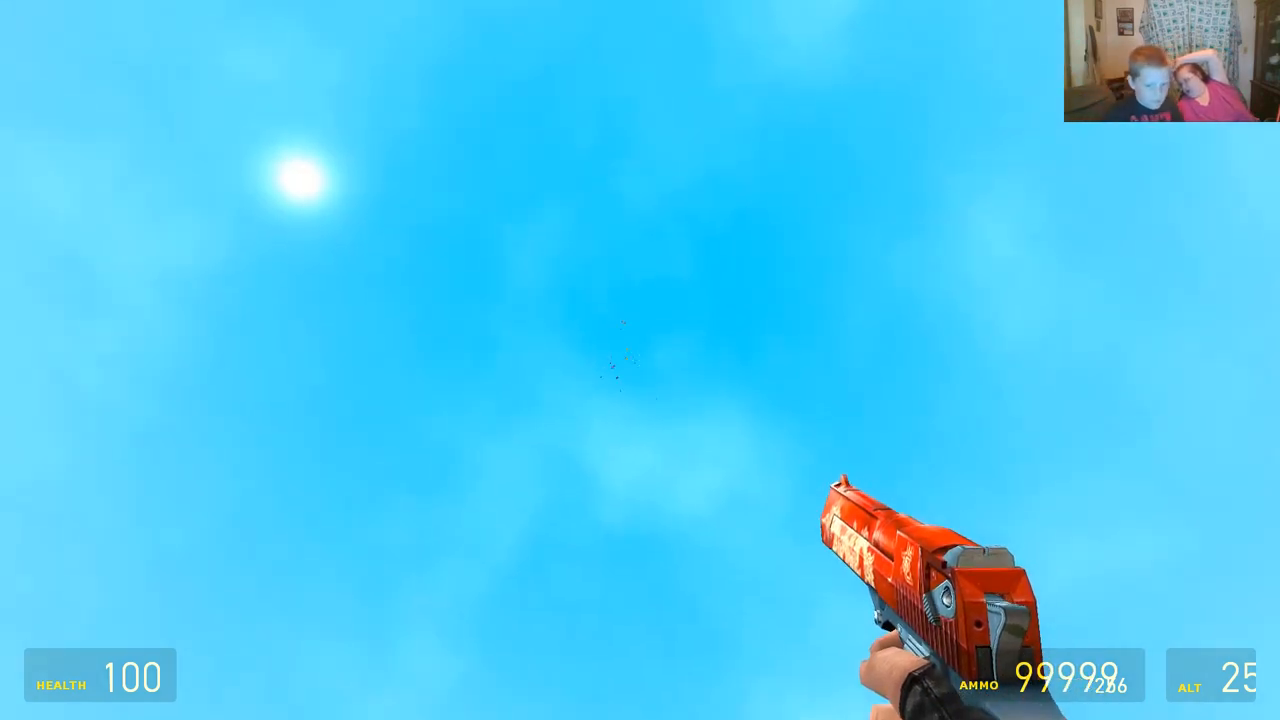
key("q")
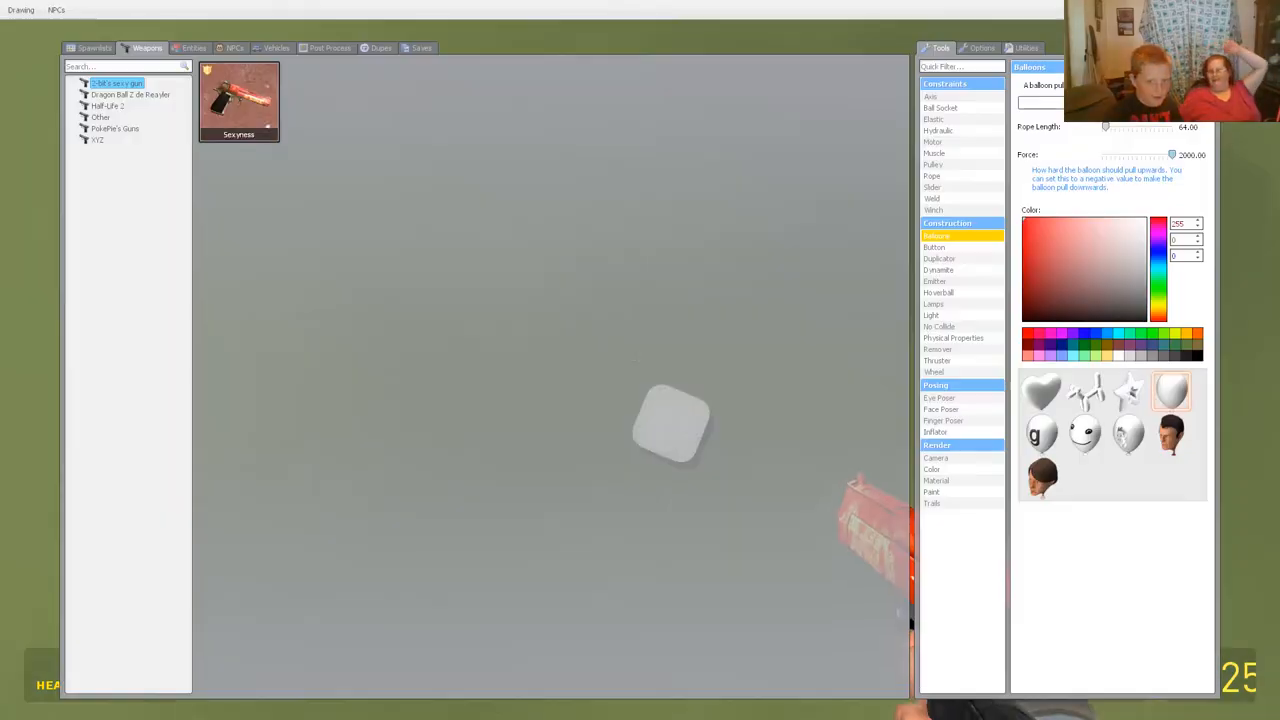
left_click(90, 47)
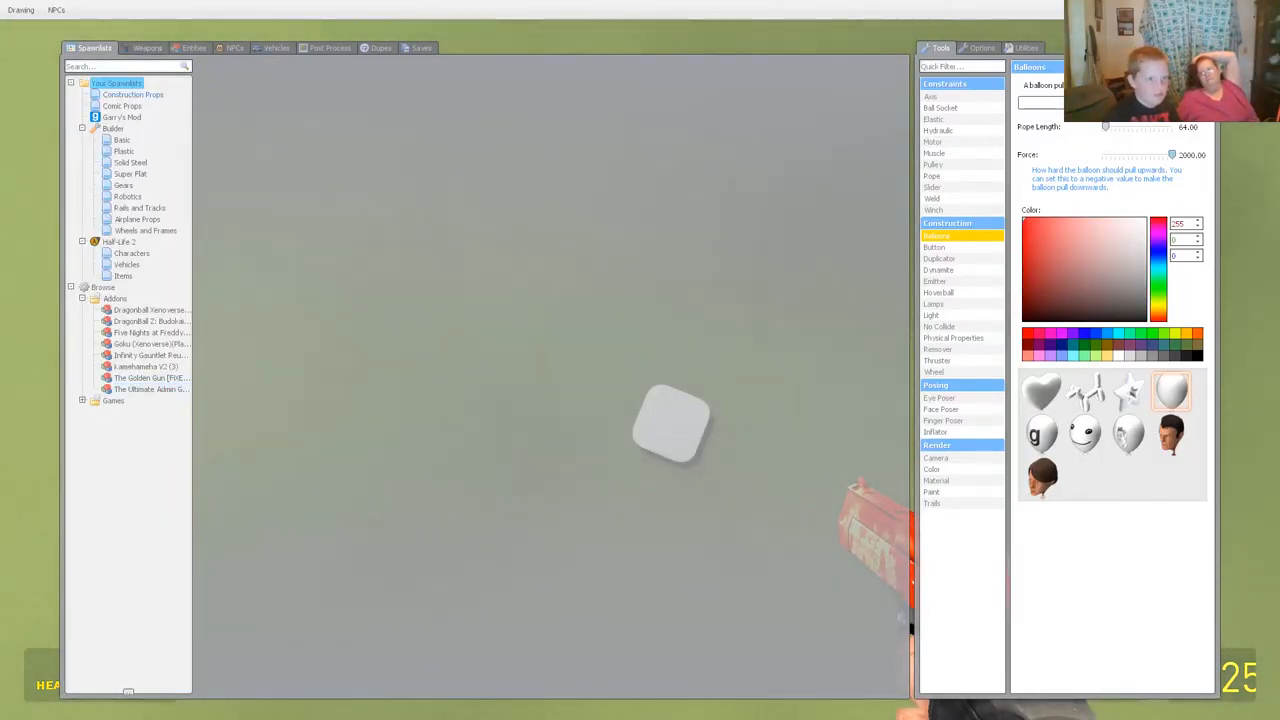
left_click(138, 93)
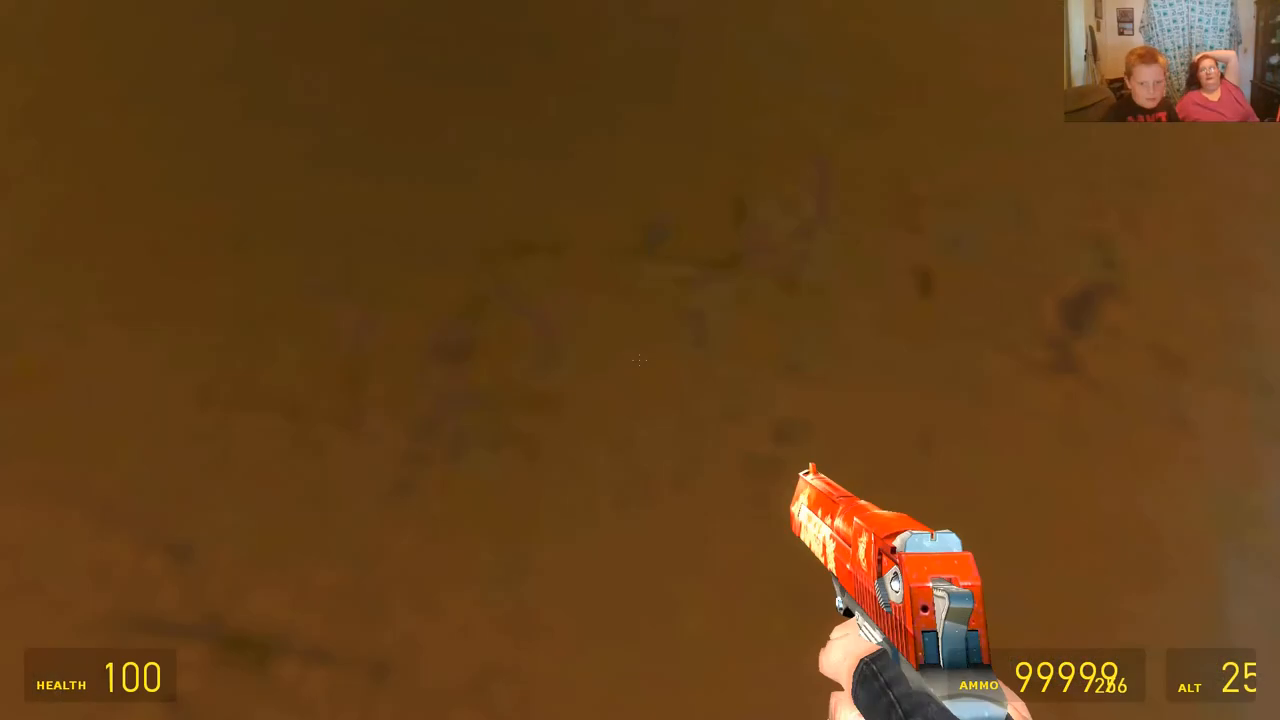
Fire the orange pistol, then switch to the .357 revolver
left_click(640, 360)
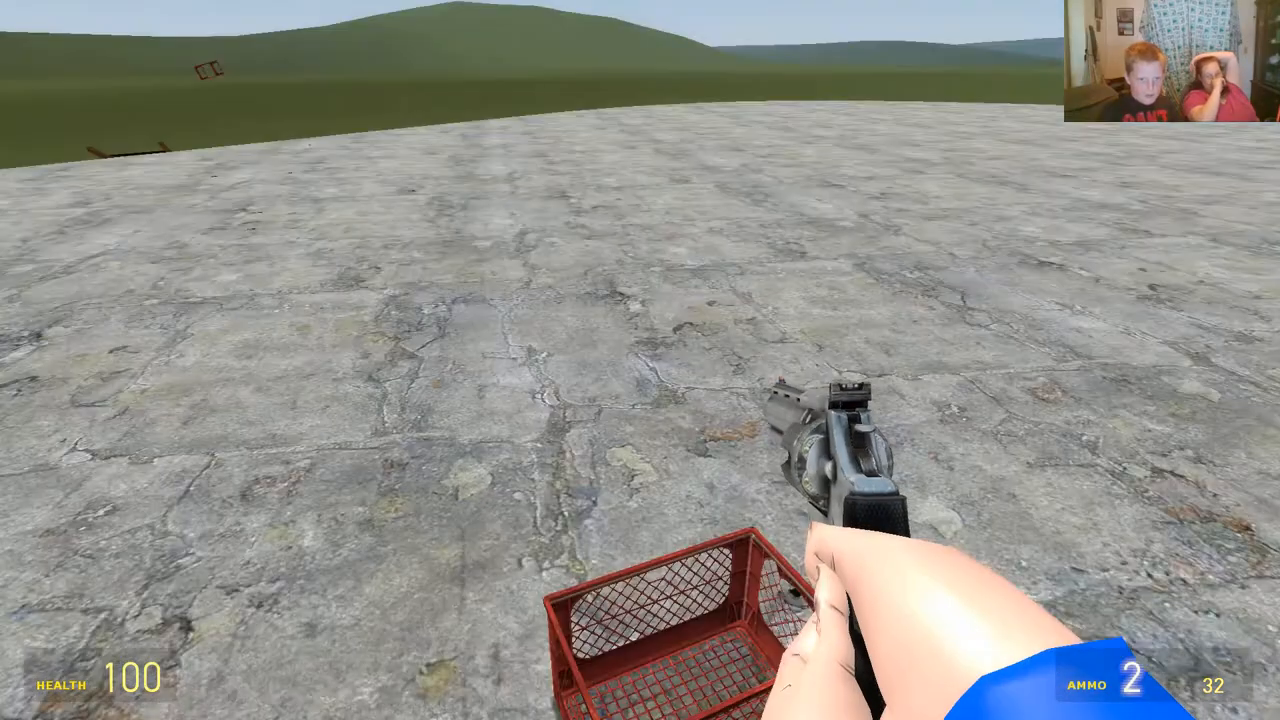
Shoot the Goku and Vegeta ragdolls with the pulse rifle, then equip the Kamehameha
key("q")
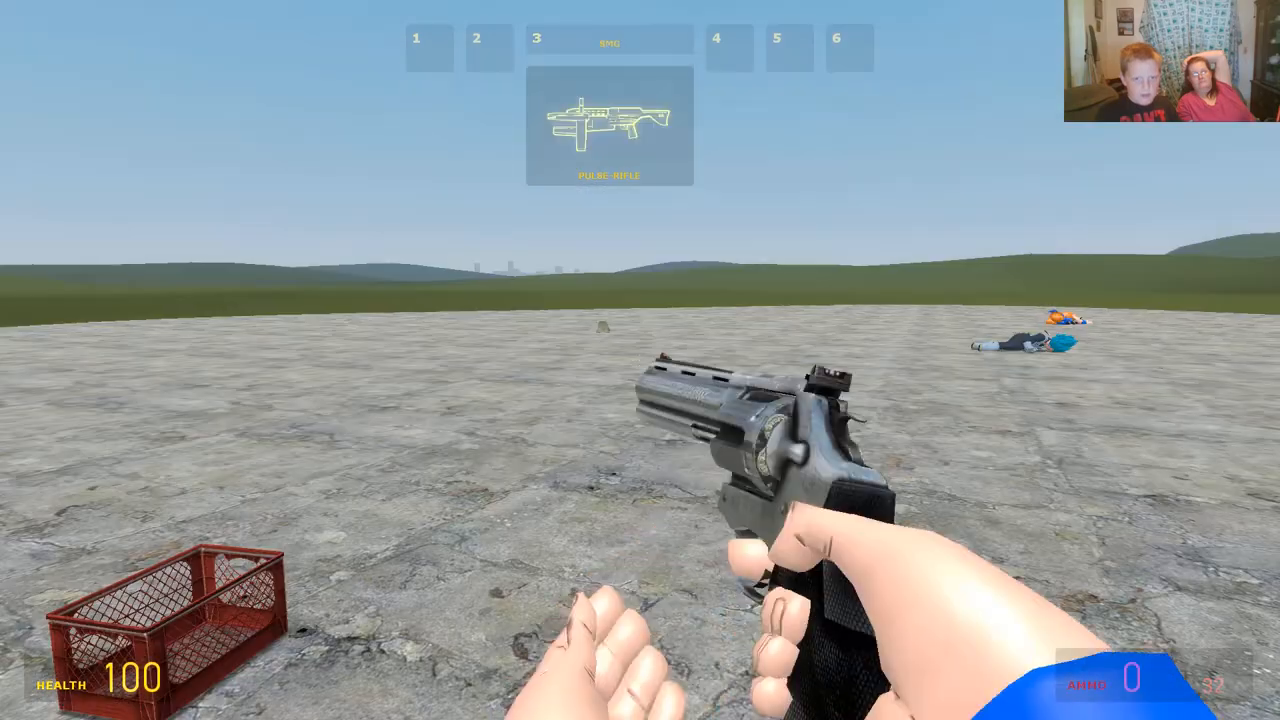
key("3")
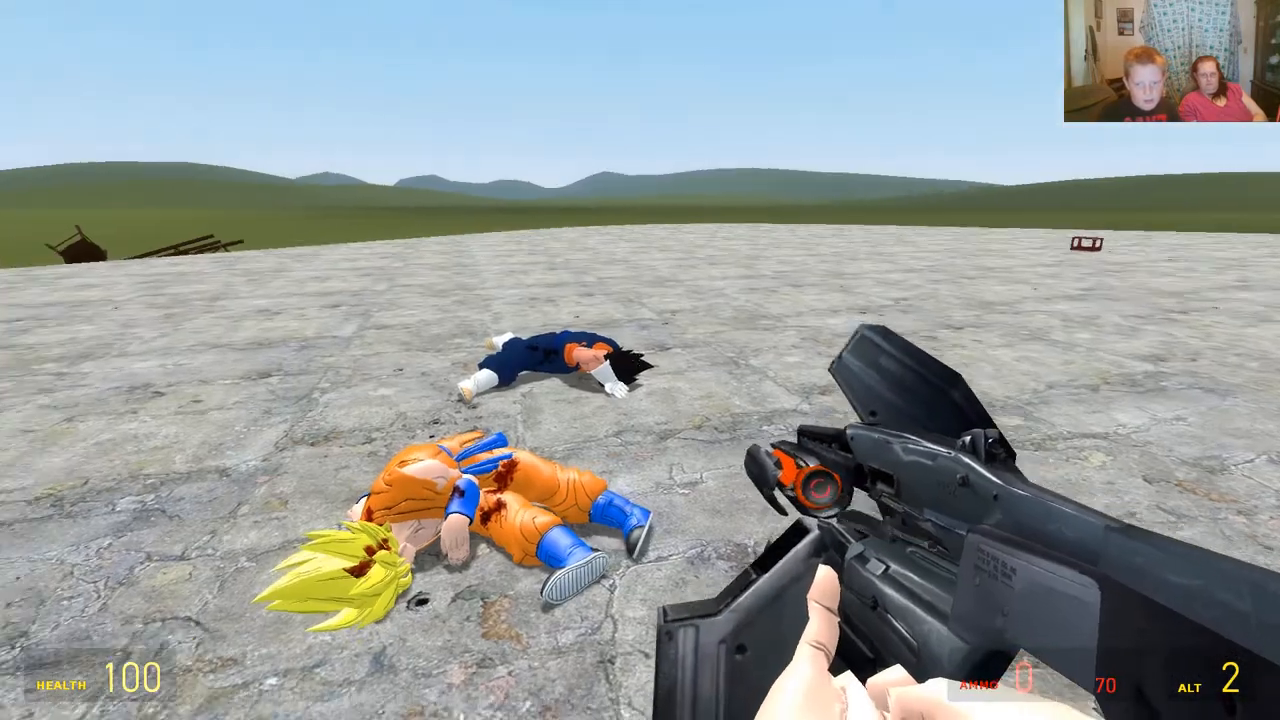
key("r")
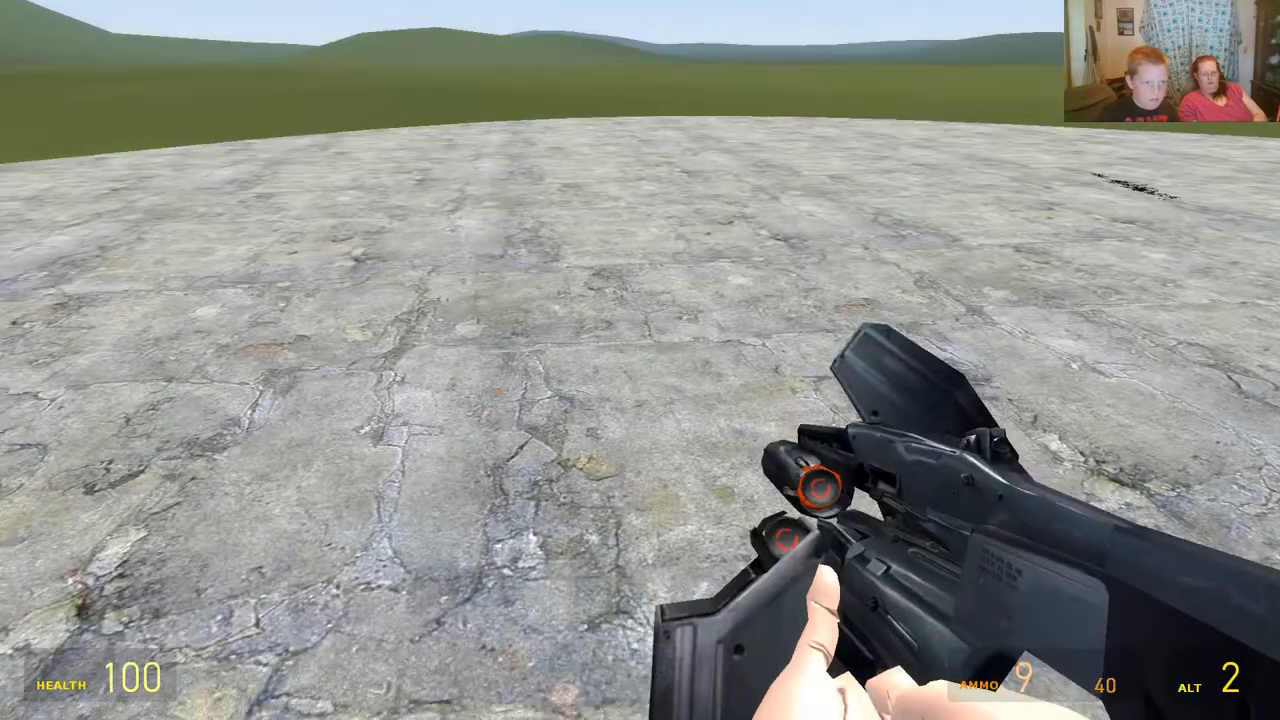
key("q")
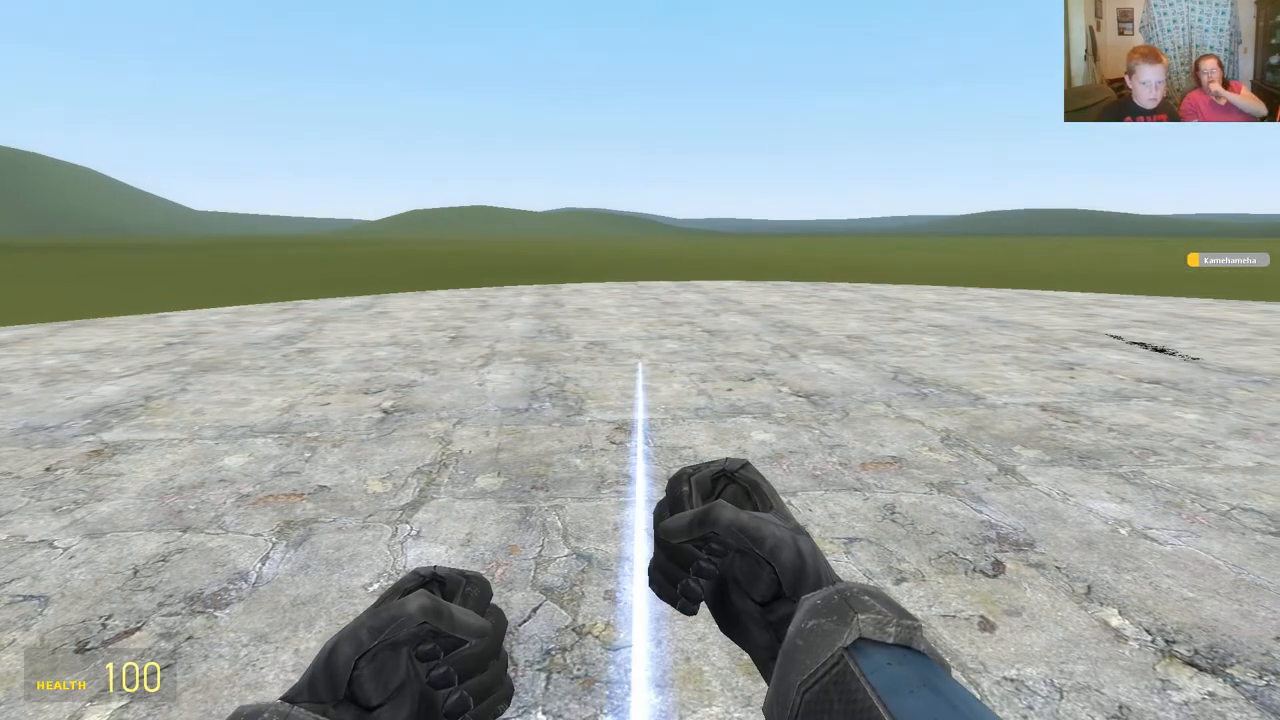
Re-select the Sexyness pistol from the Weapons tab's Dragon Ball Z category
key("q")
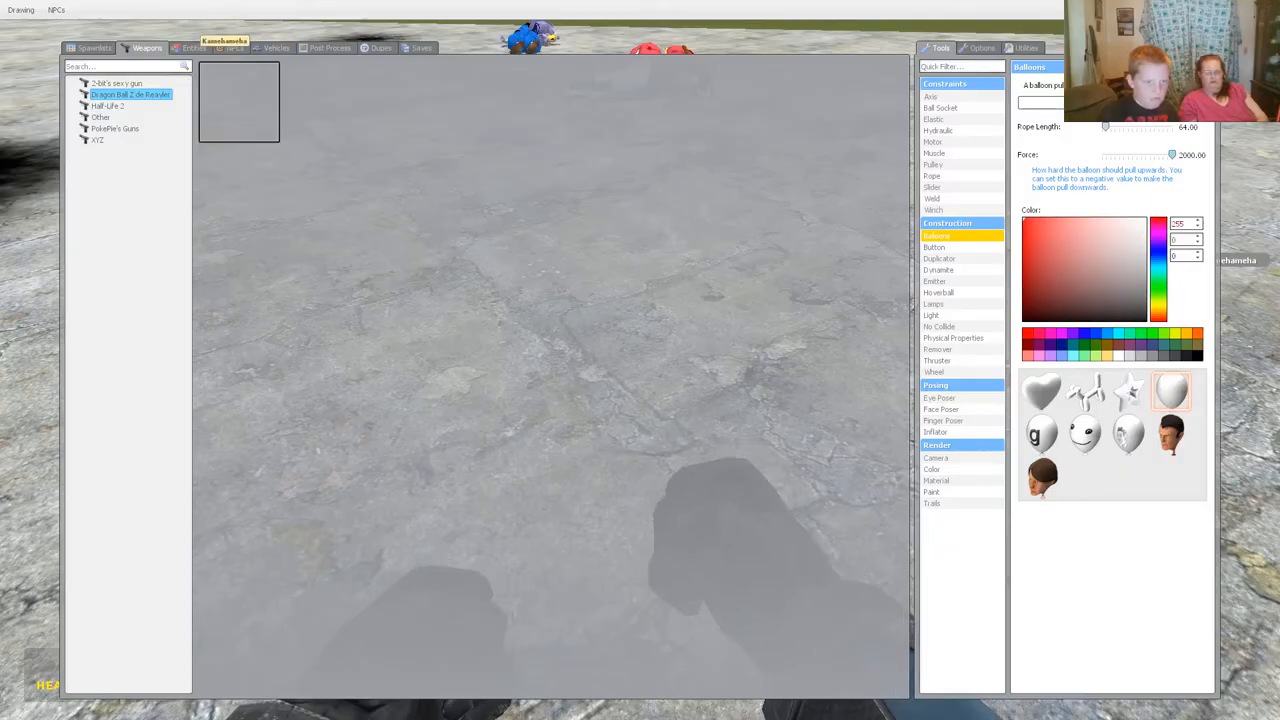
left_click(193, 47)
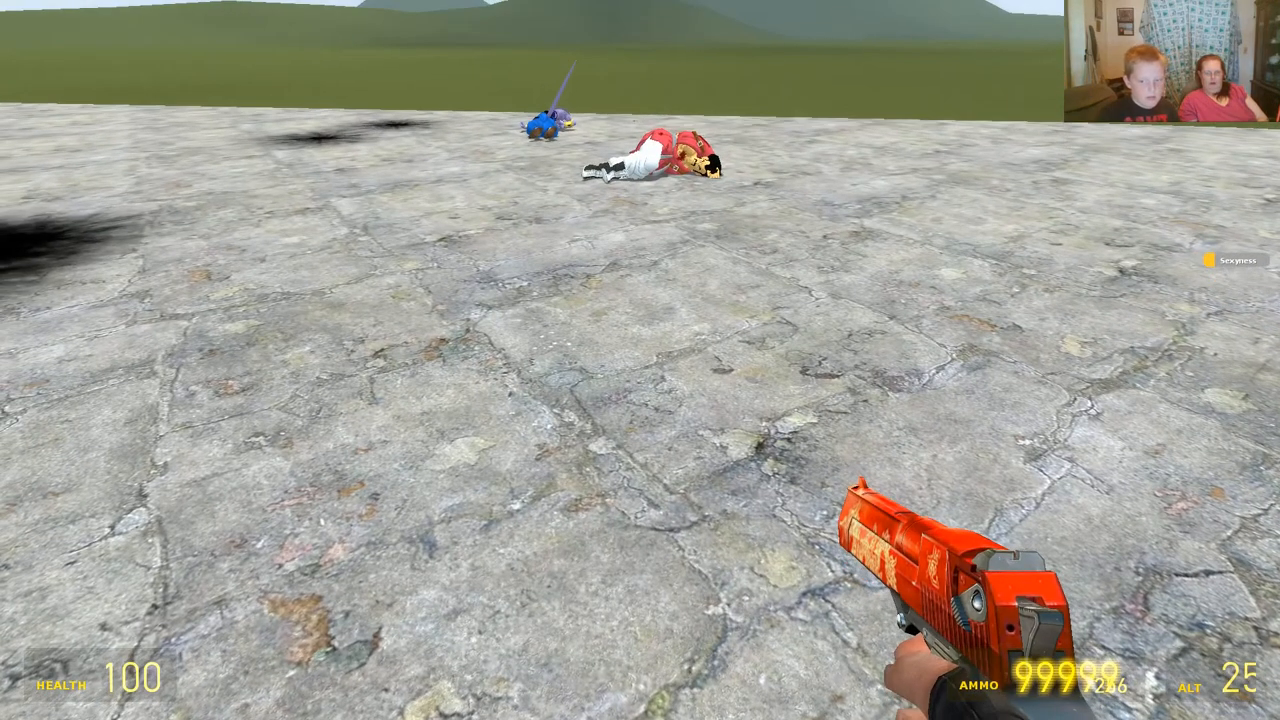
key("q")
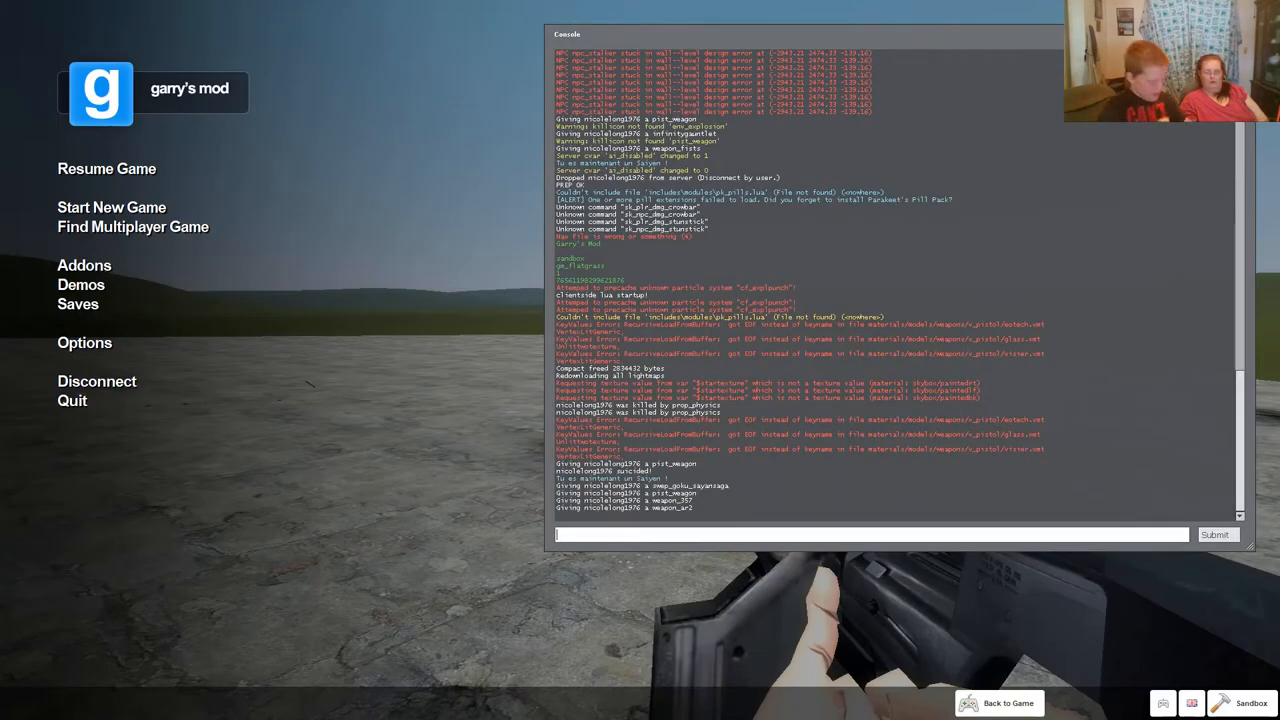
Run givecurrentammo in the console to refill the pulse rifle to 9969 reserve rounds
type("gi")
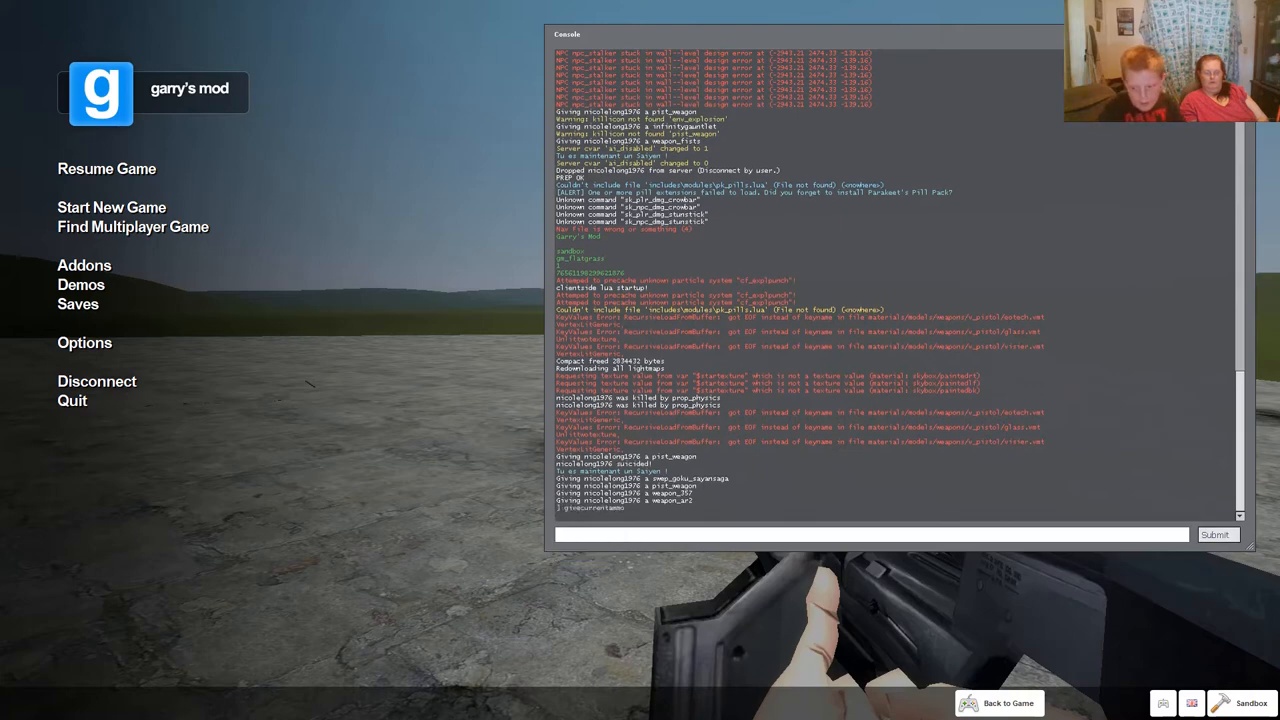
left_click(1005, 704)
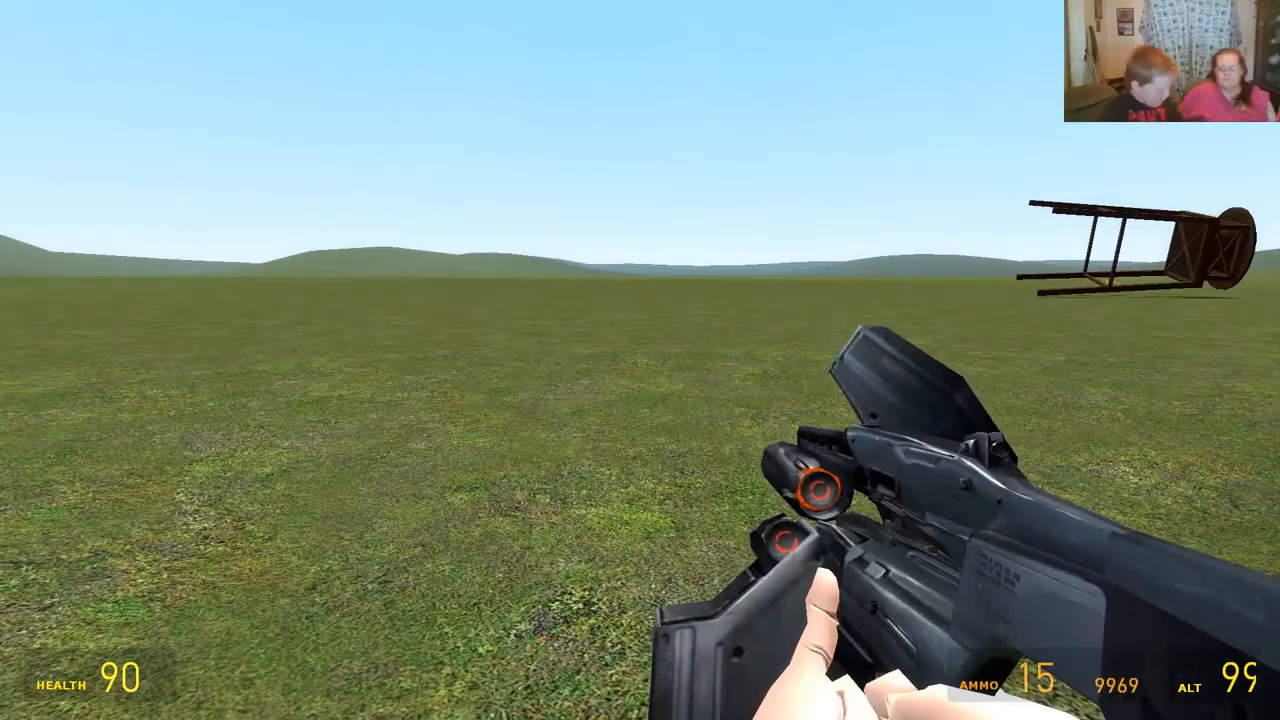
key("z")
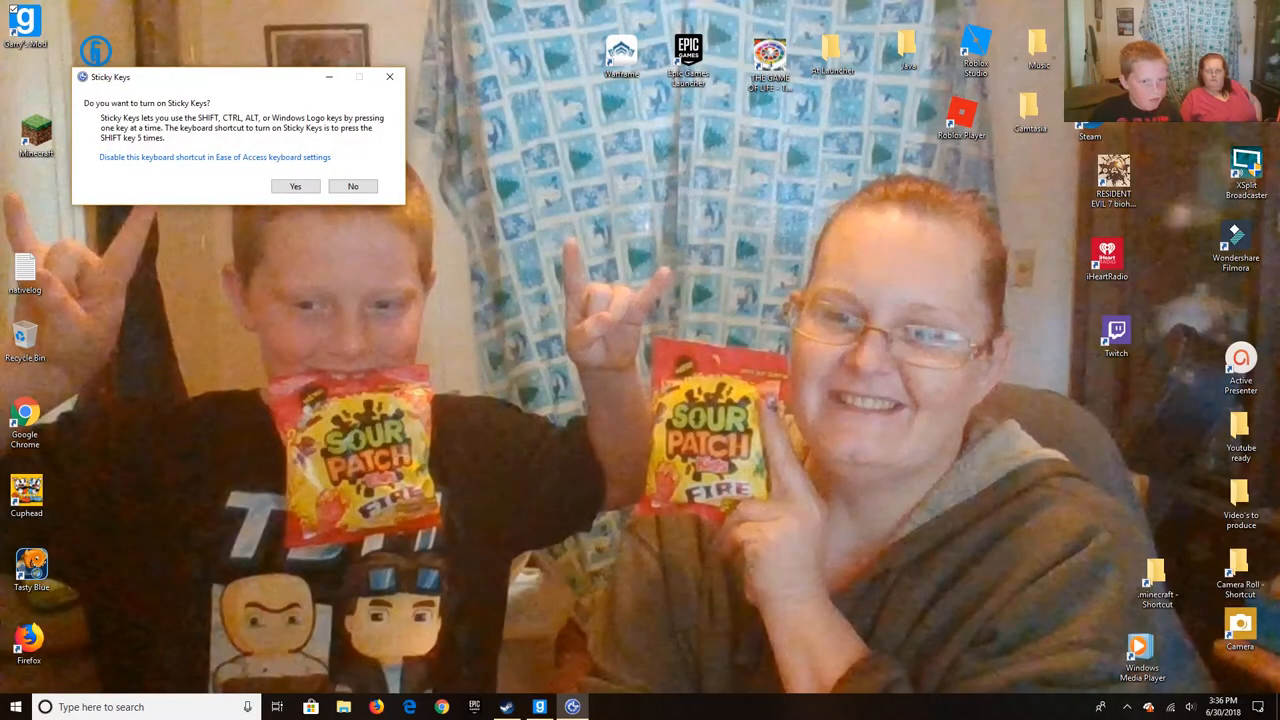
left_click(352, 186)
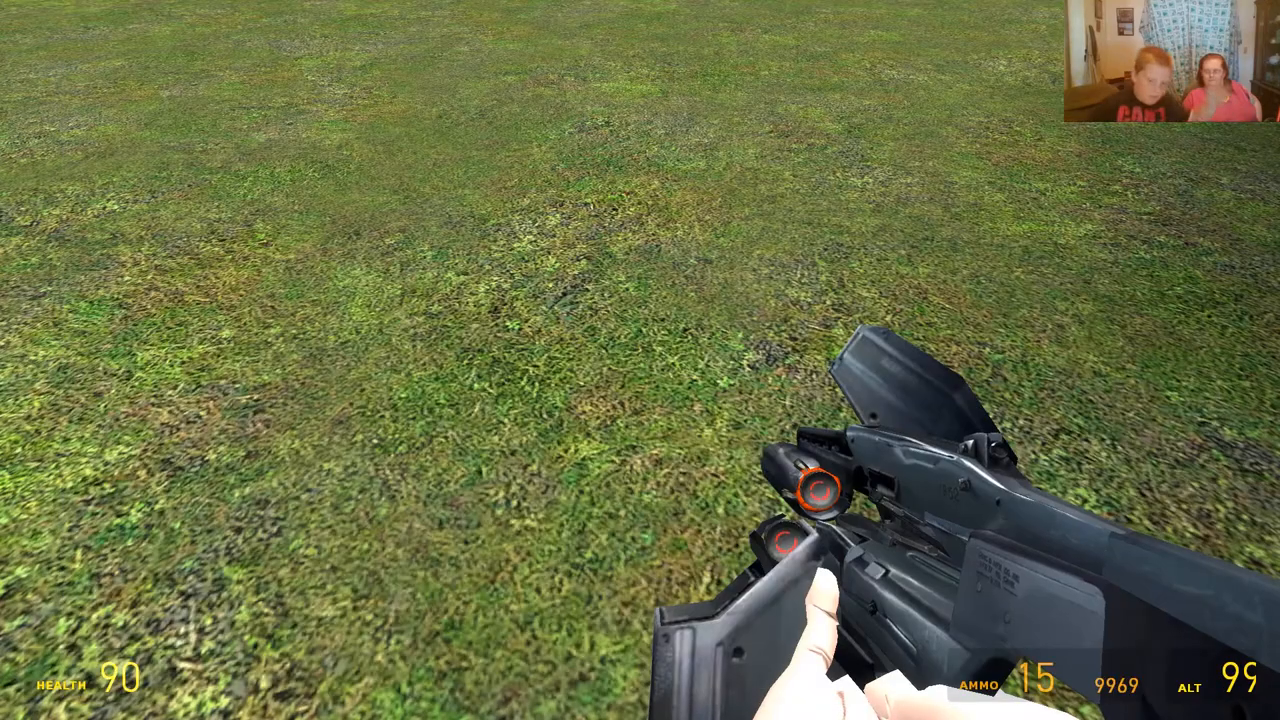
Spawn and undo Golden Freddy, then list the Dragonball Xenoverse addon's characters
key("q")
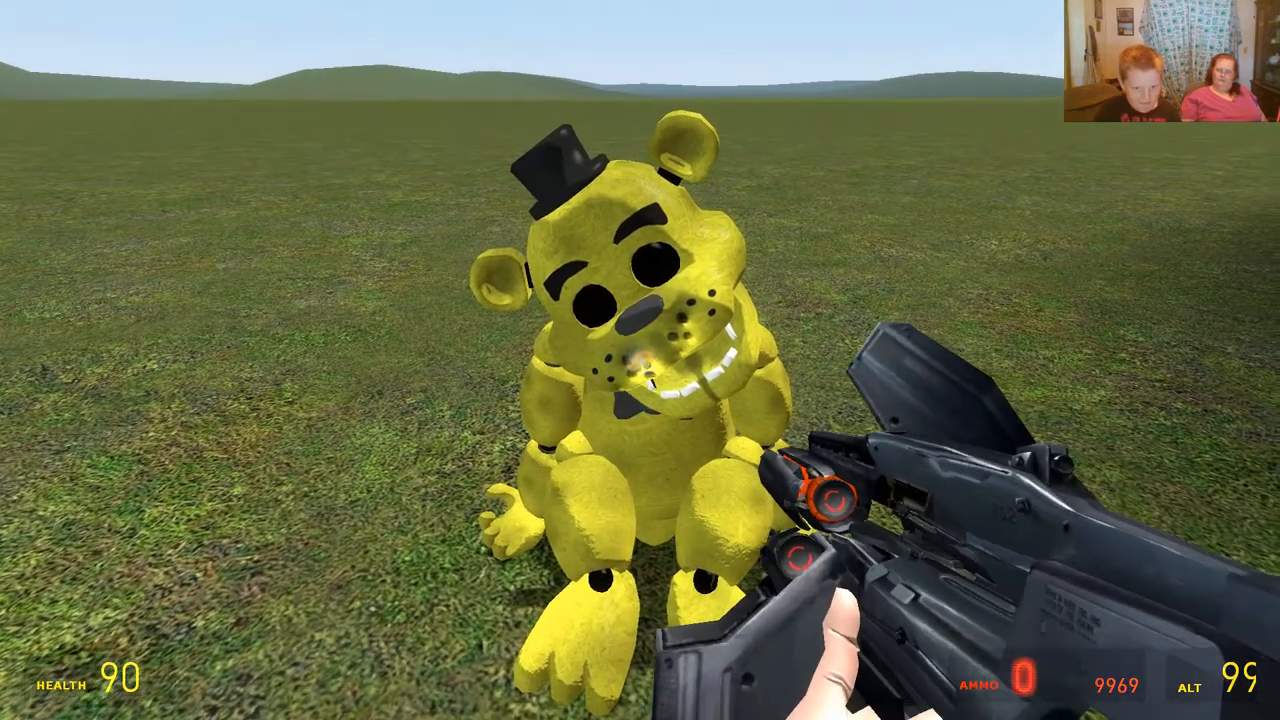
key("r")
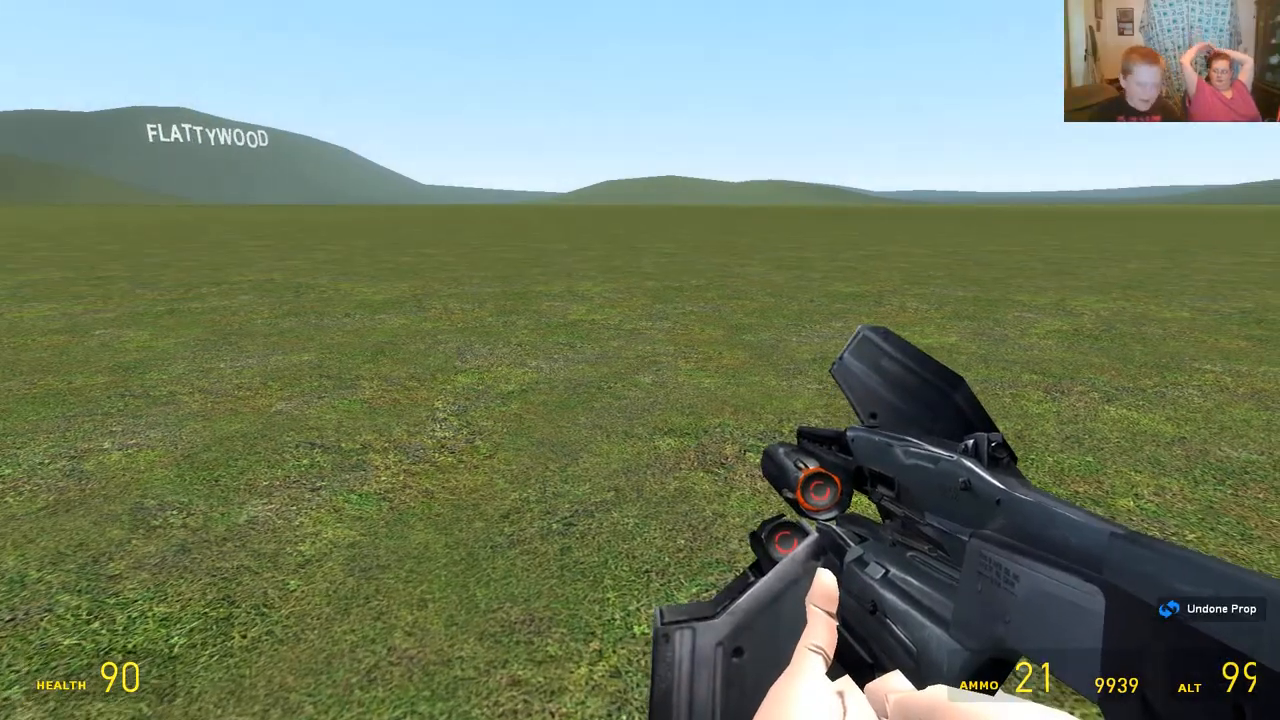
key("q")
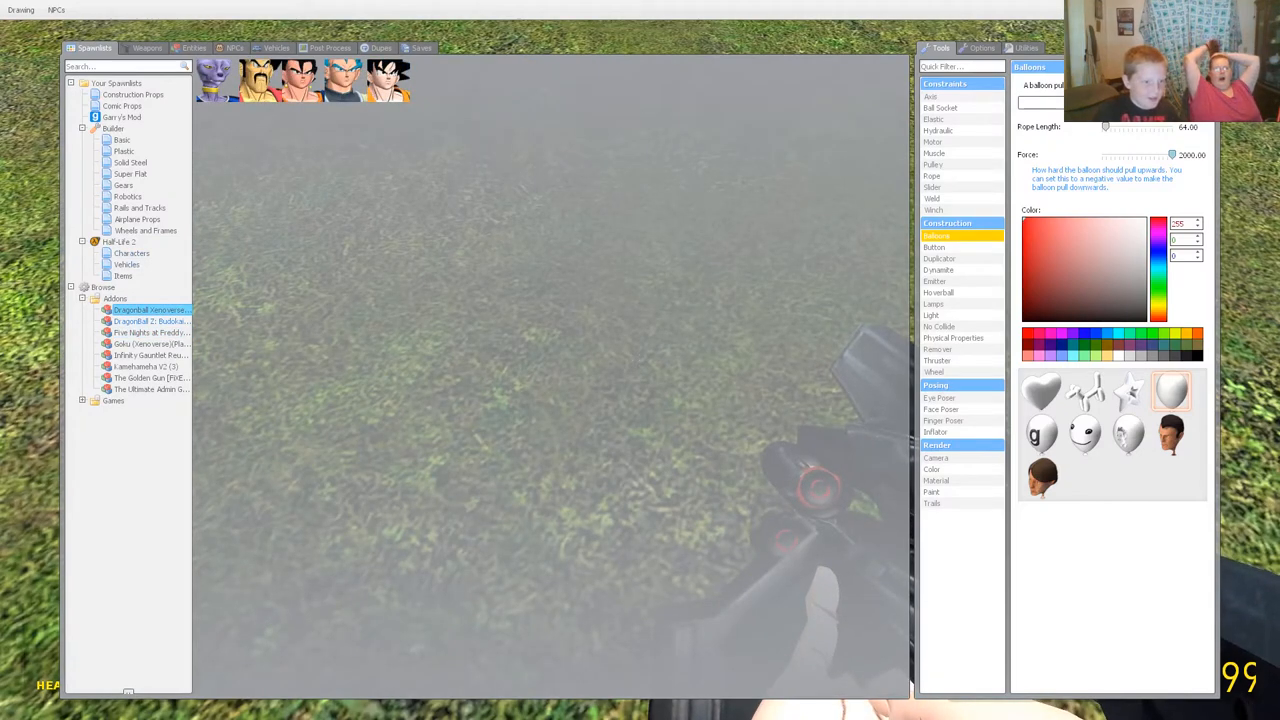
Browse the Infinity Gauntlet and Kamehameha V2 addons, then spawn a Super Saiyan Goku ragdoll
left_click(150, 355)
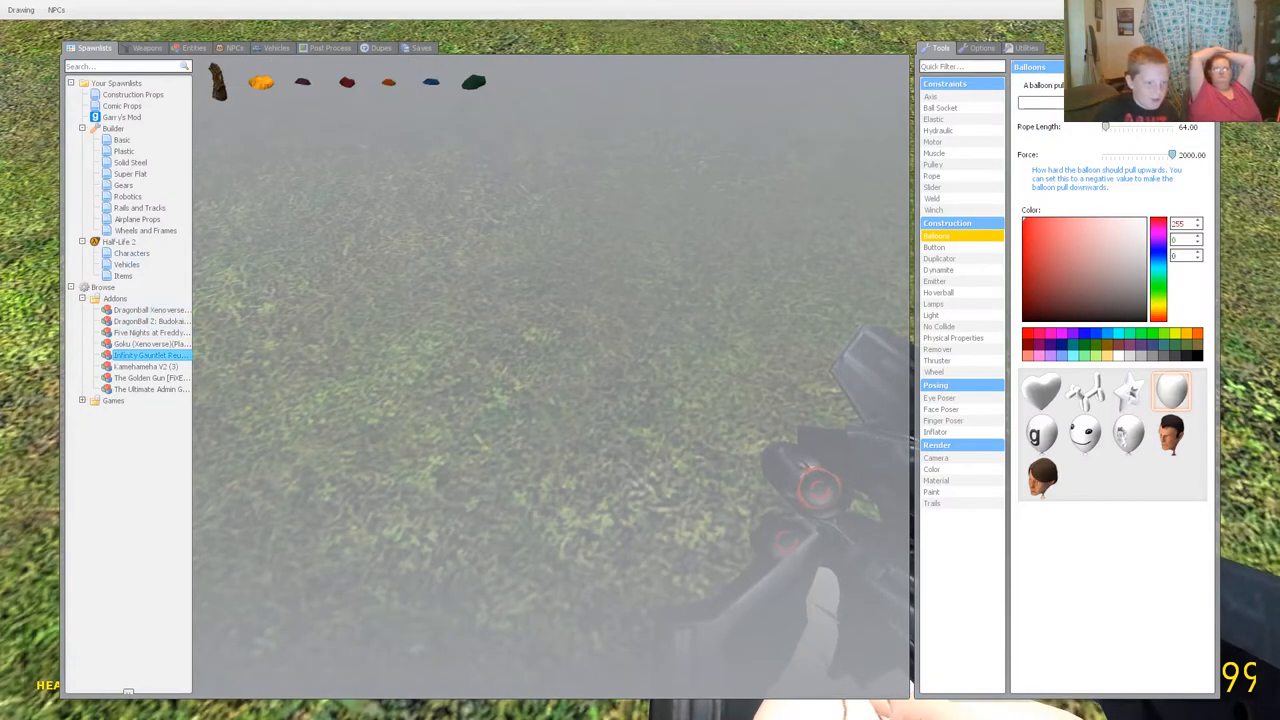
left_click(145, 366)
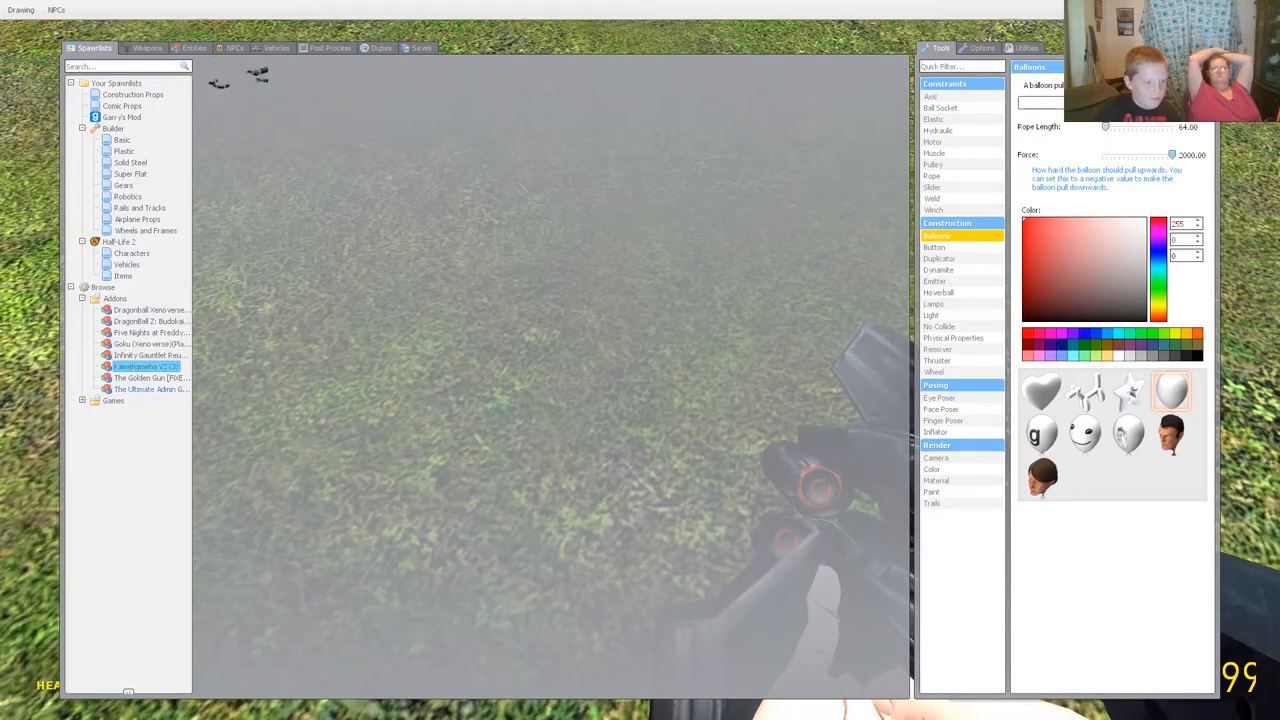
left_click(148, 343)
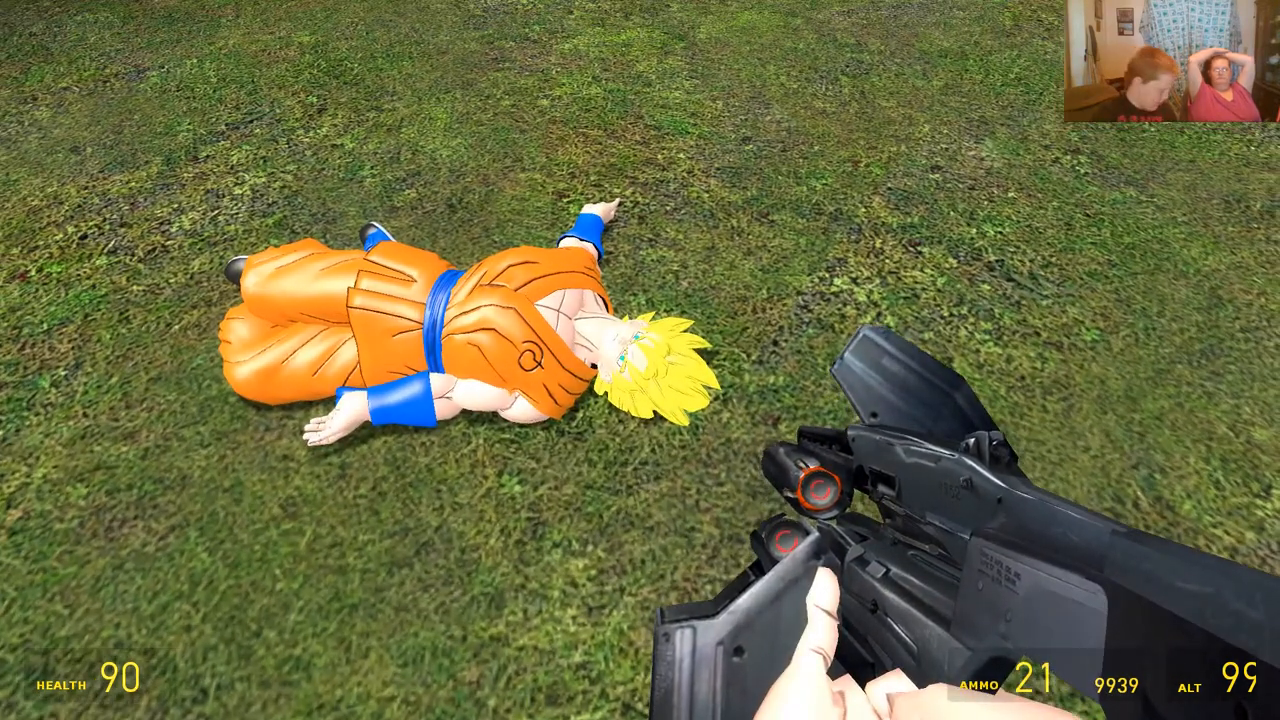
Switch to the gravity gun and walk into the dark brick-walled room
key("q")
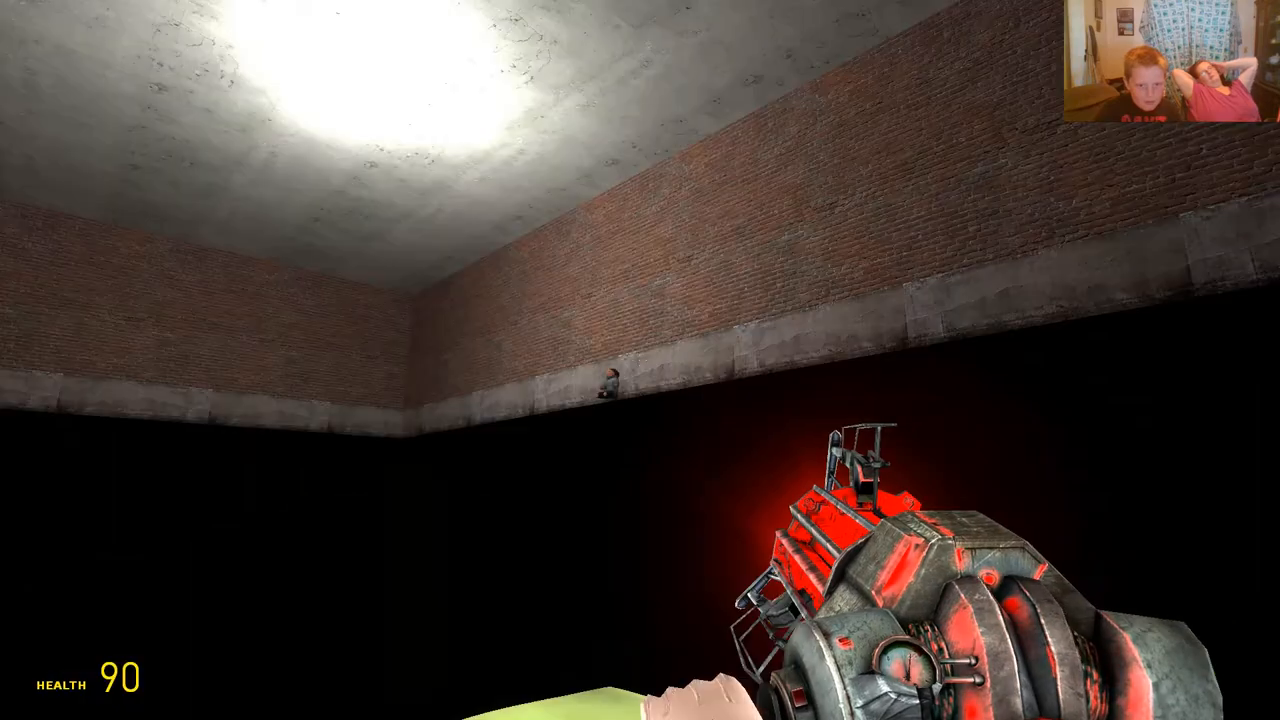
Spawn several Goku Xenoverse ragdolls onto the brick room floor and walk up to the pile
key("q")
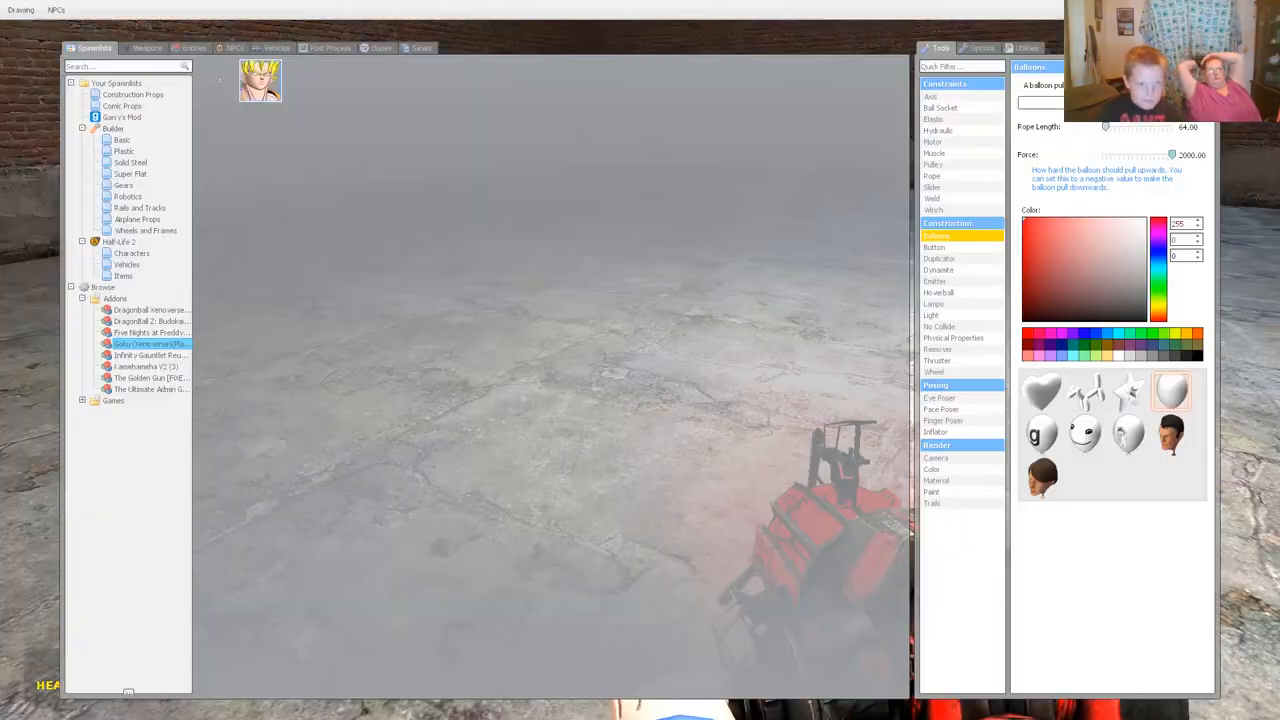
key("q")
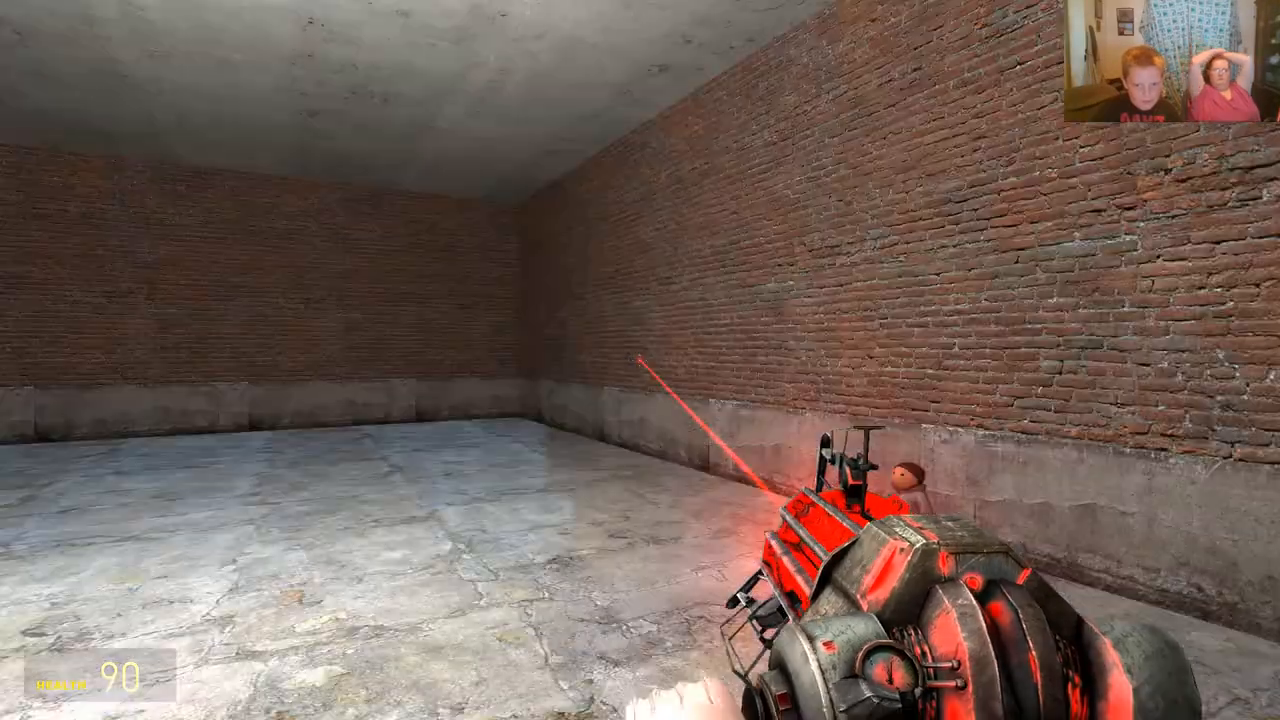
key("q")
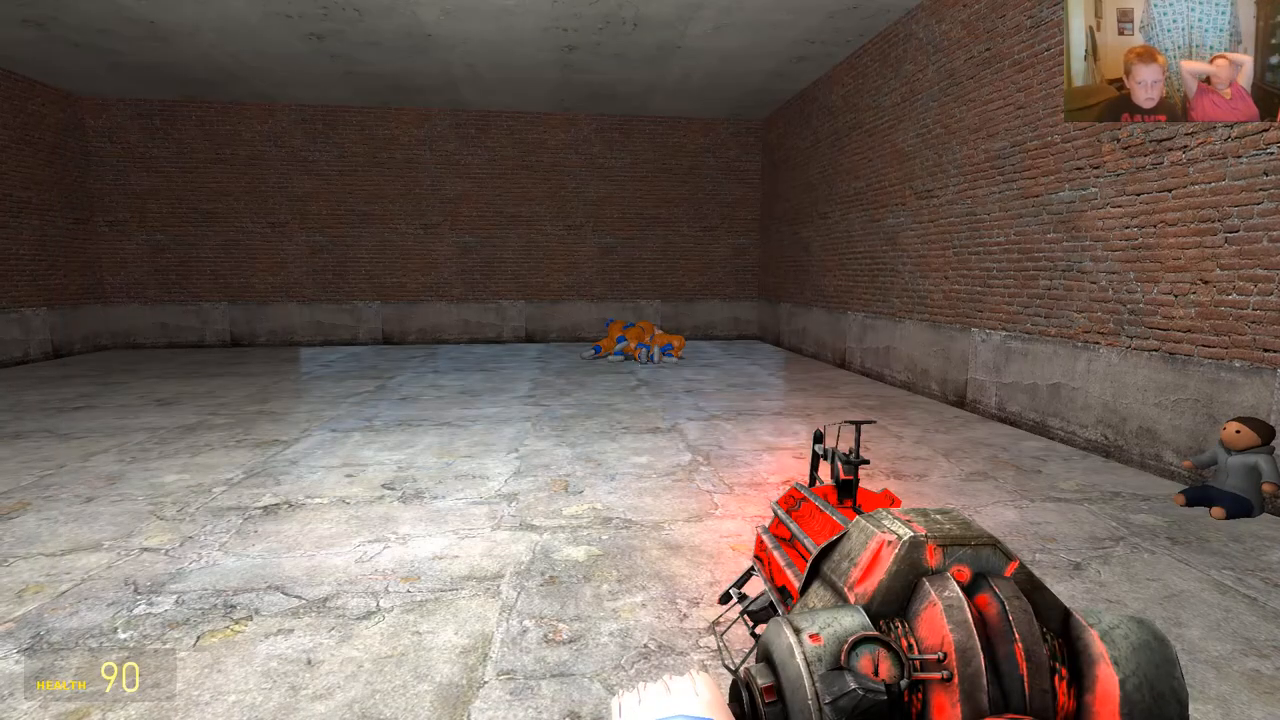
key("q")
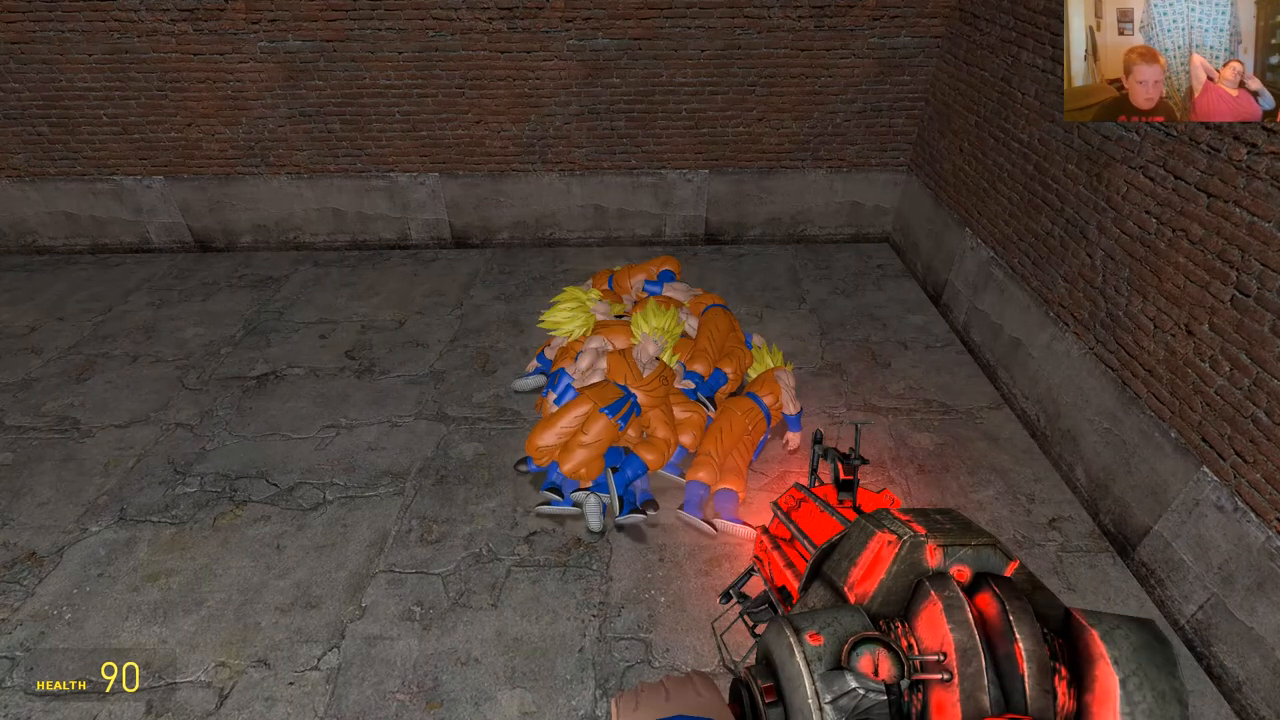
key("q")
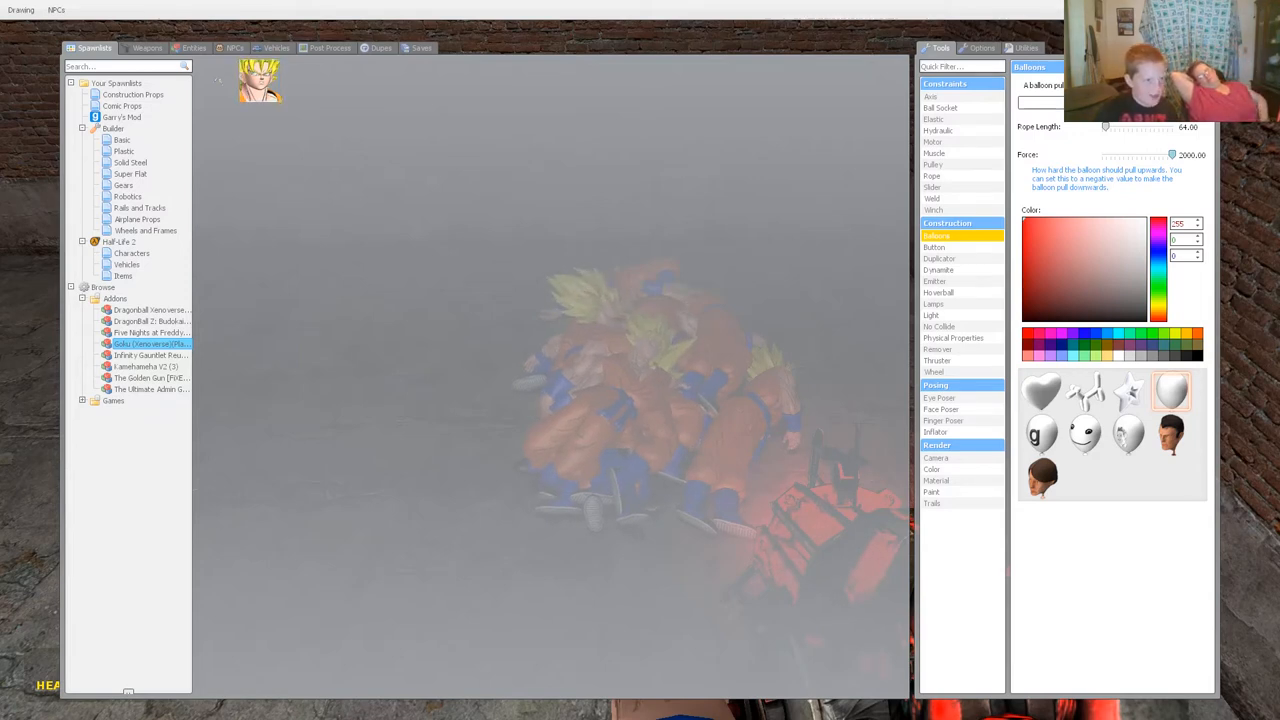
Browse the custom gun category in the Weapons list, then leave for the Flatgrass map
left_click(147, 47)
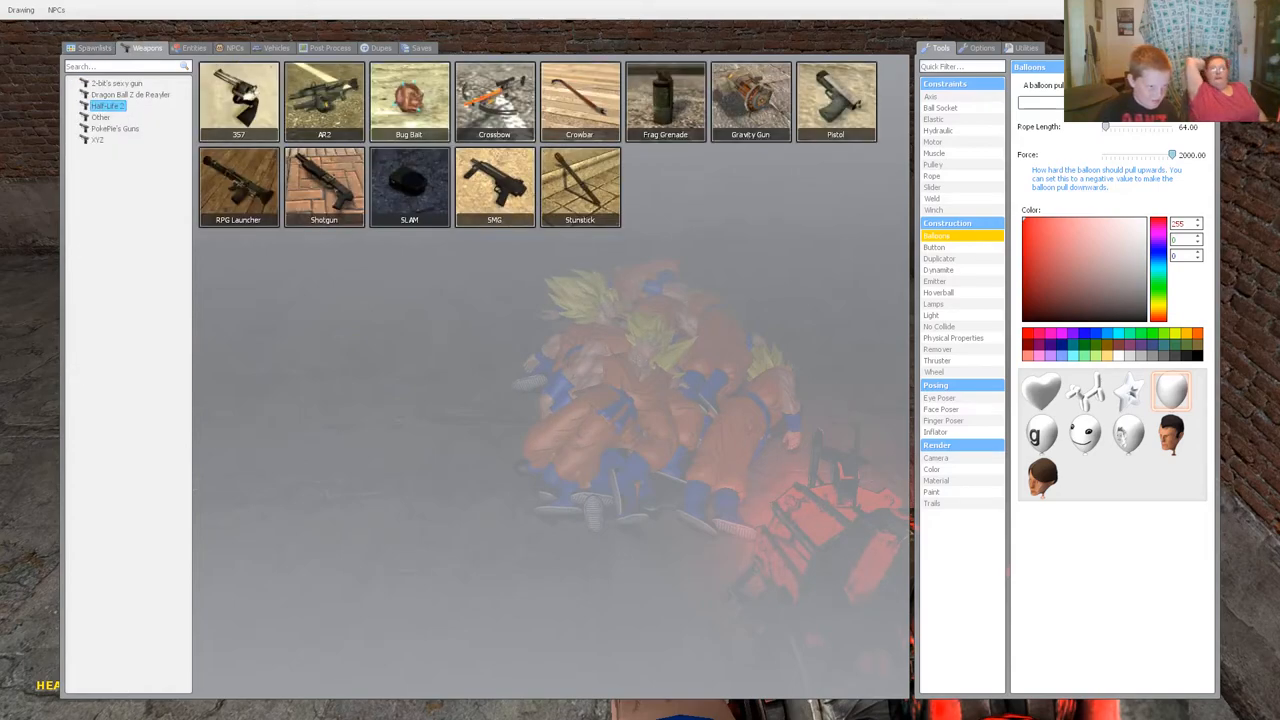
left_click(116, 83)
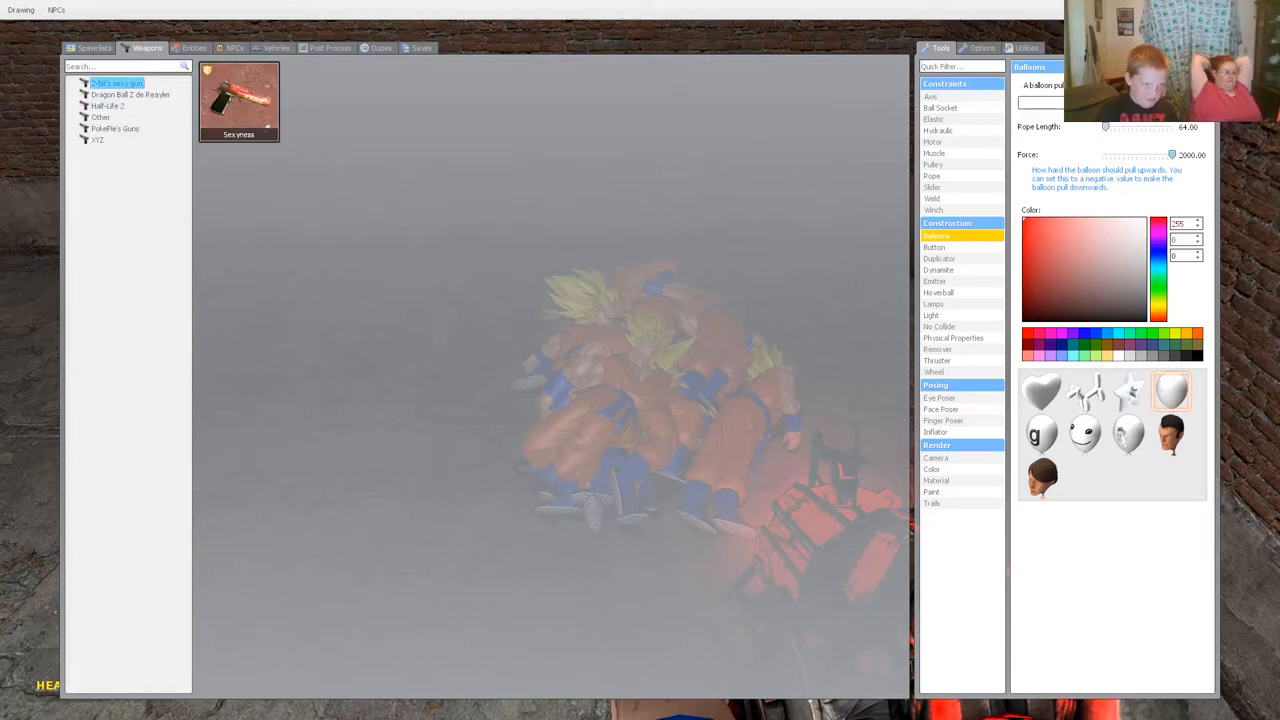
key("q")
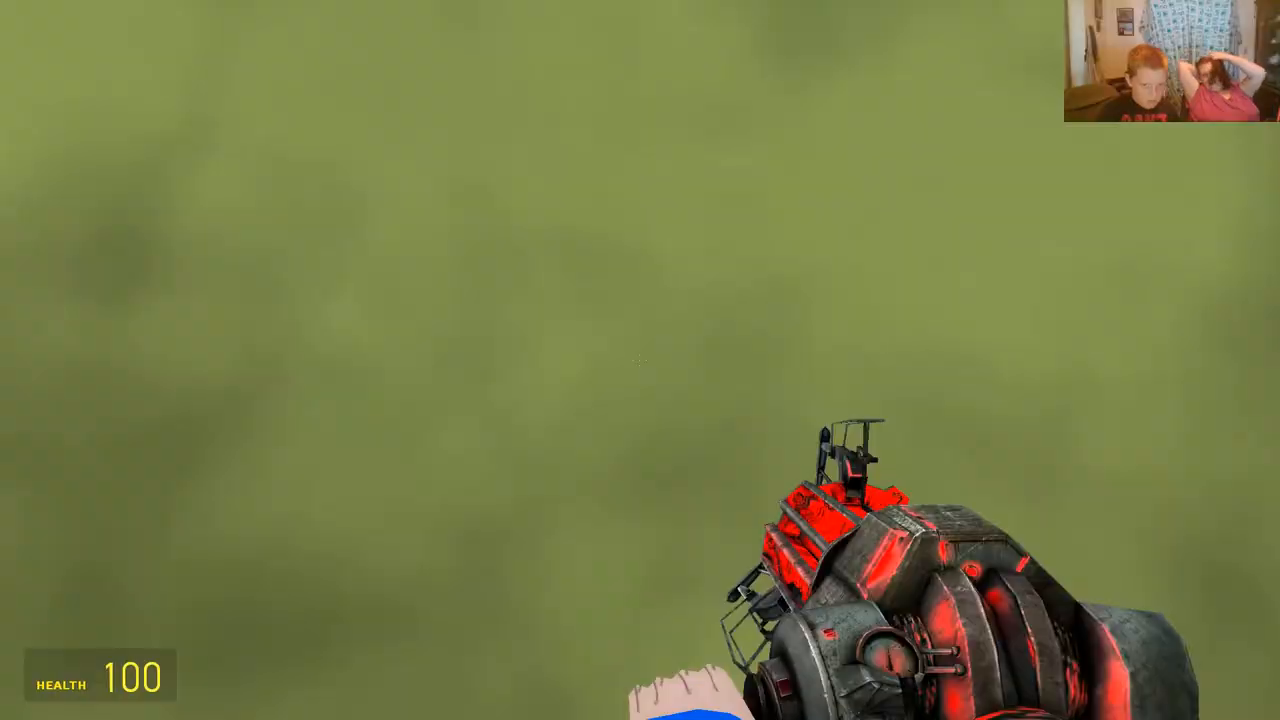
mouse_move(640, 360)
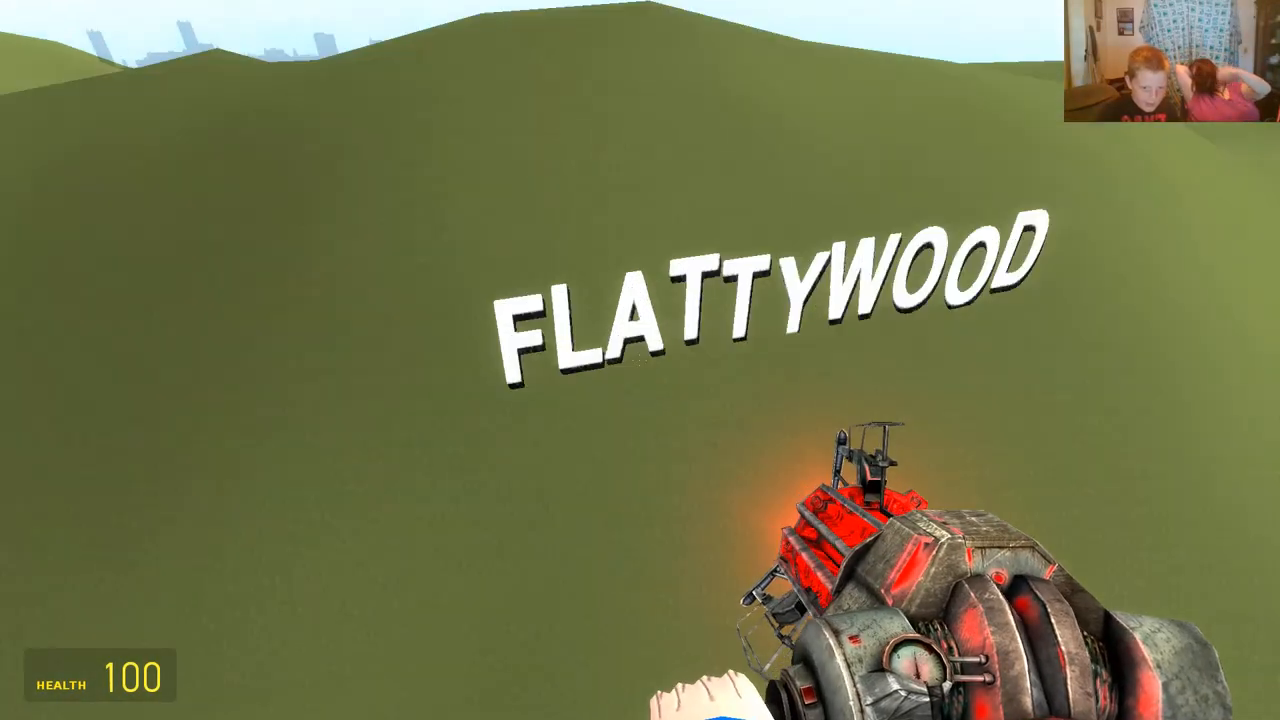
Equip The Golden Gun from the PokePie's Guns weapon category
key("q")
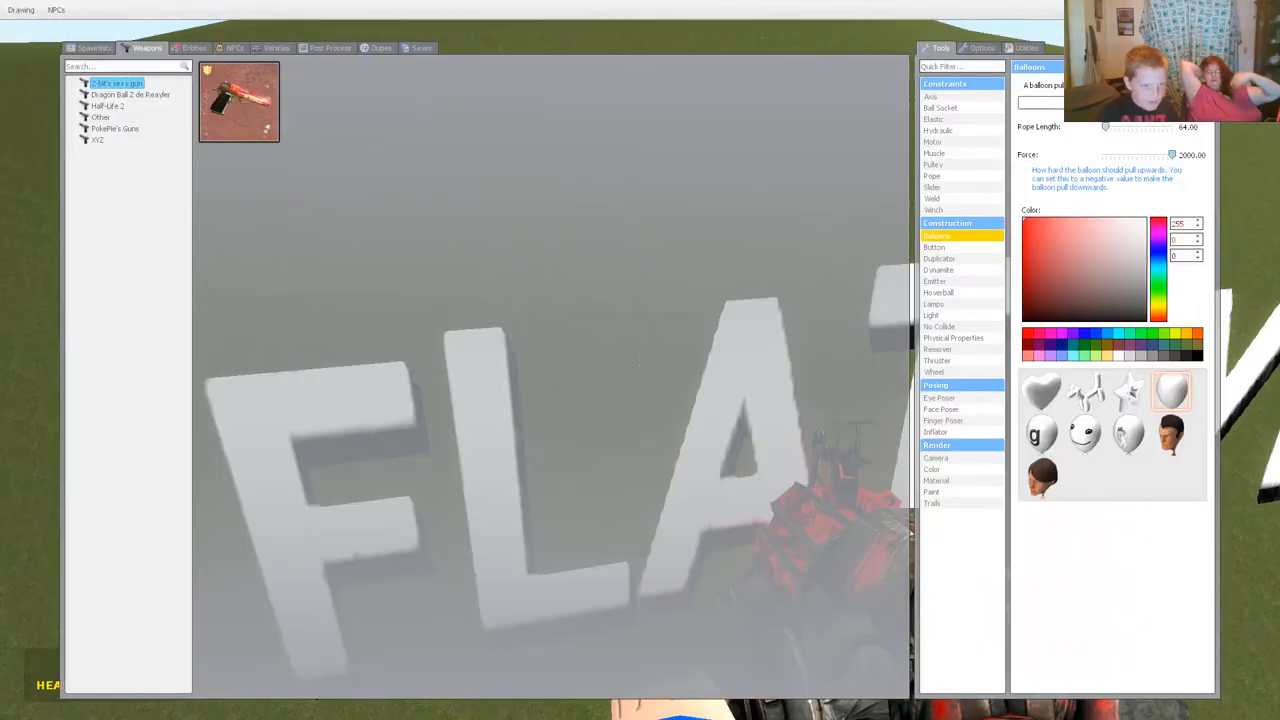
left_click(117, 131)
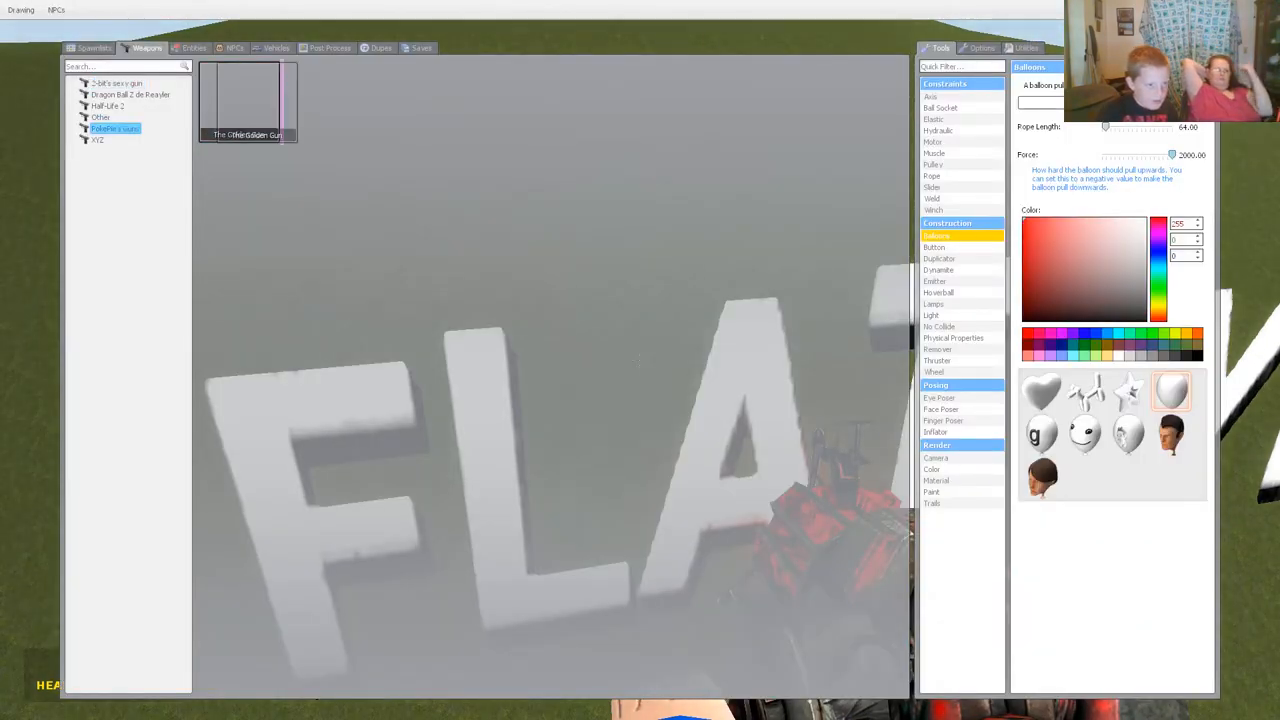
key("q")
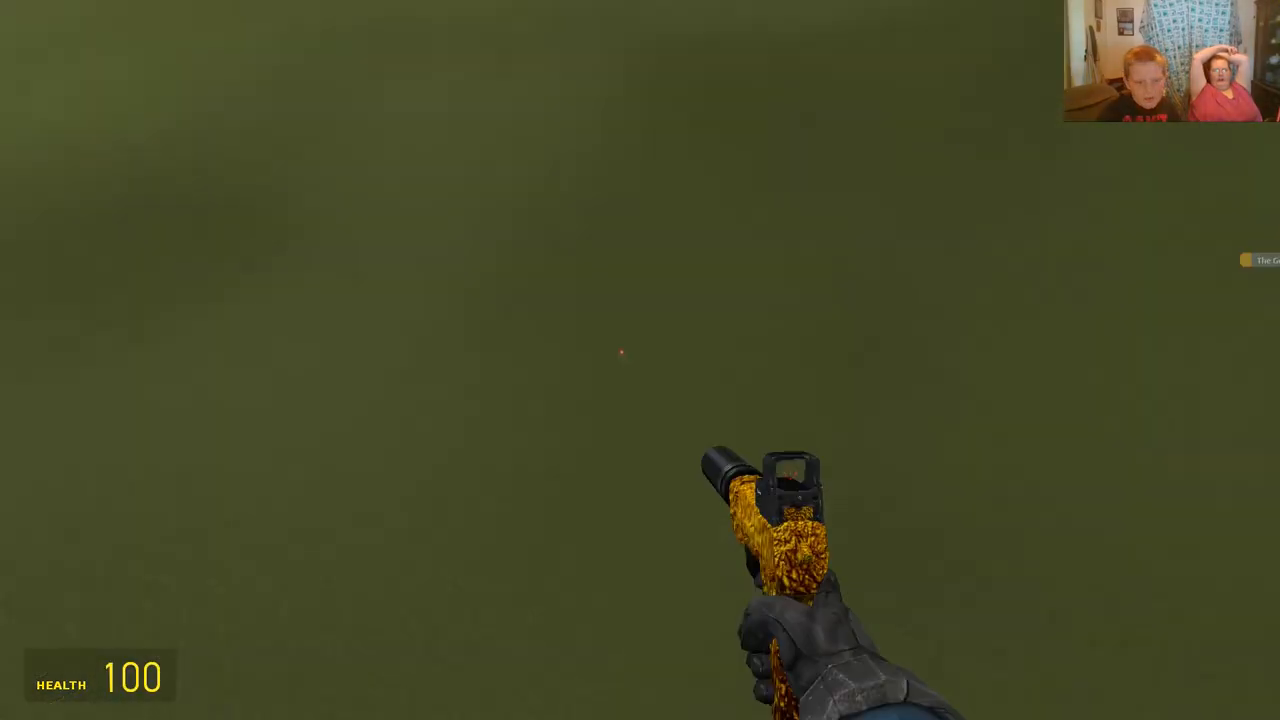
Spawn Dragon Ball ragdolls and shoot them with the Golden Gun to turn them gold
key("q")
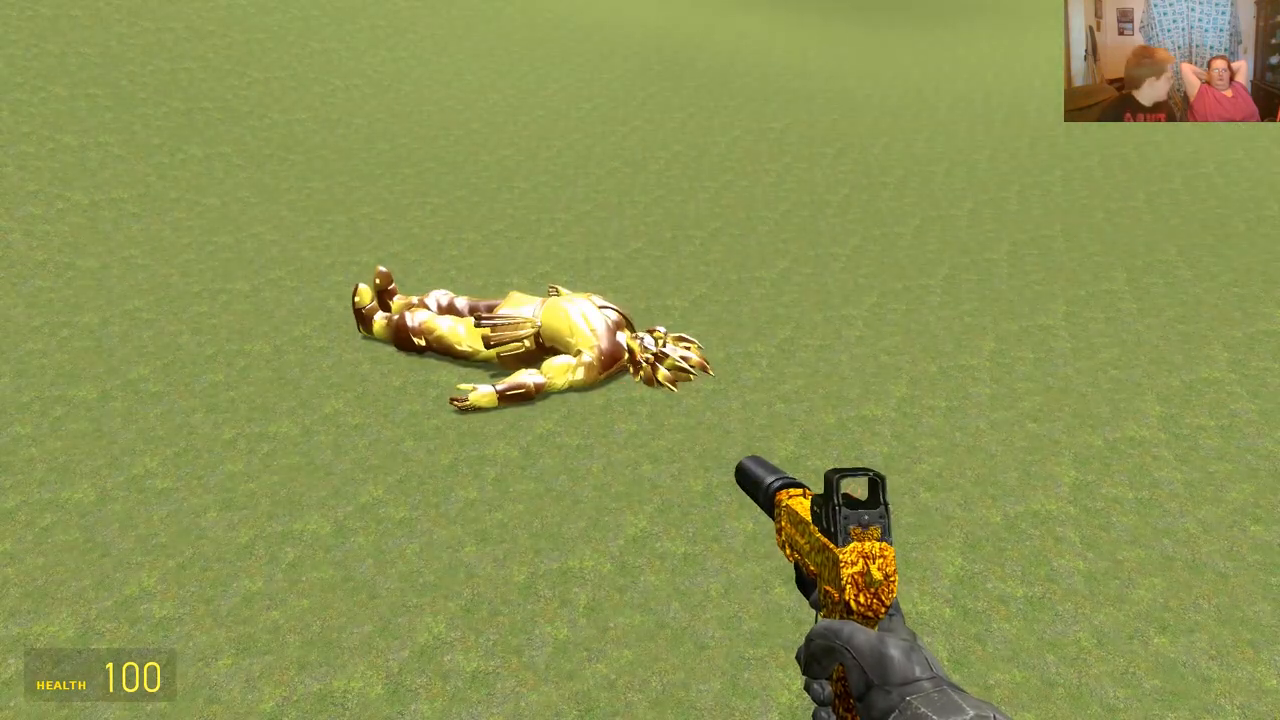
key("q")
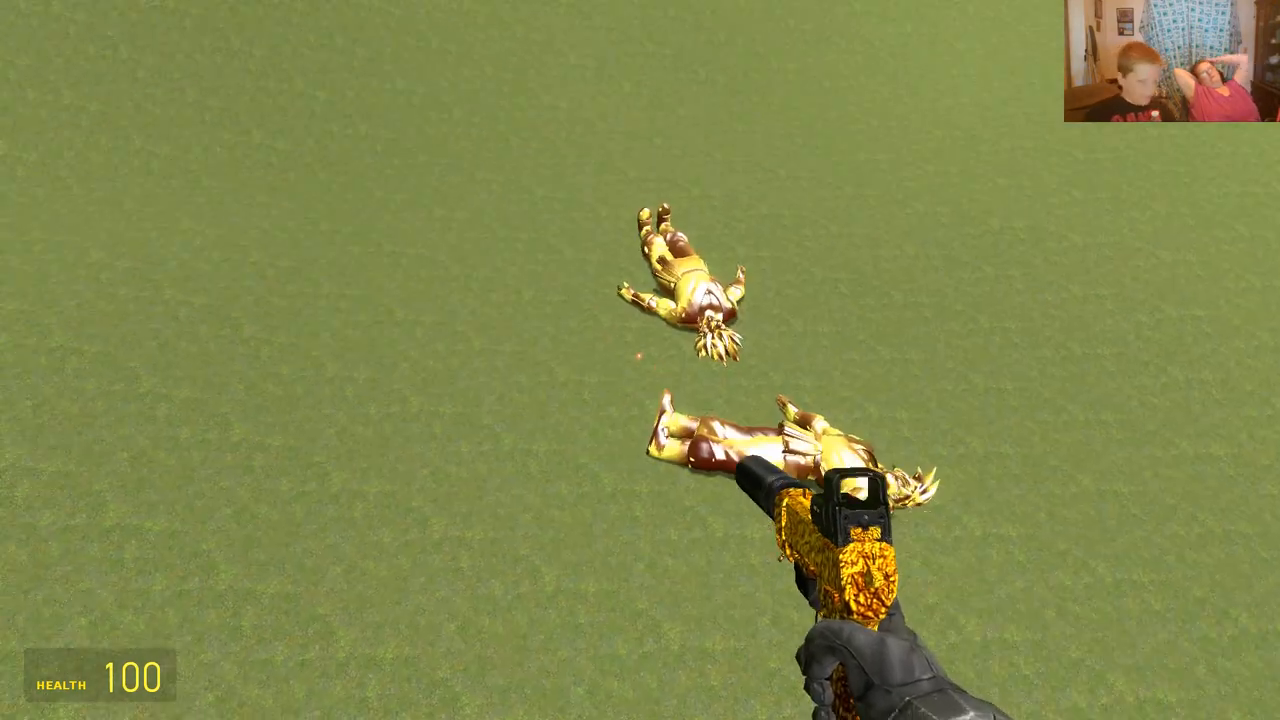
key("q")
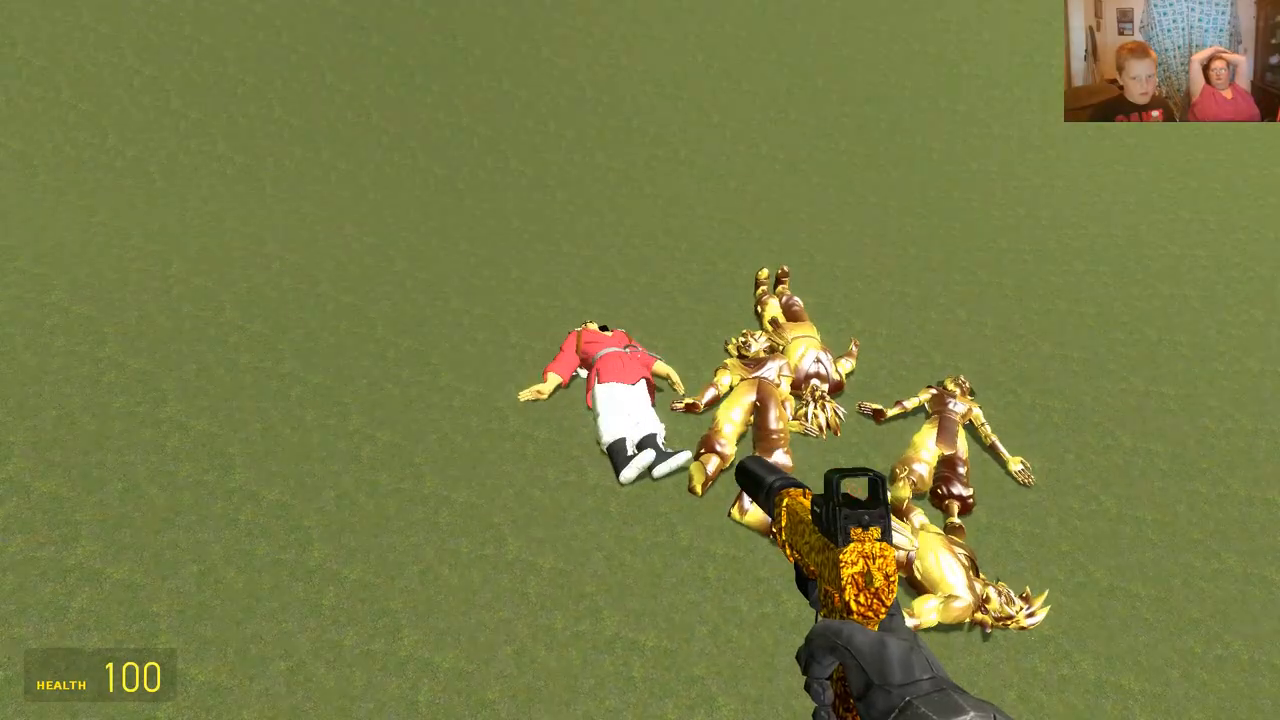
key("q")
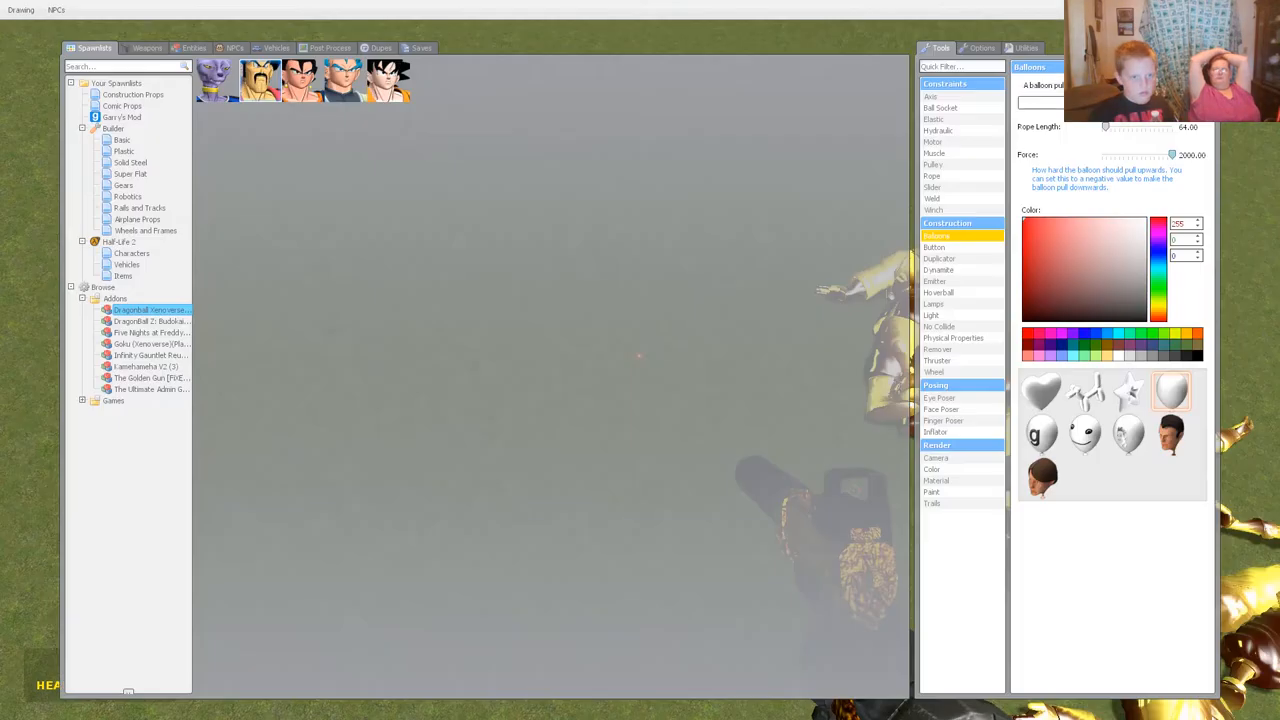
Close the Dragon Ball character list and fire the Physics Gun skyward
key("q")
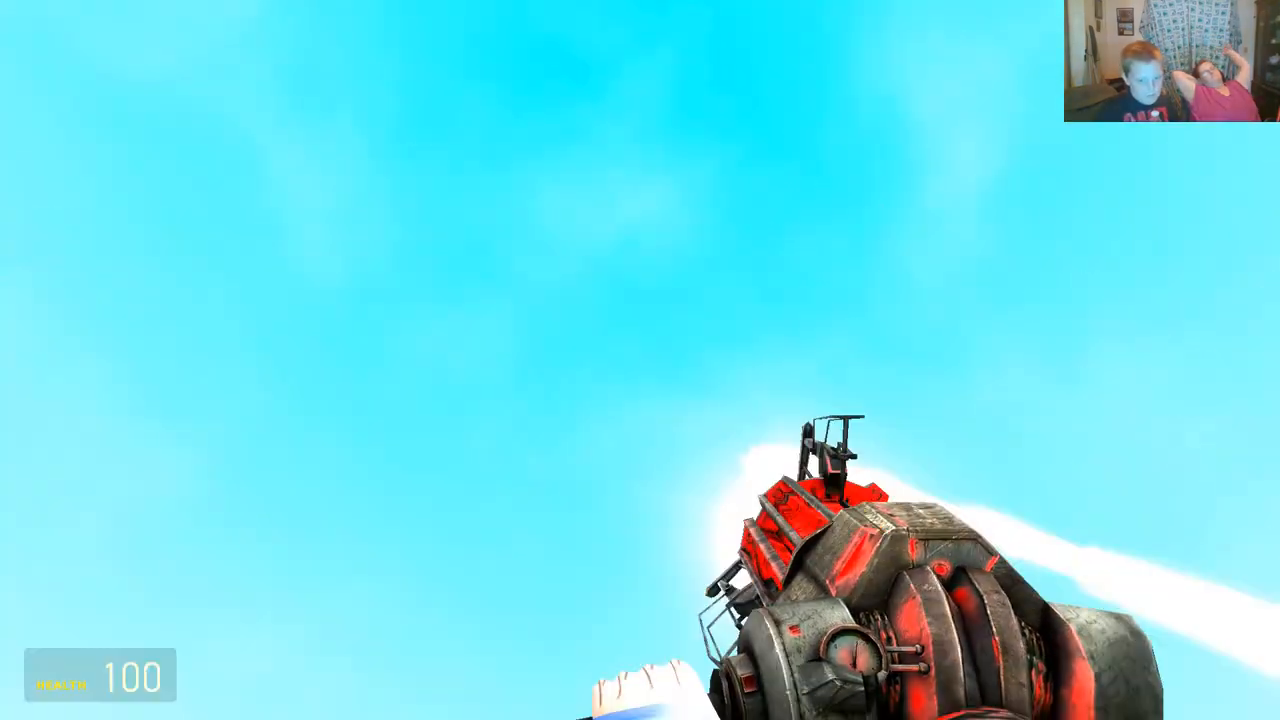
mouse_move(640, 380)
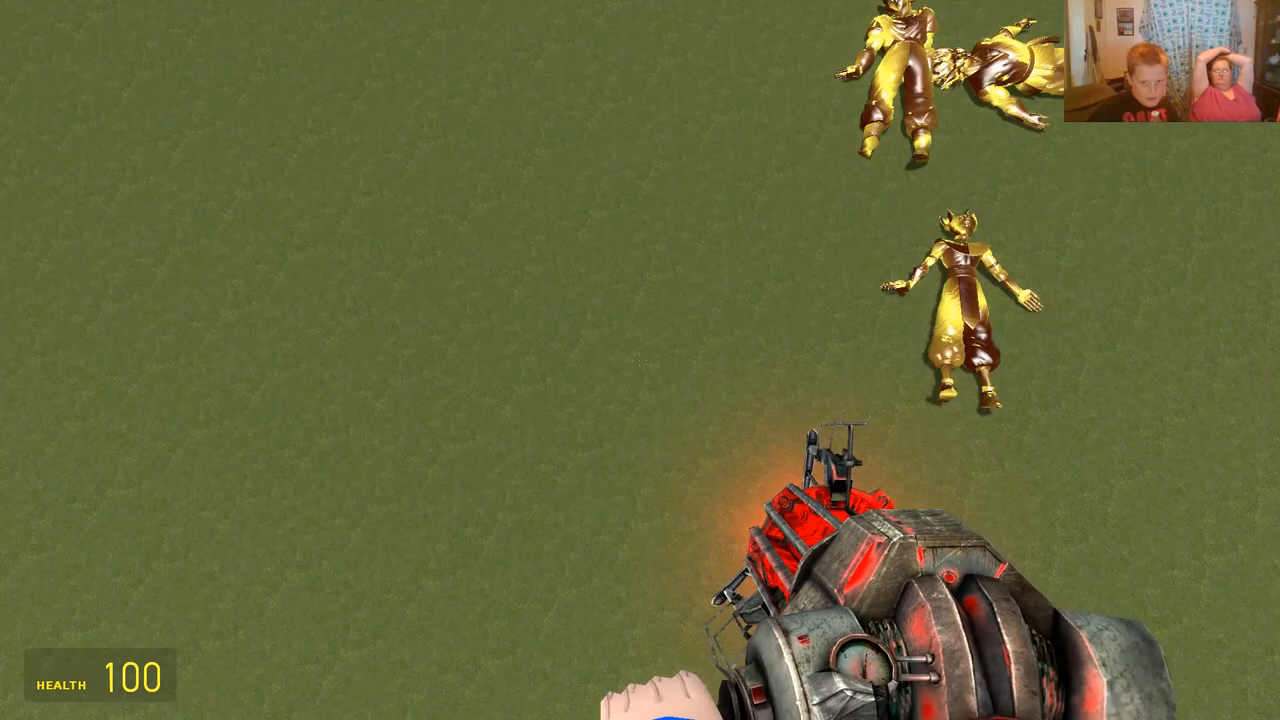
Grab the gold figures with the Physics Gun and freeze them around the FLATTYWOOD letters
left_click(640, 360)
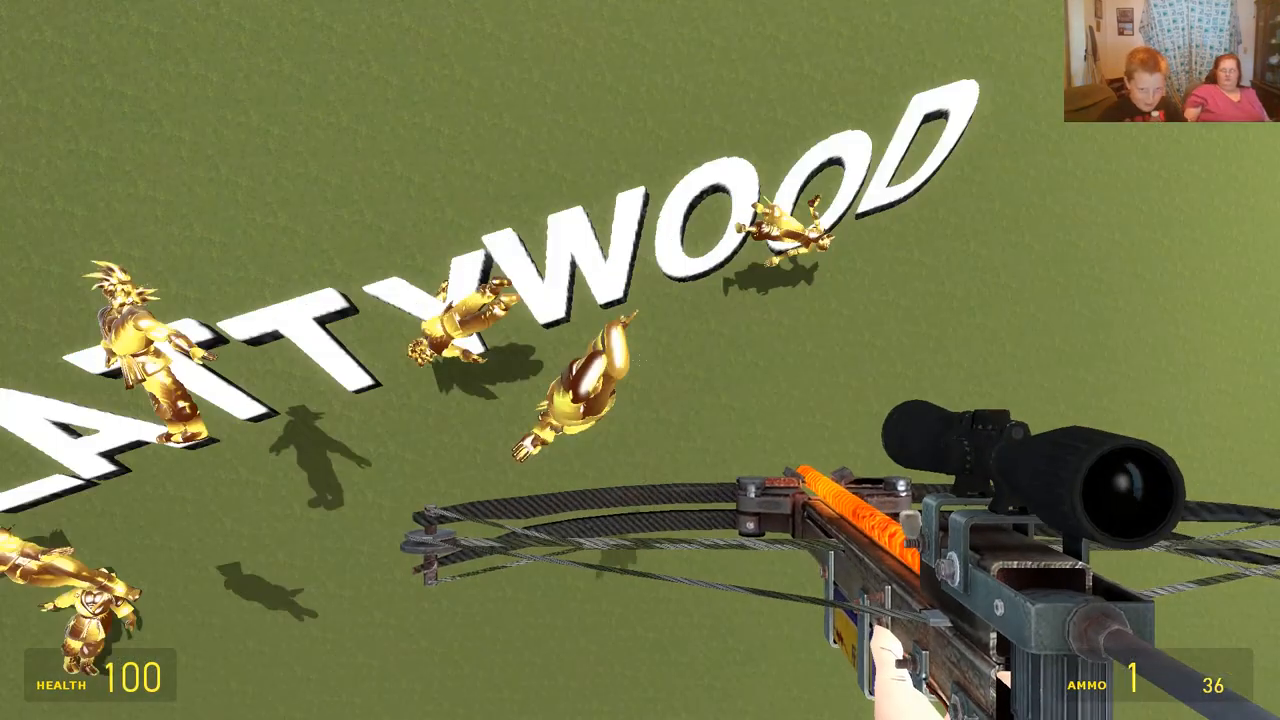
Spawn orange Goku and other Dragon Ball Xenoverse ragdolls from Spawnlists near the sign
key("q")
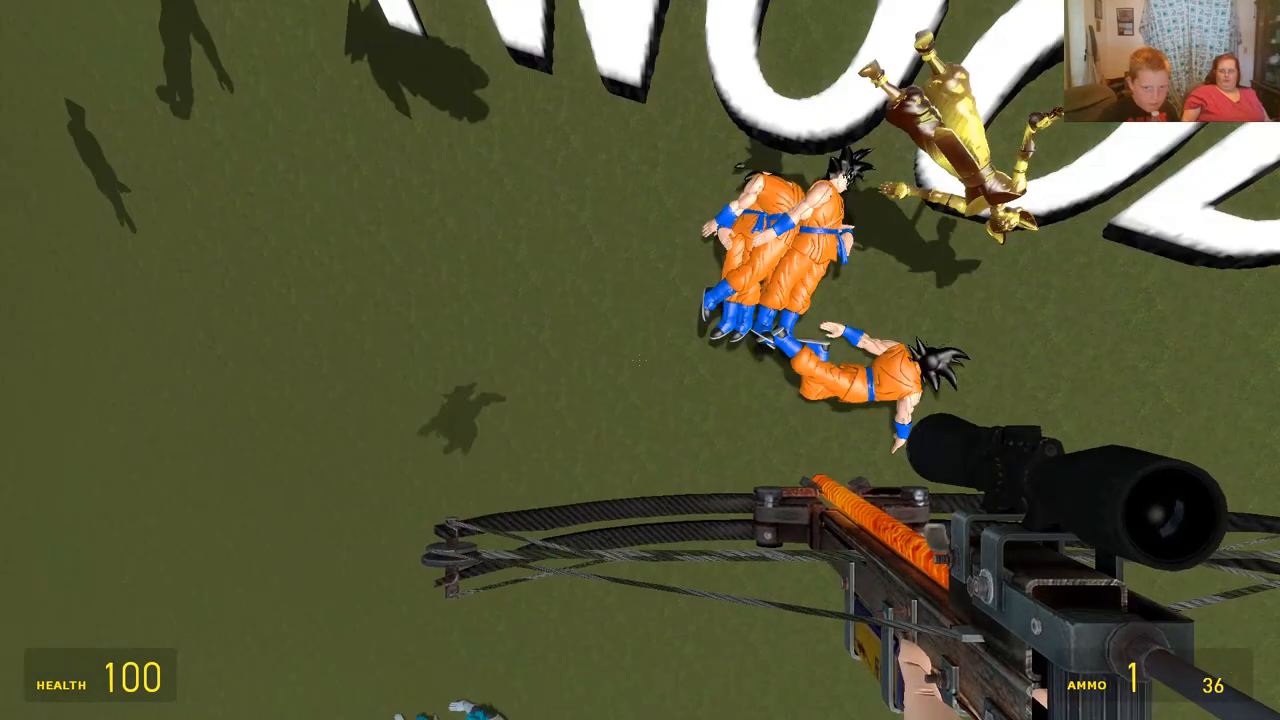
key("q")
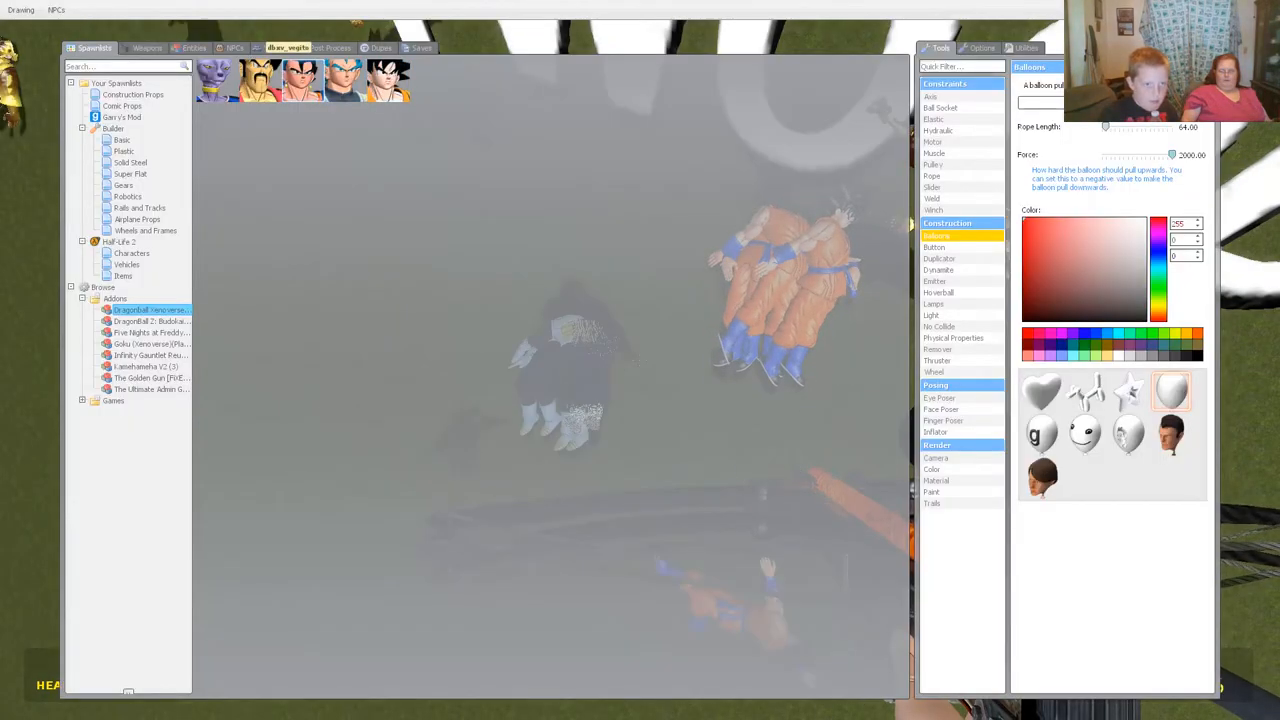
key("q")
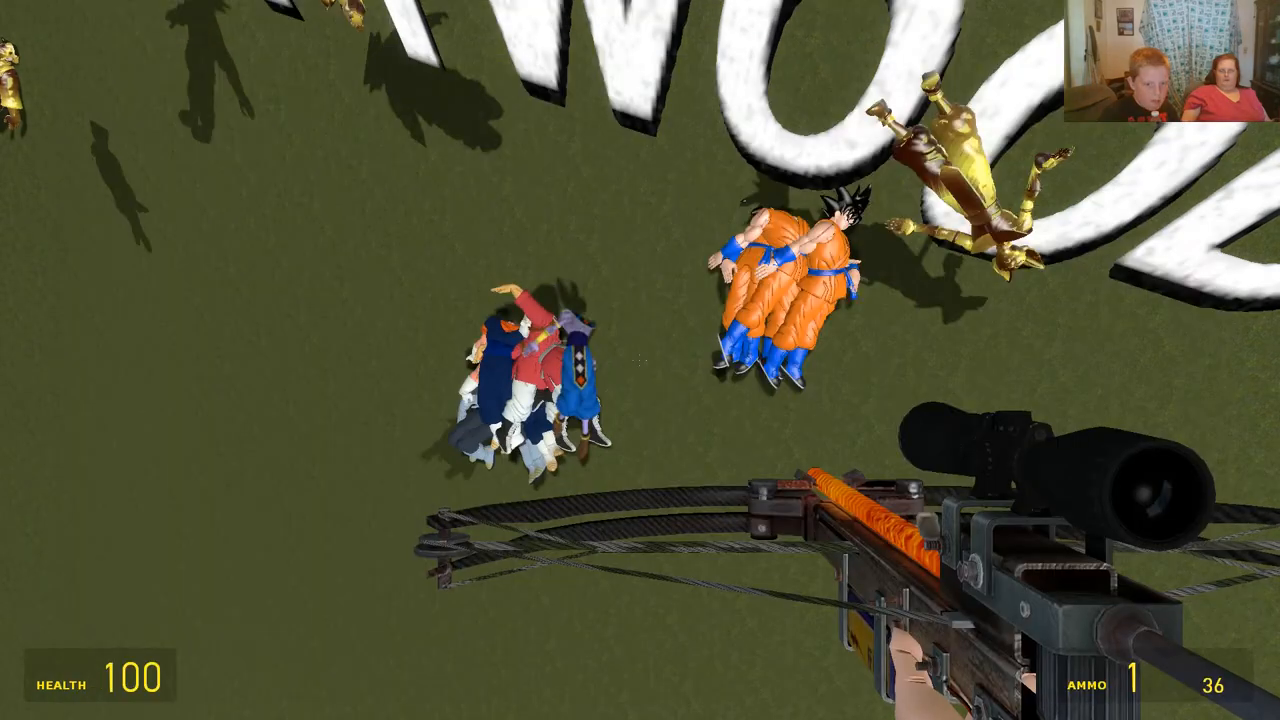